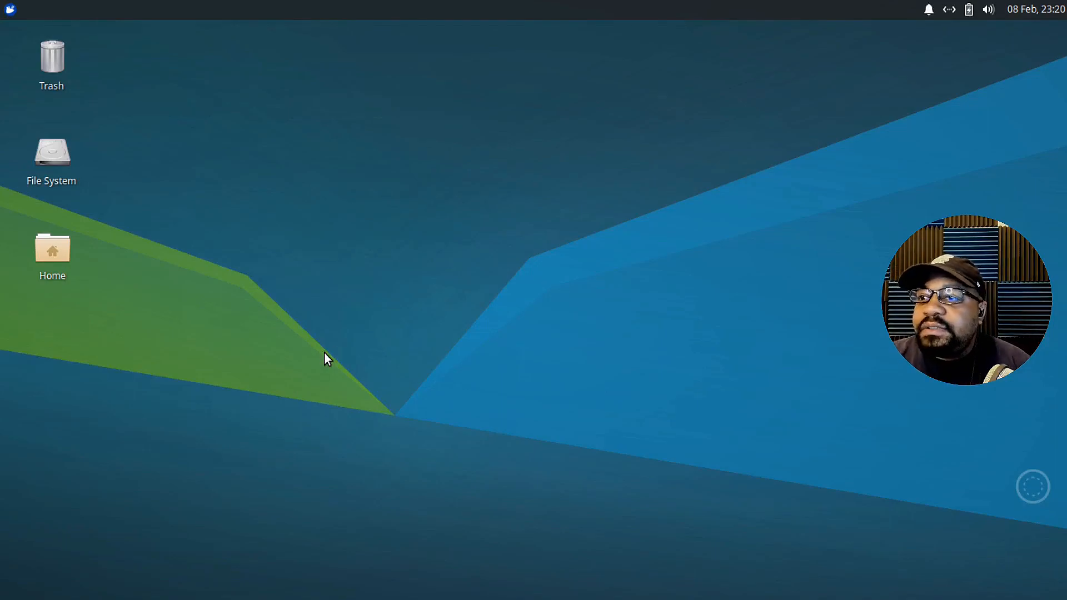
mouse_move(119, 88)
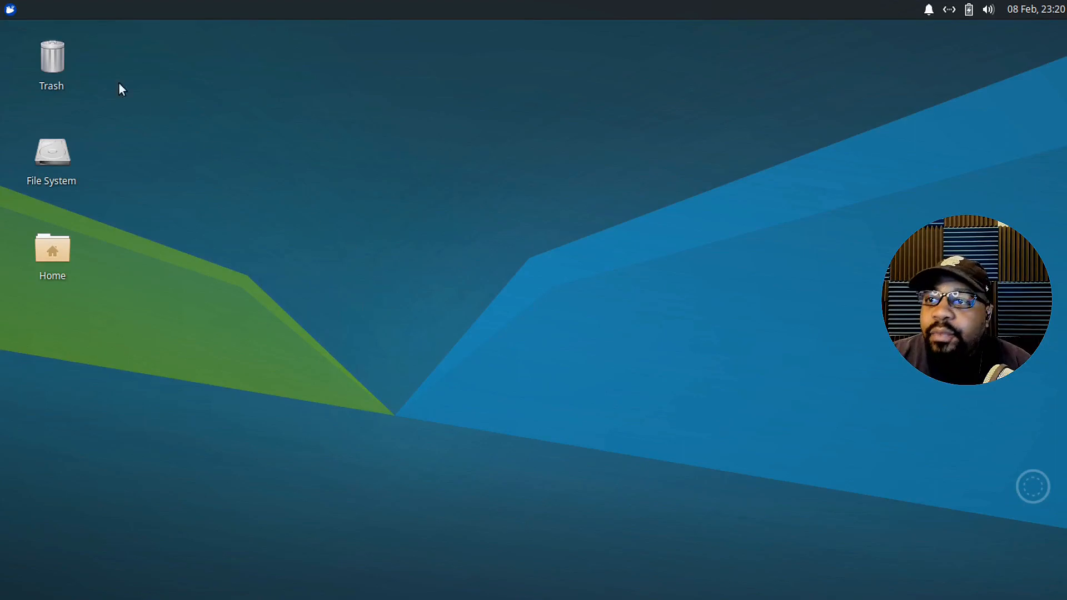
Open the applications menu to launch the Software store.
click(10, 9)
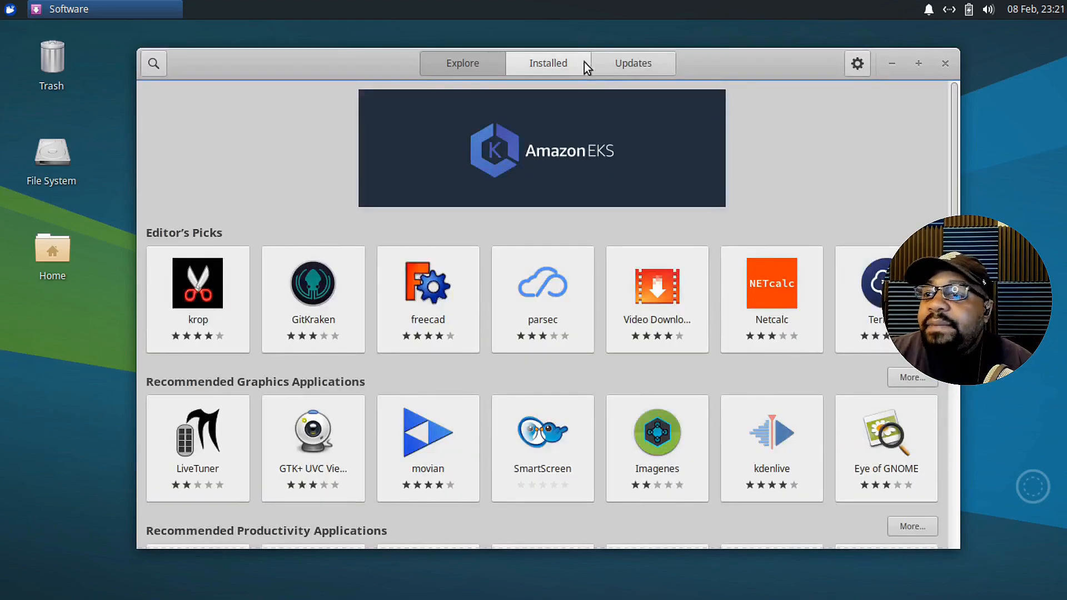
mouse_move(176, 72)
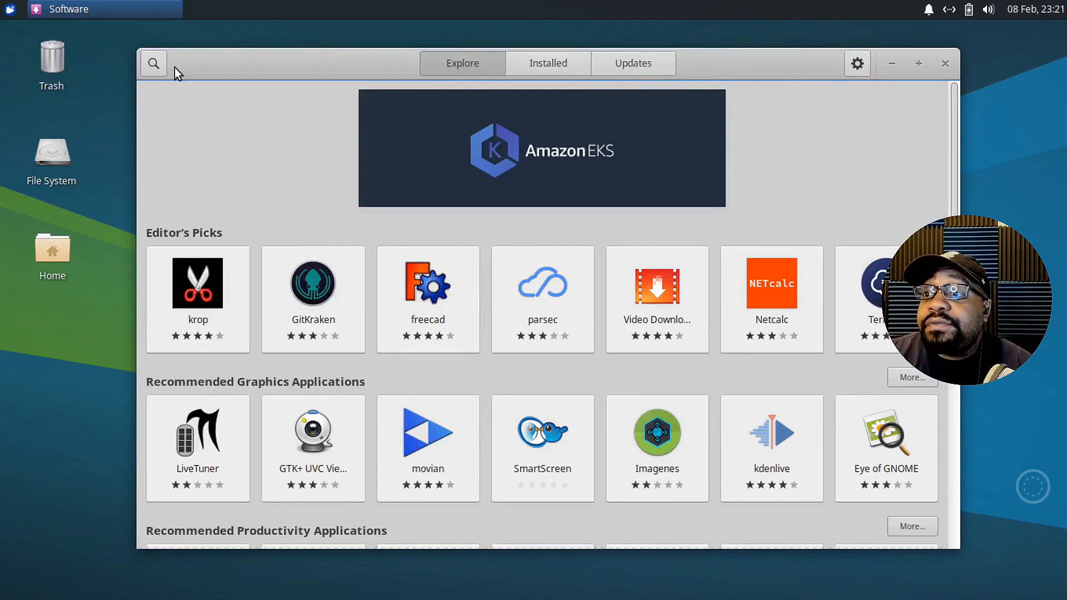
Search Software for 'virtualbox', view its listing, then close the store.
click(153, 63)
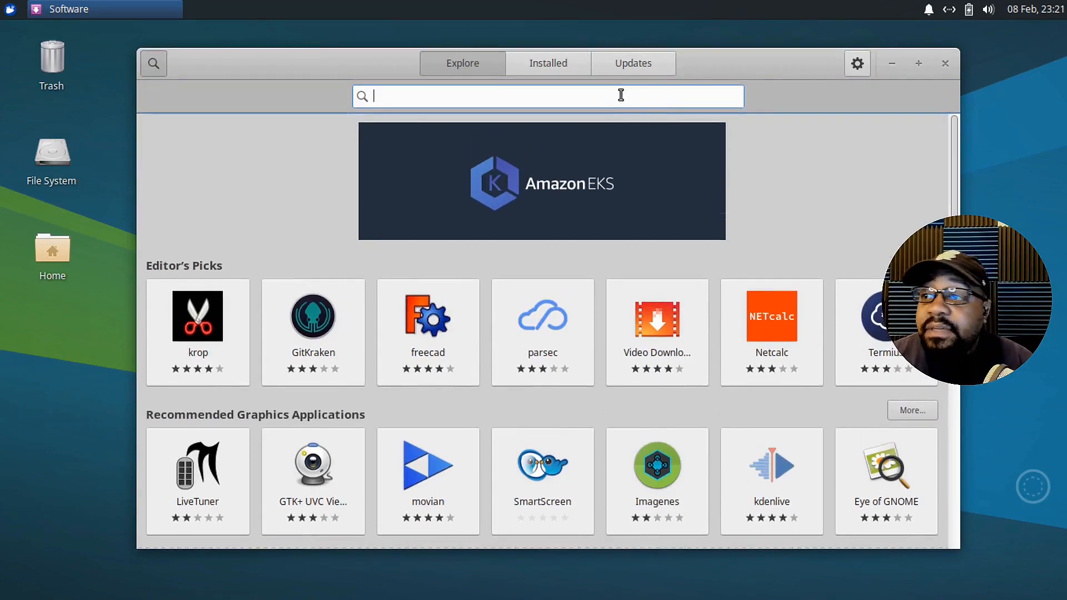
text(virtualbox)
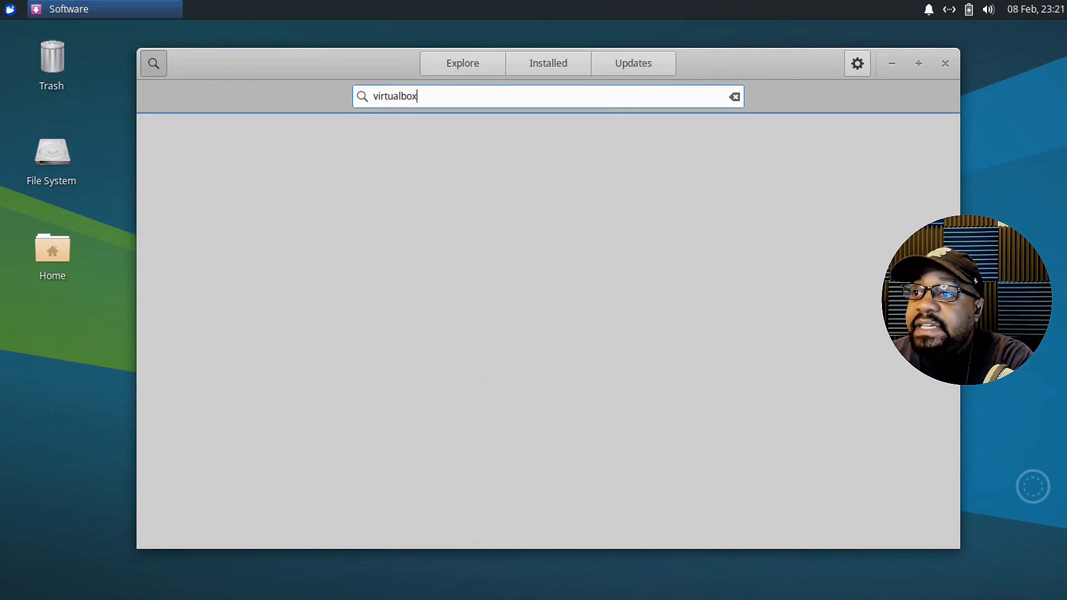
mouse_move(611, 128)
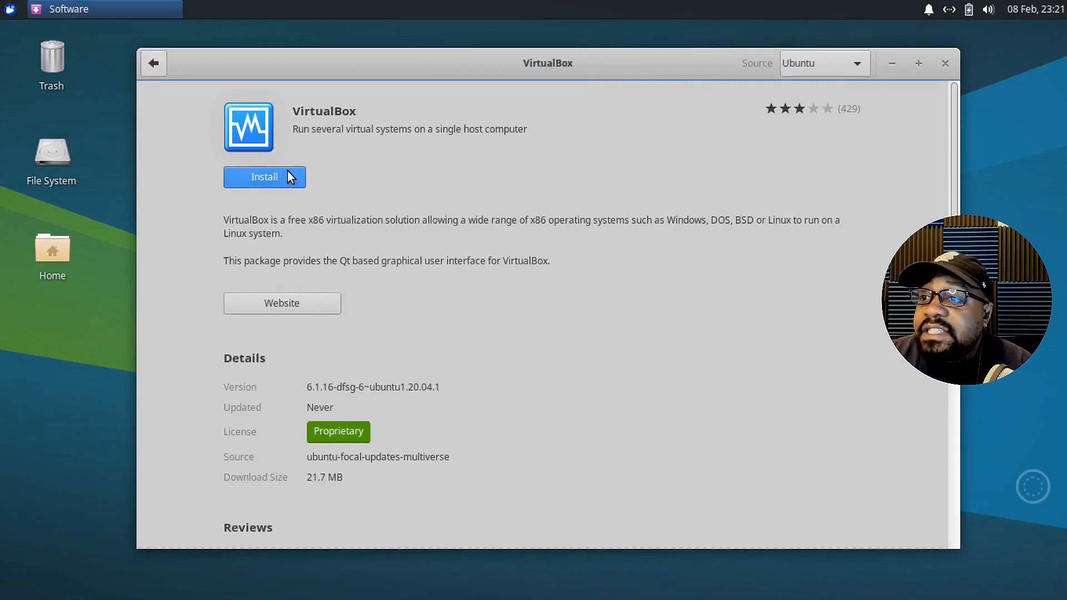
mouse_move(945, 64)
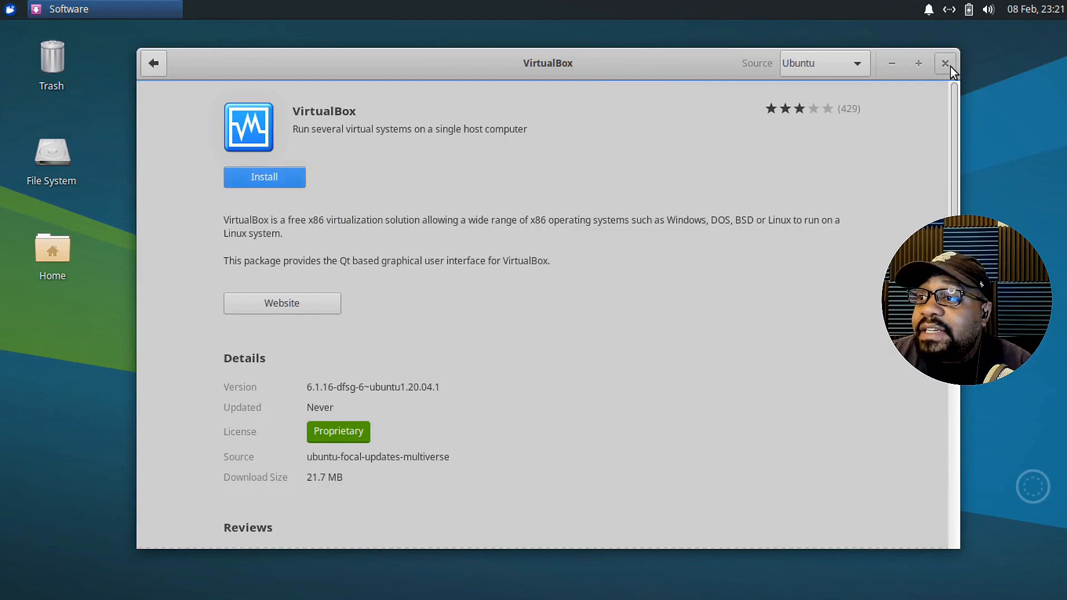
click(945, 63)
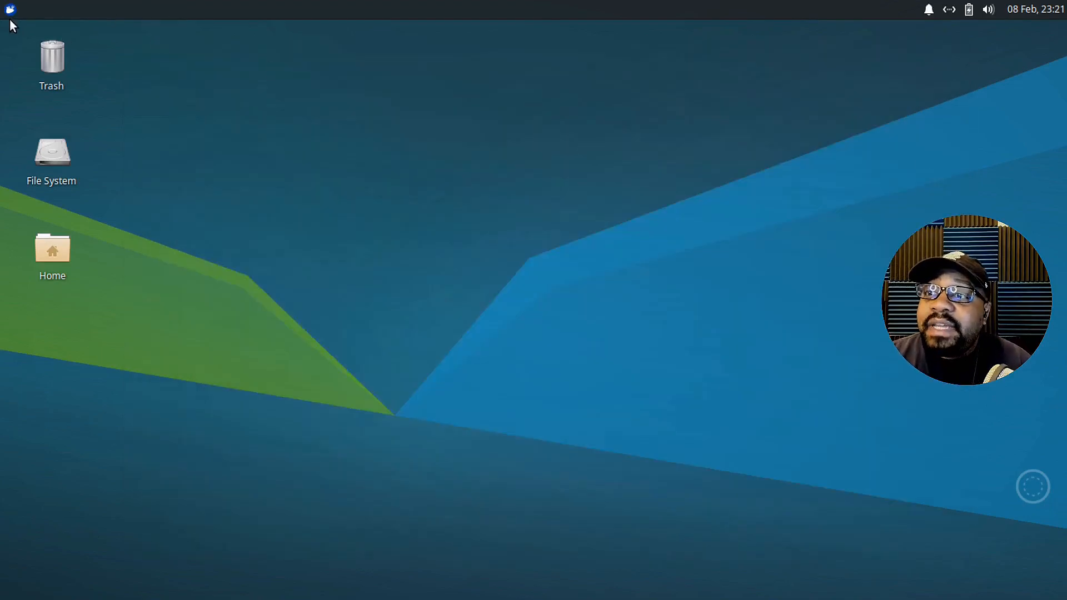
mouse_move(828, 257)
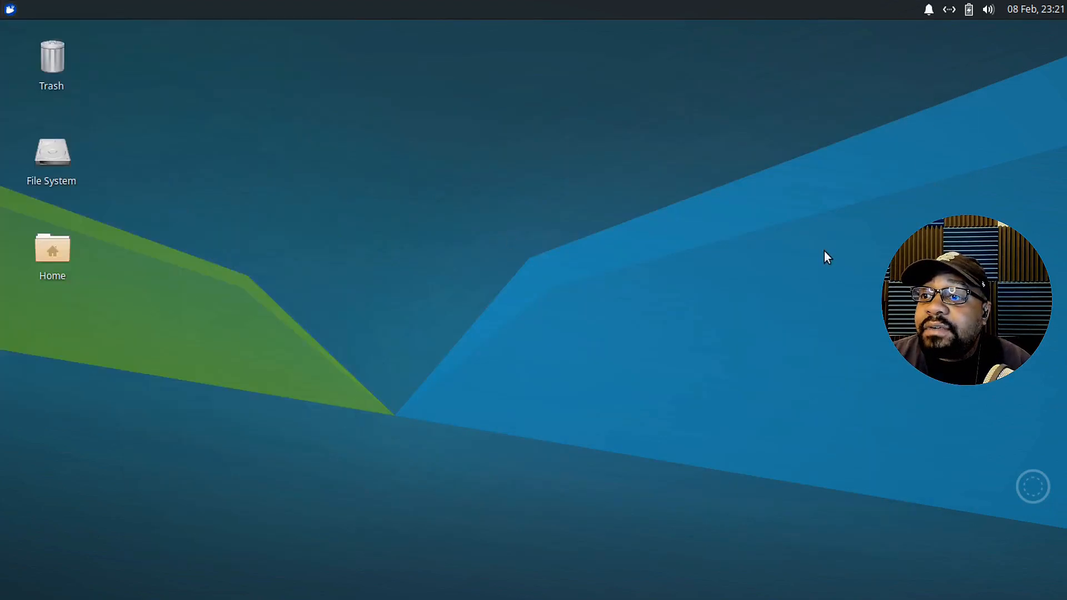
Open and dismiss the terminal's View menu, then move the window toward the centre.
click(77, 48)
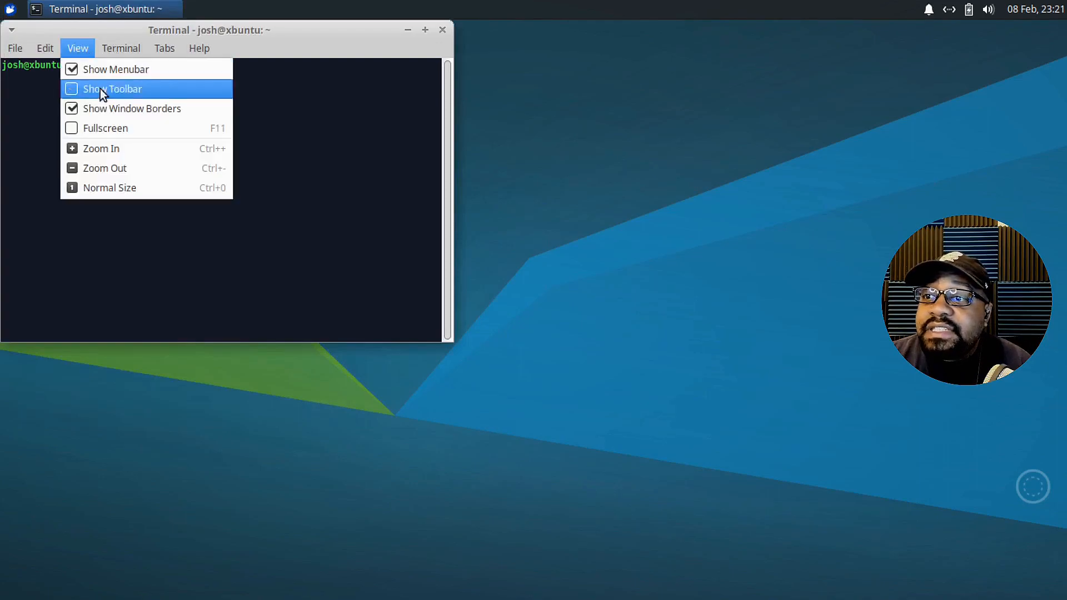
click(112, 88)
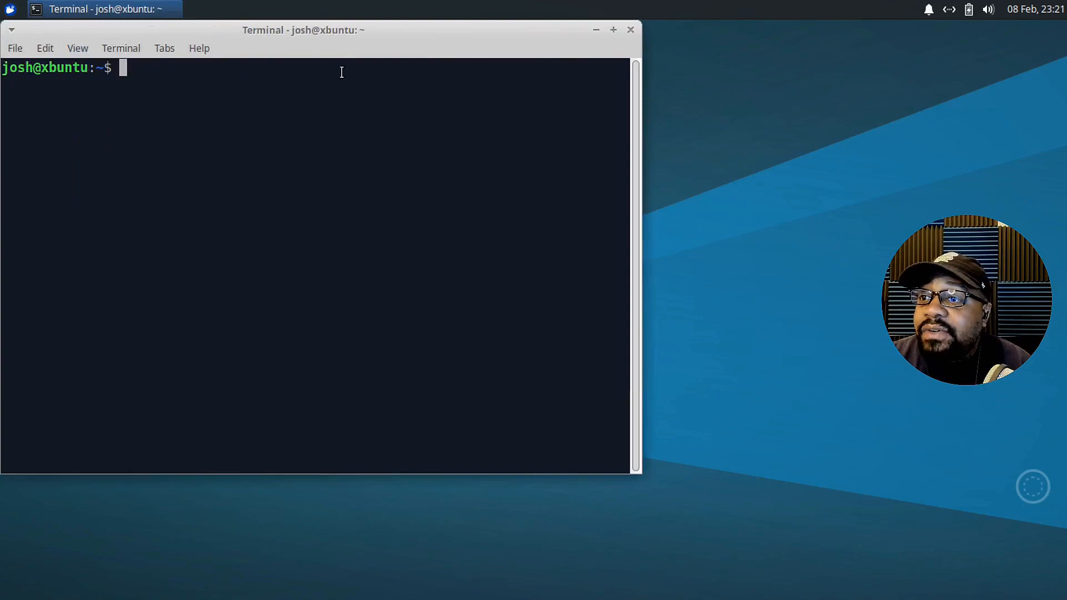
drag(303, 30, 399, 84)
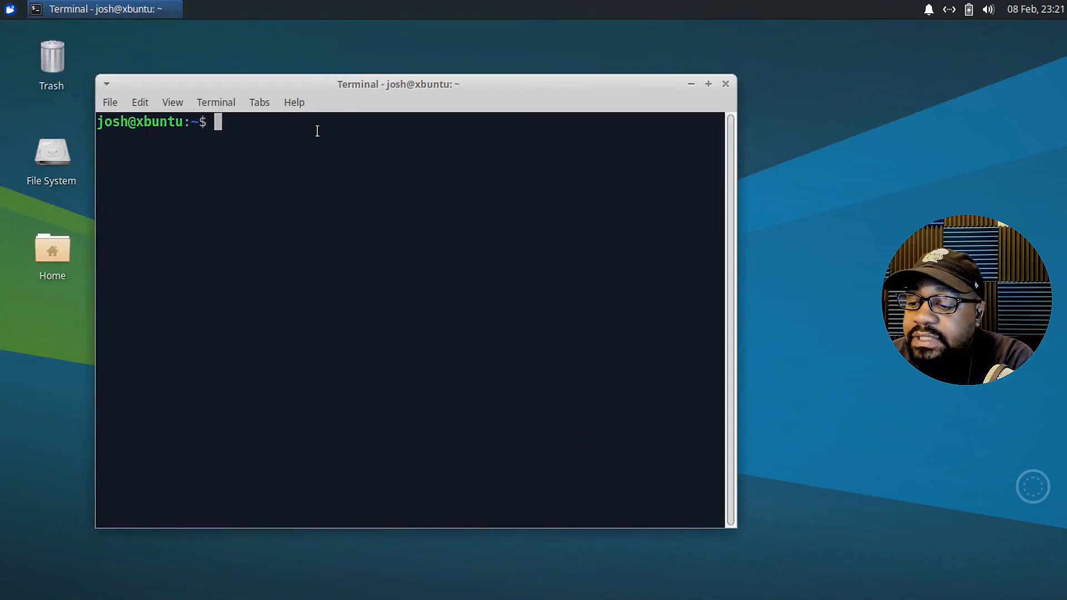
Run 'sudo apt update' and enter the administrator password.
text(sudo apt)
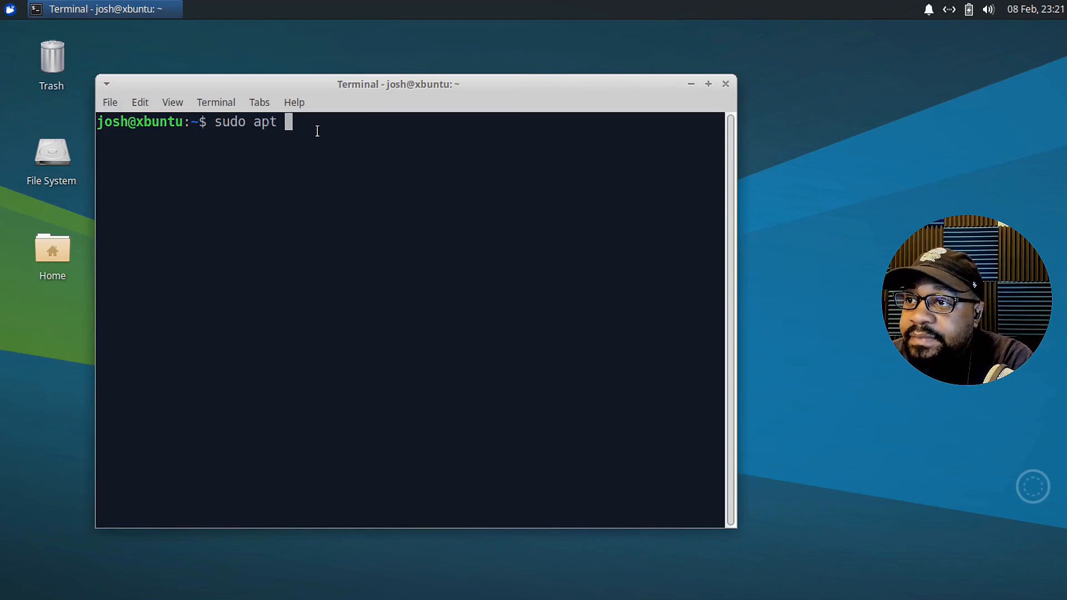
text(update)
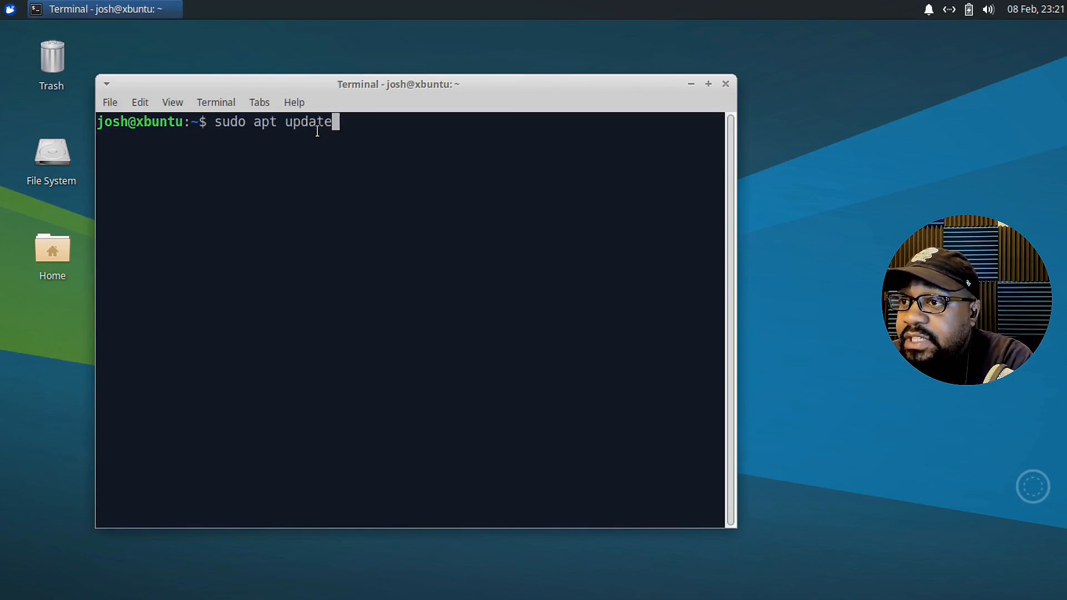
key(Return)
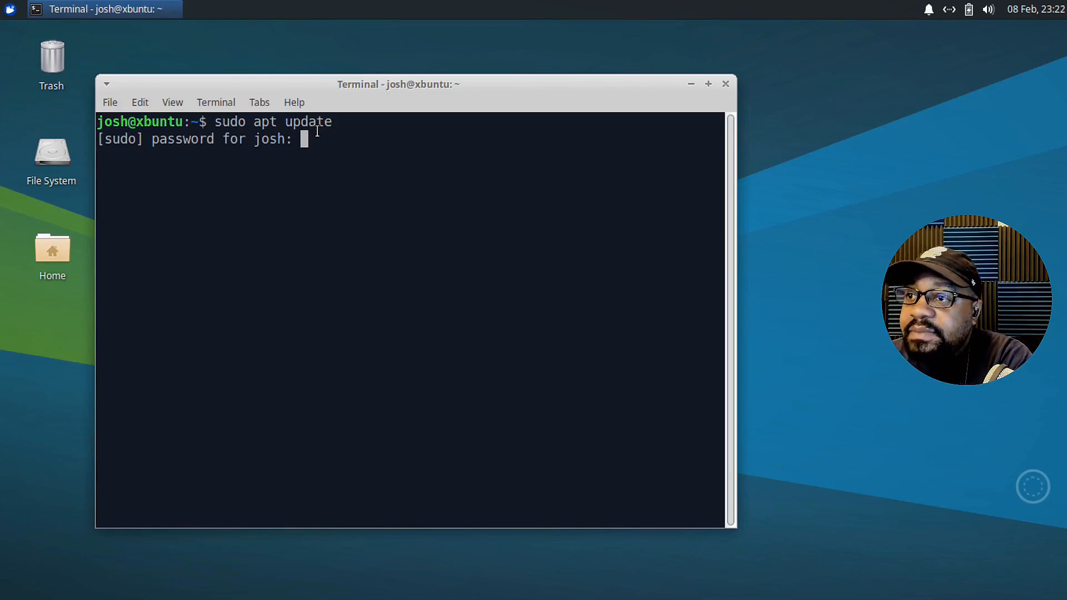
key(Return)
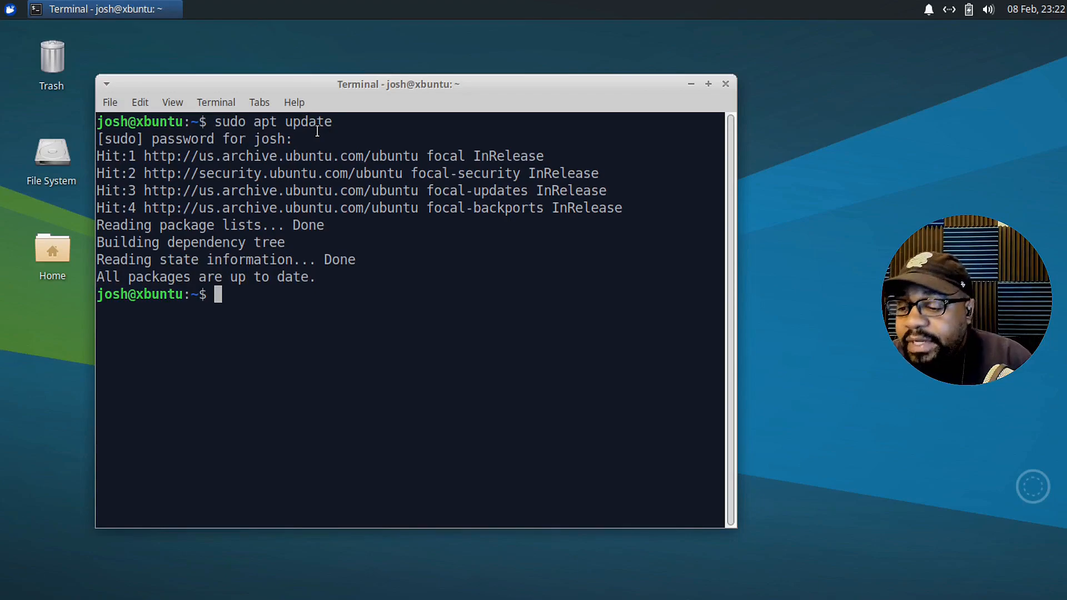
Run 'sudo apt install virtualbox', fixing typos along the way.
text(sudo apt update)
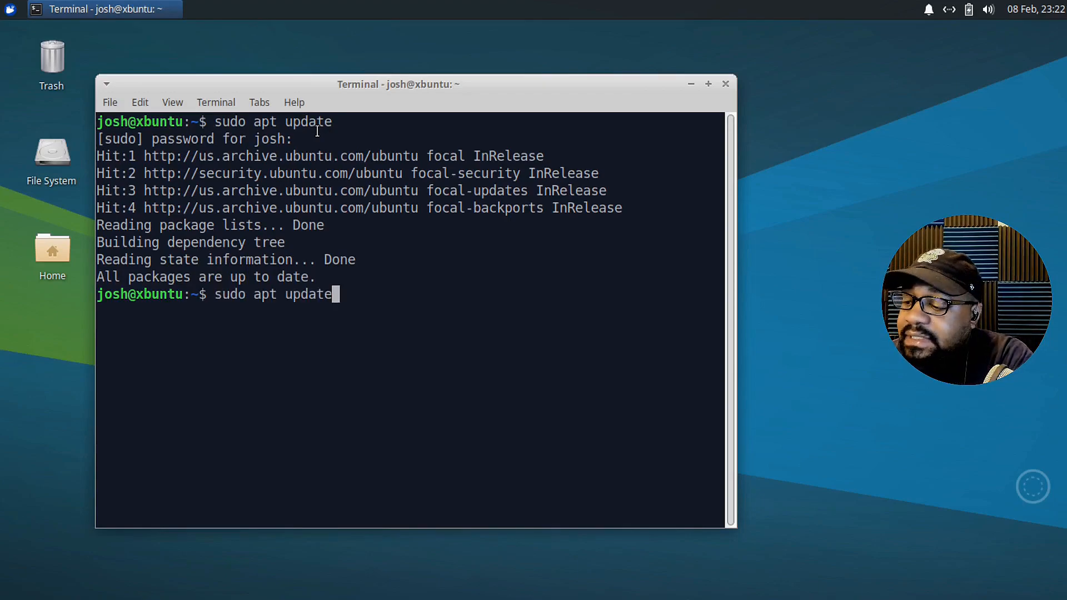
key(BackSpace)
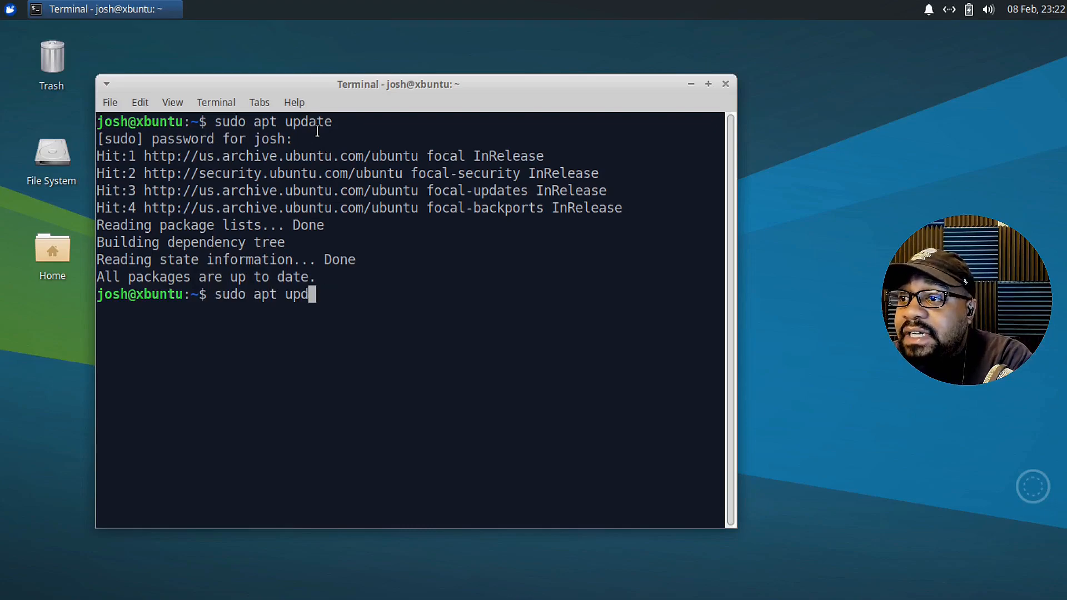
text(install)
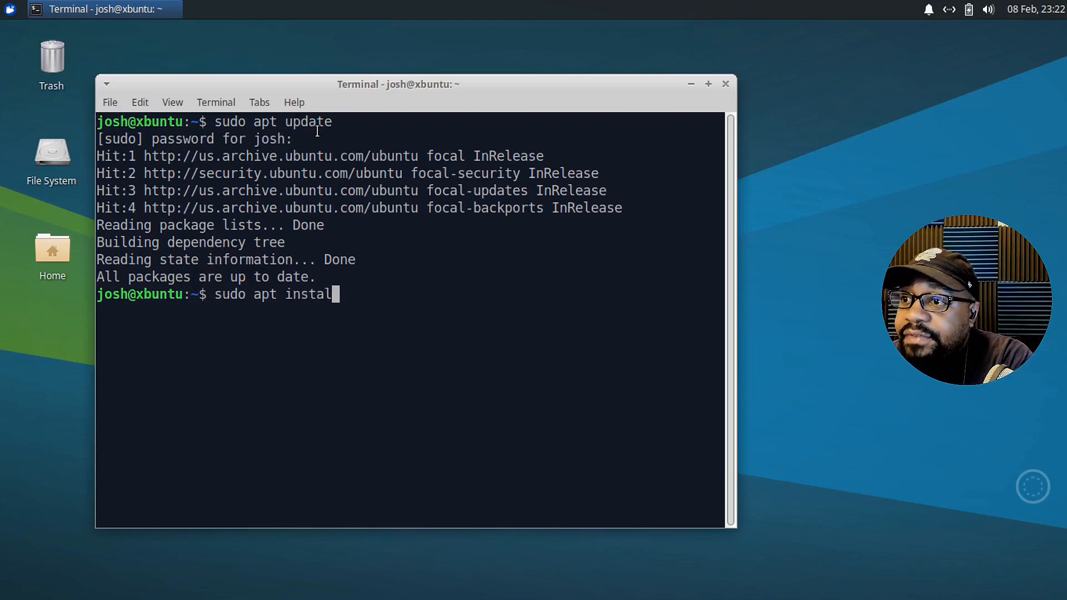
text(l)
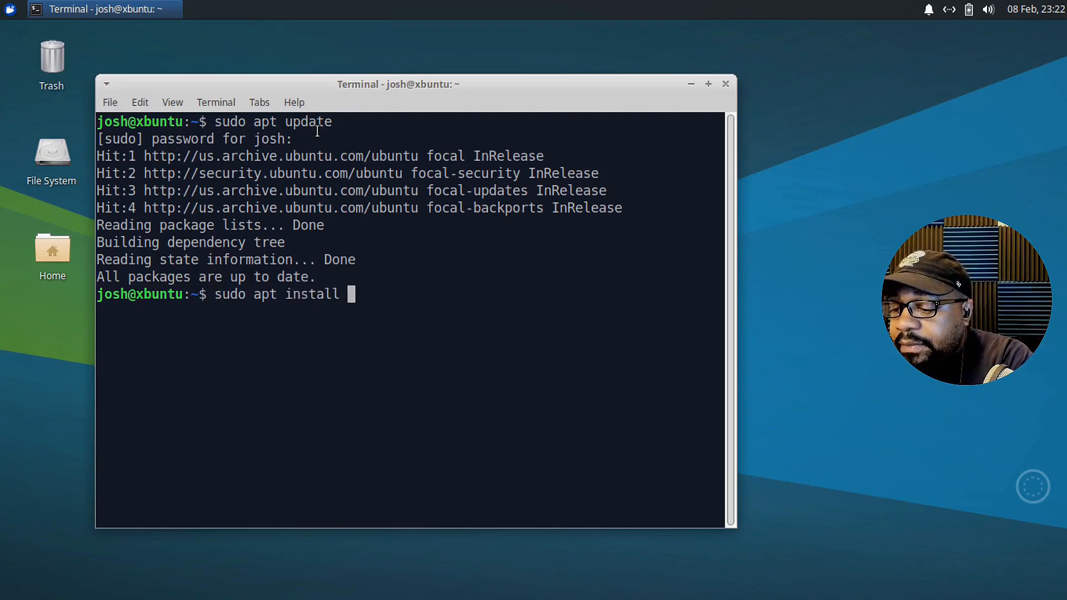
text(virtual;)
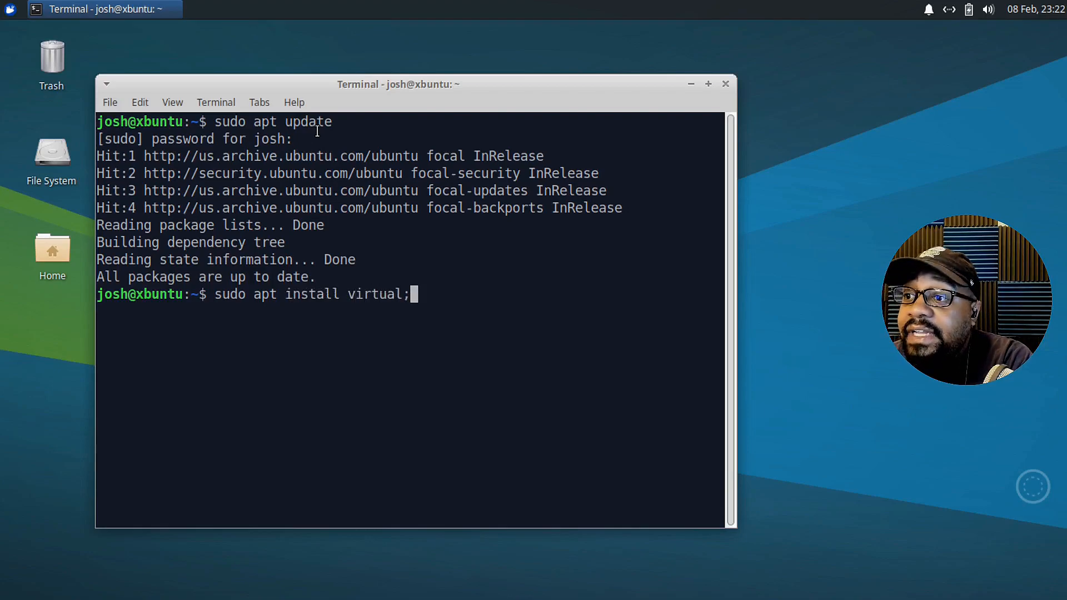
key(BackSpace)
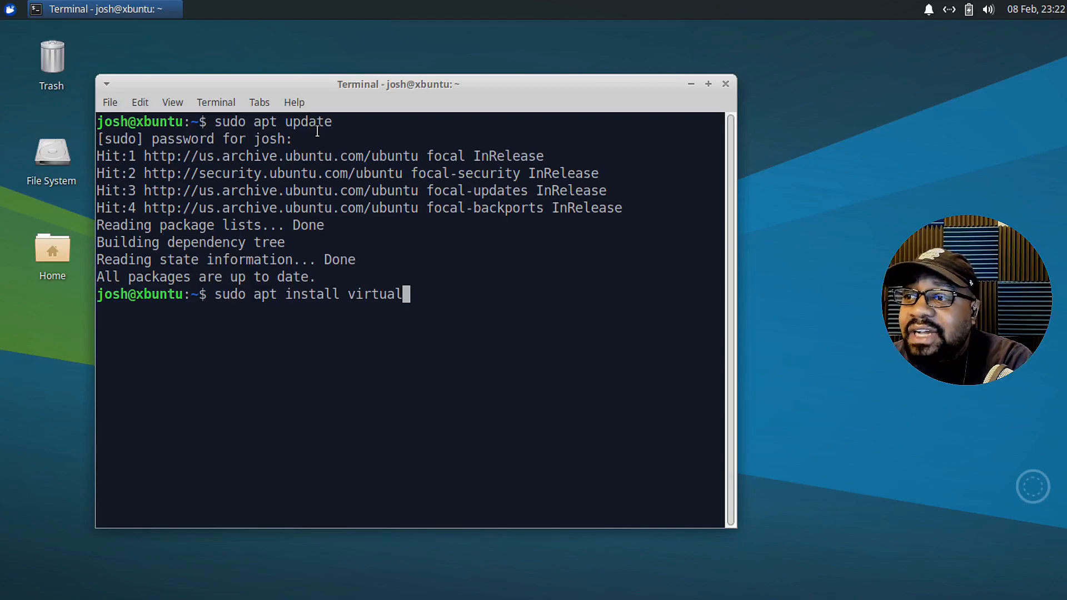
text(b)
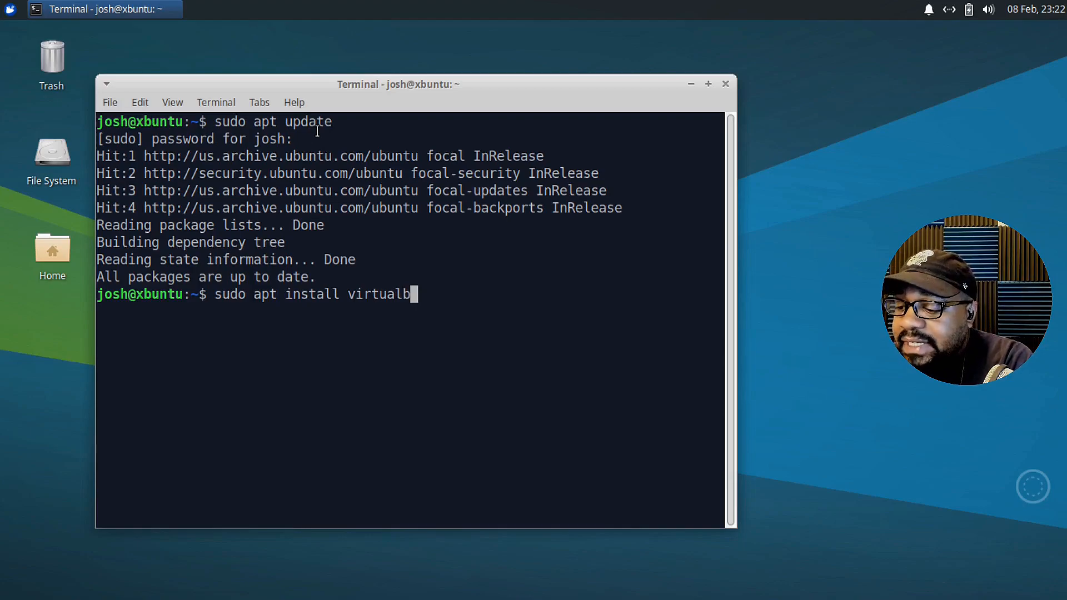
text(ox)
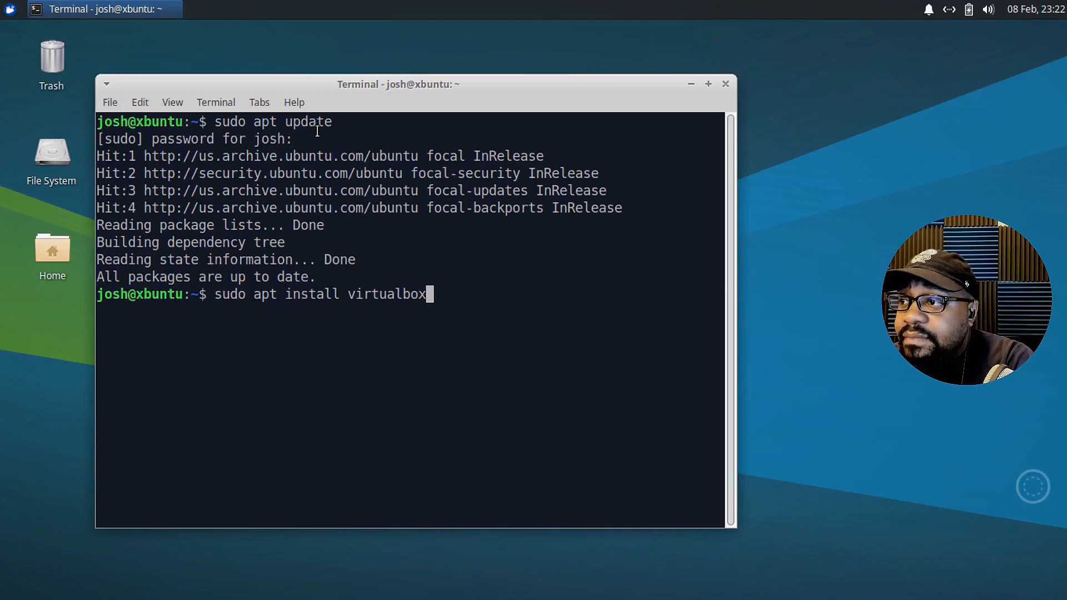
key(Return)
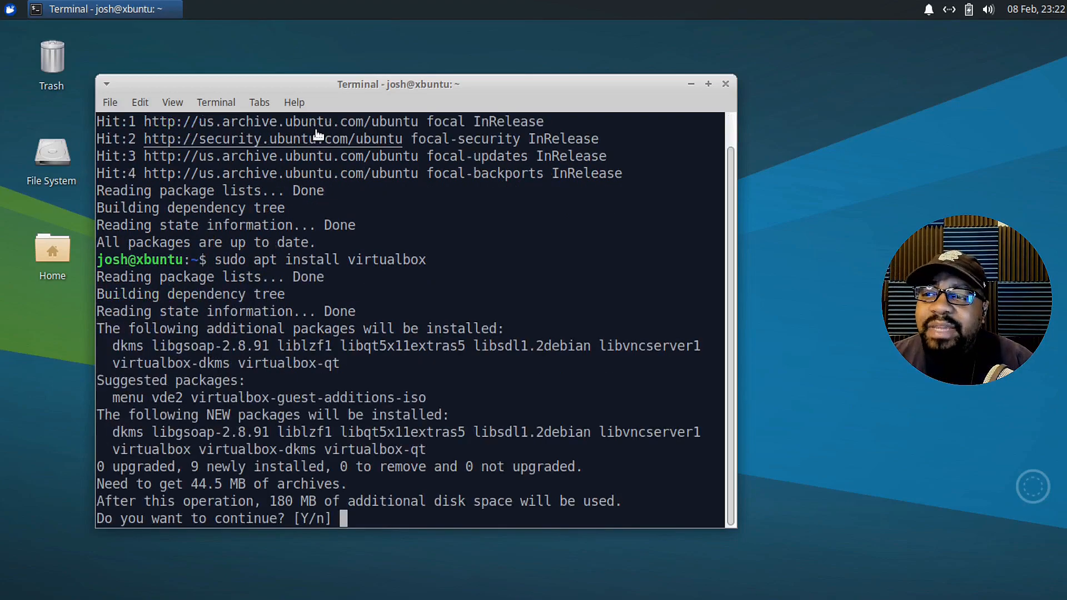
Answer Y to confirm installing the nine VirtualBox packages.
text(Y)
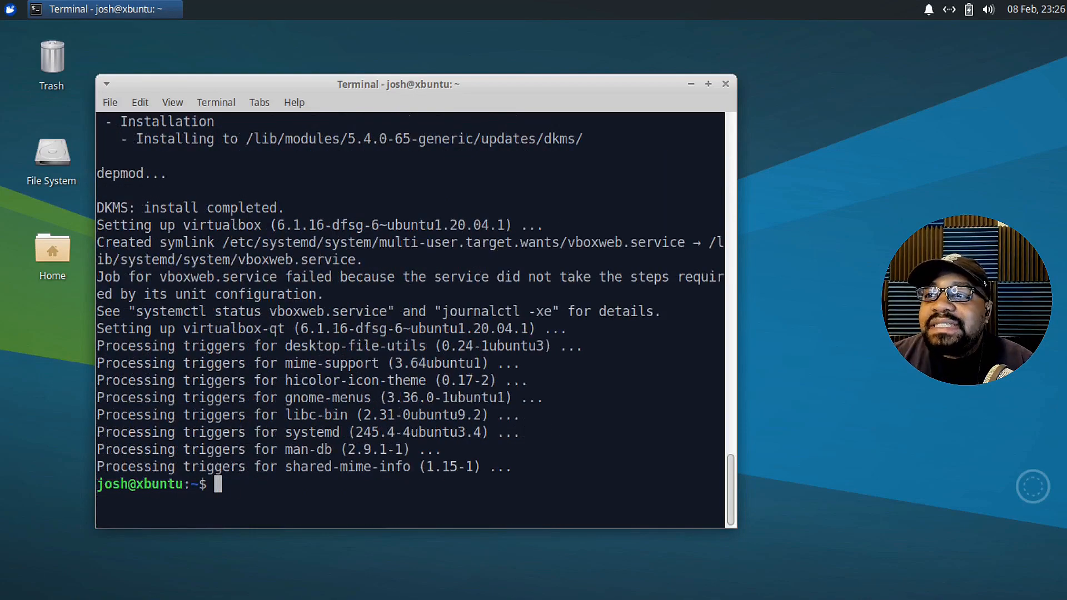
mouse_move(285, 537)
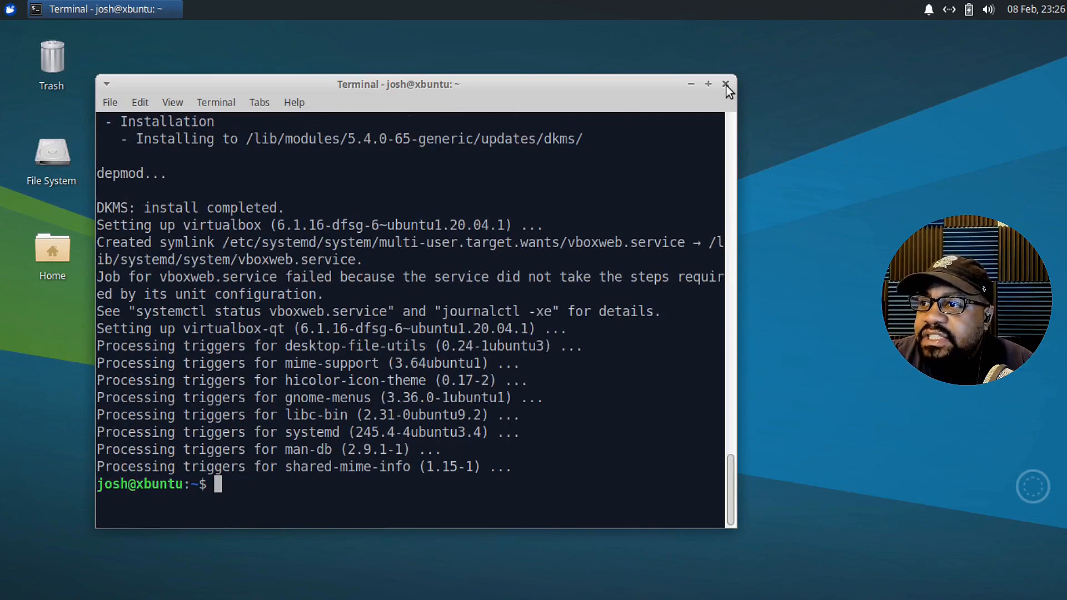
Close the terminal and search the Whisker Menu for 'virt'.
click(10, 9)
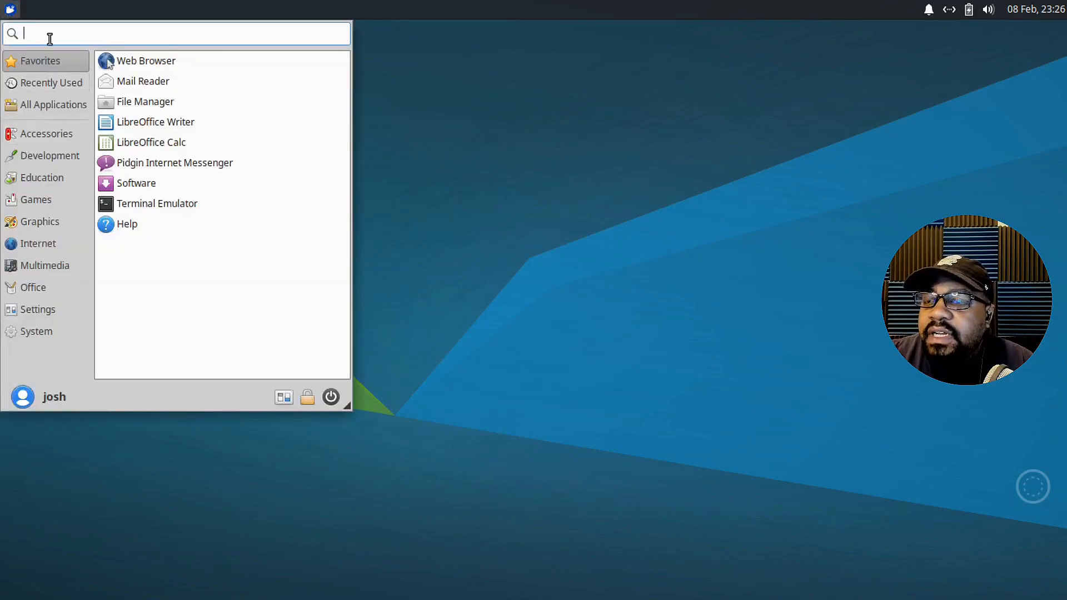
text(virt)
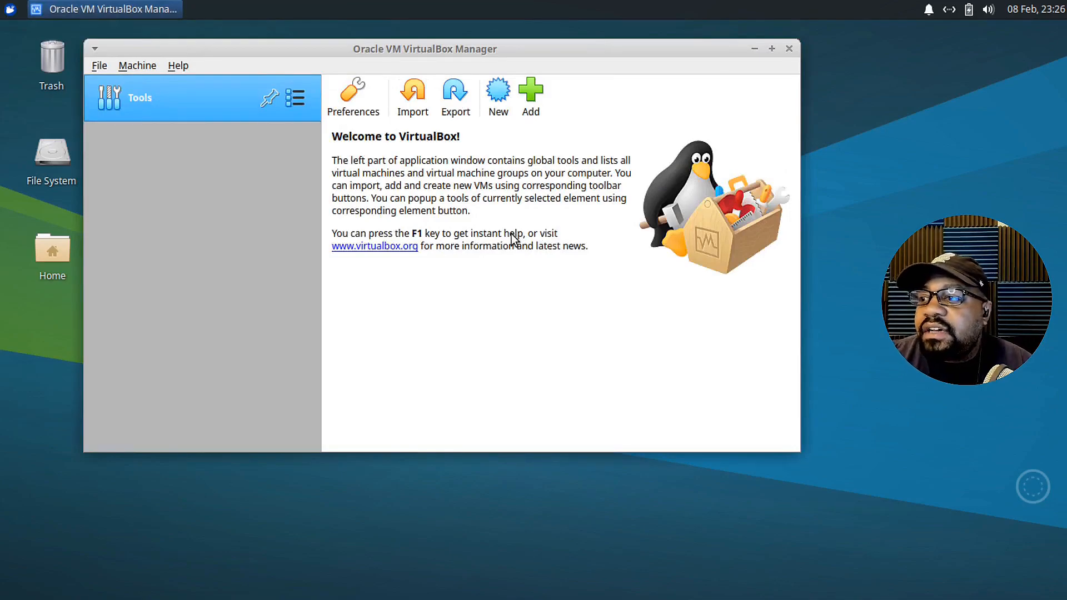
mouse_move(104, 73)
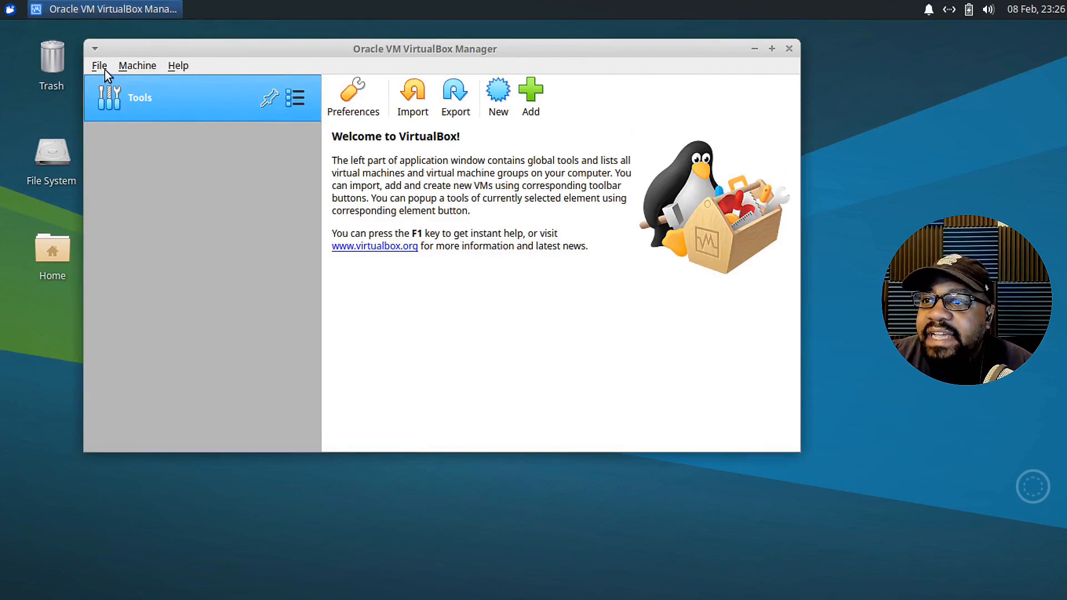
mouse_move(157, 68)
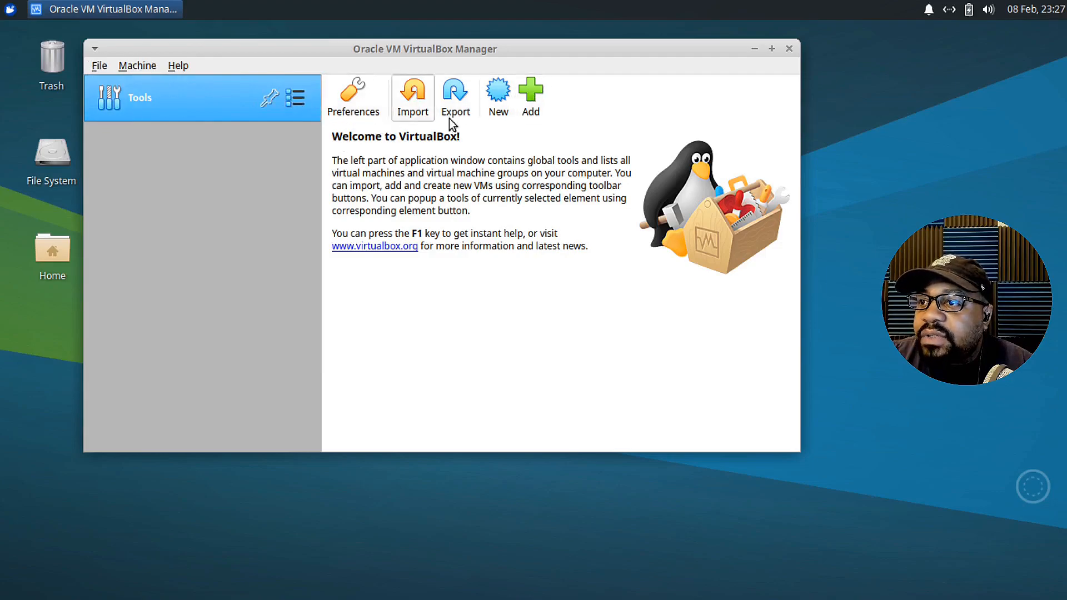
mouse_move(99, 66)
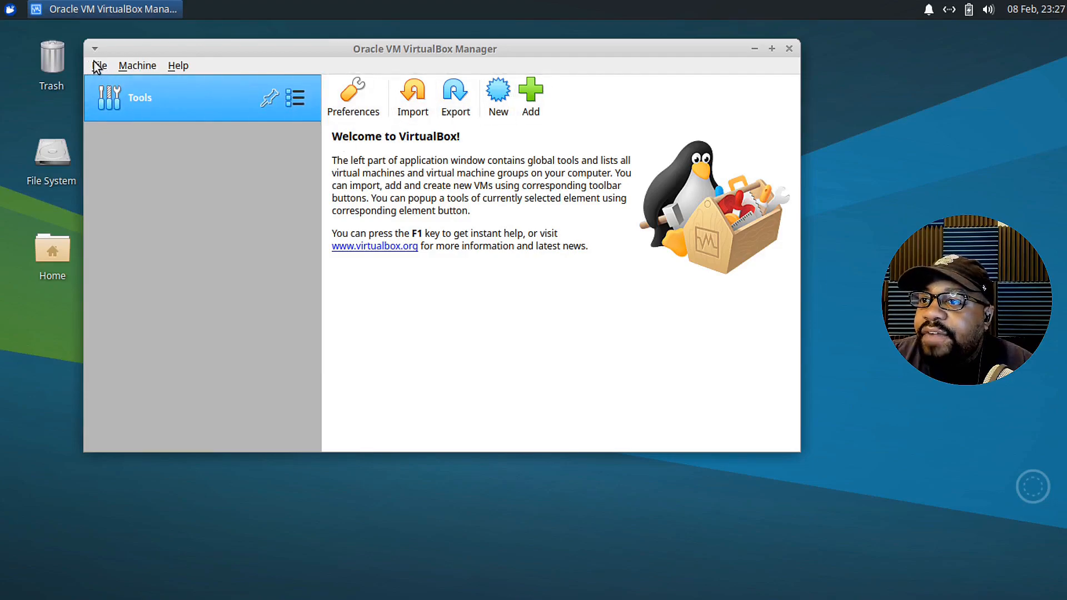
Open VirtualBox Manager's File menu.
click(100, 65)
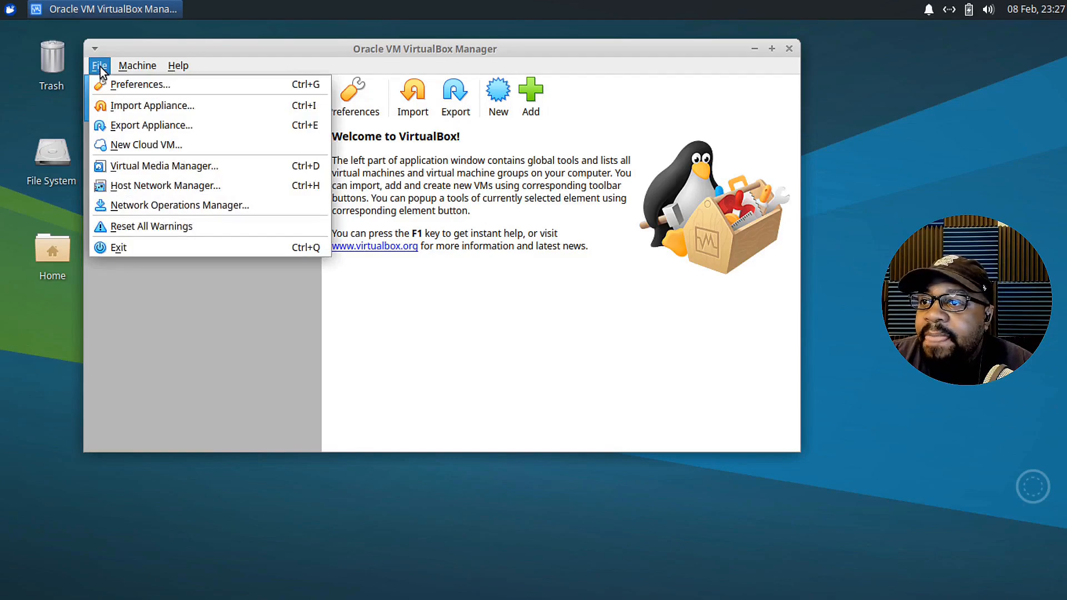
Open File > Preferences to its General page and default machine folder.
click(139, 85)
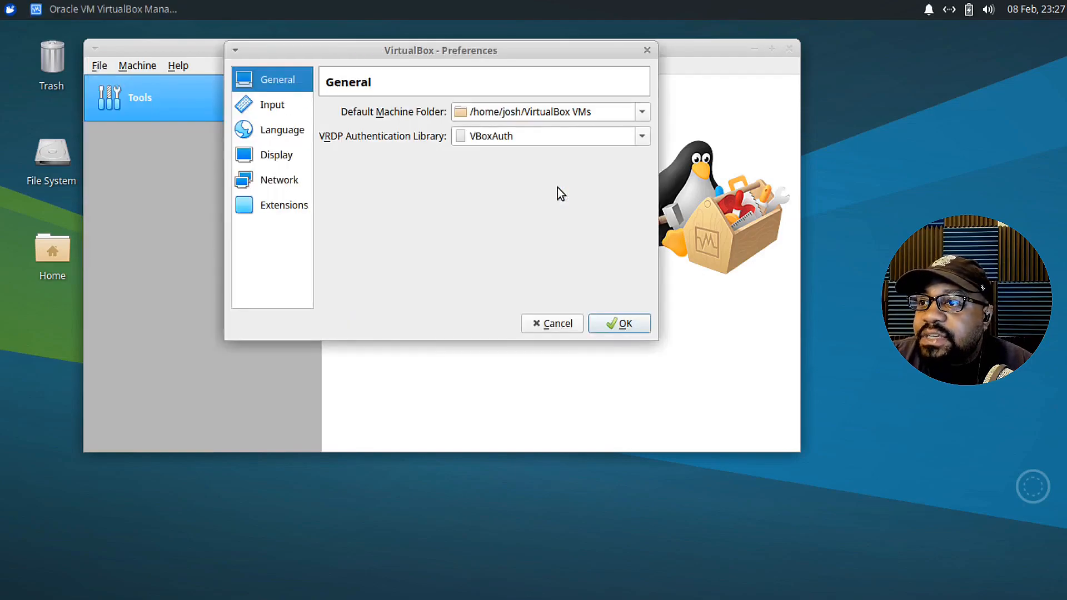
mouse_move(603, 112)
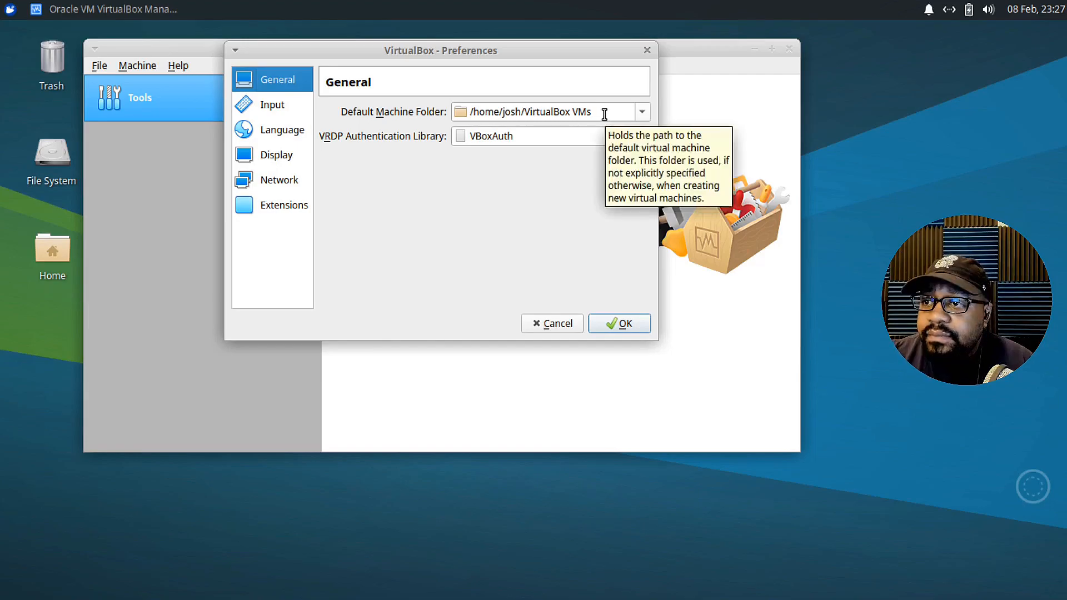
View the Input, Language and Display pages, ending on Extensions showing VNC 6.1.16.
click(272, 104)
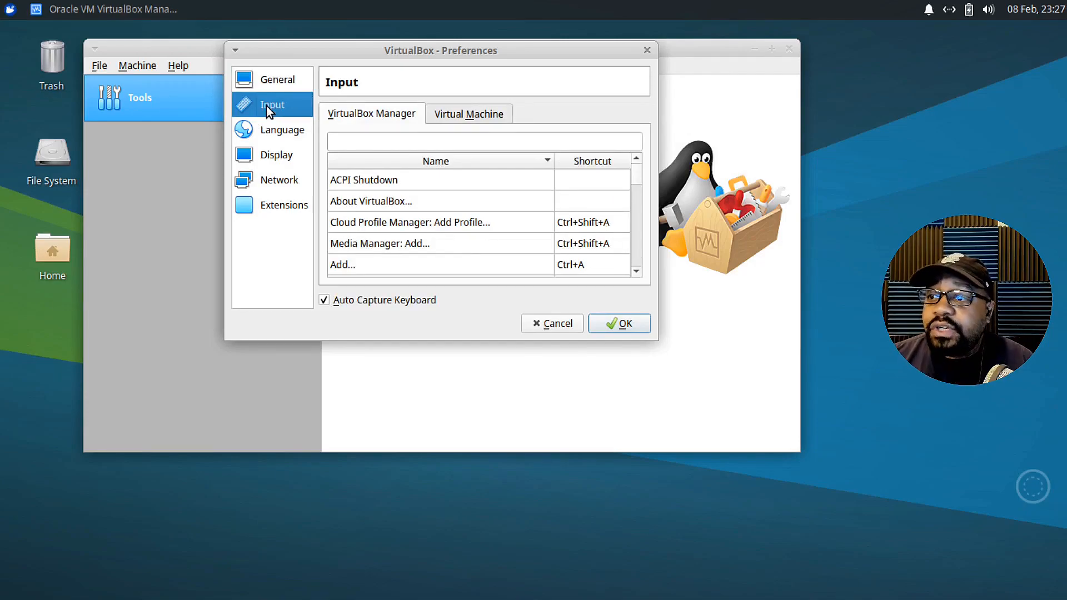
mouse_move(473, 114)
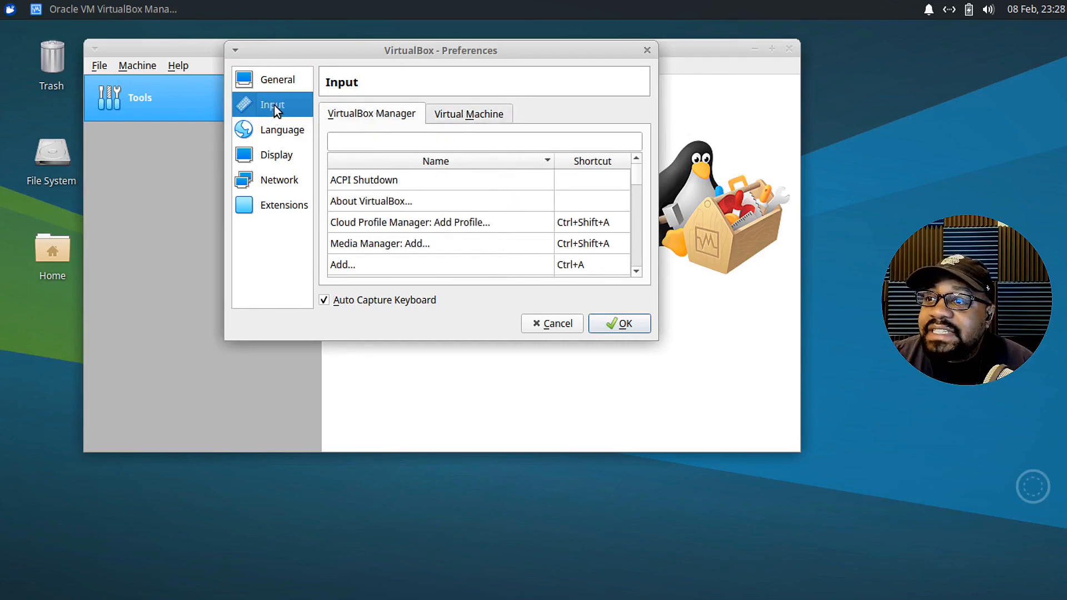
mouse_move(261, 140)
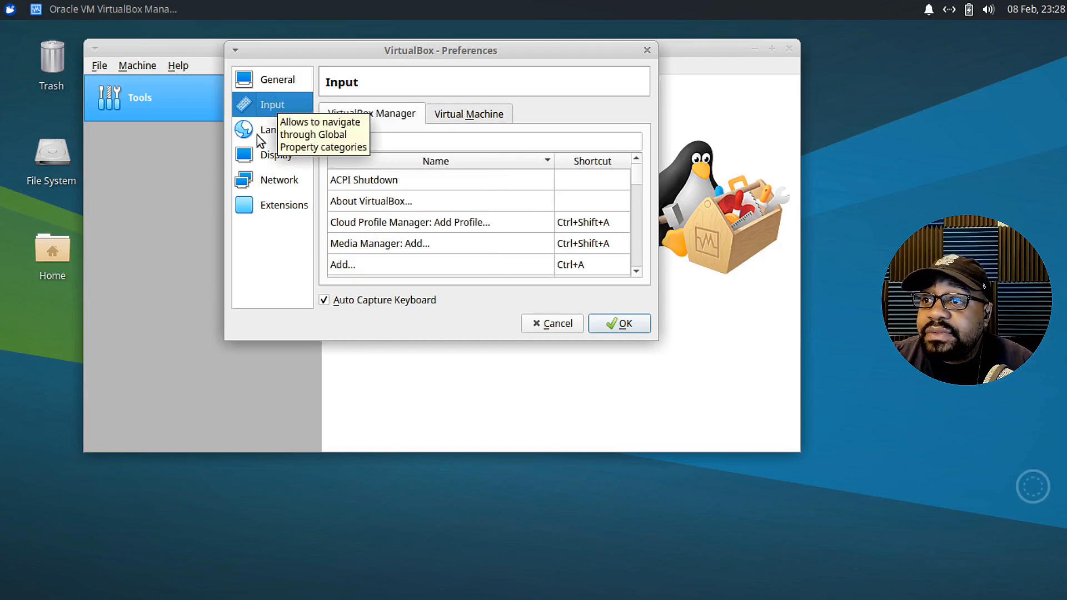
click(282, 129)
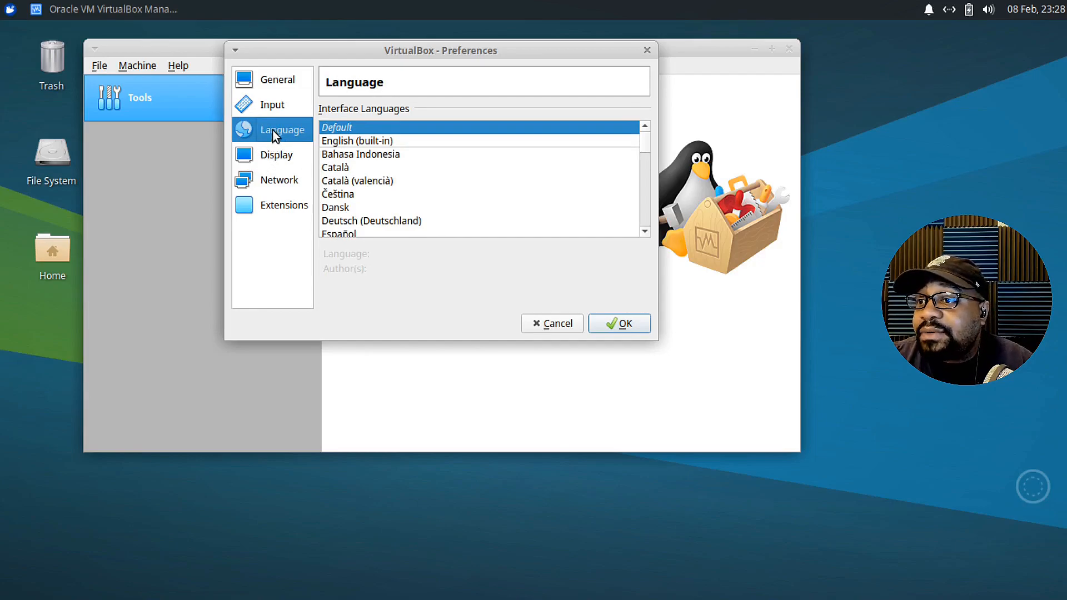
mouse_move(269, 154)
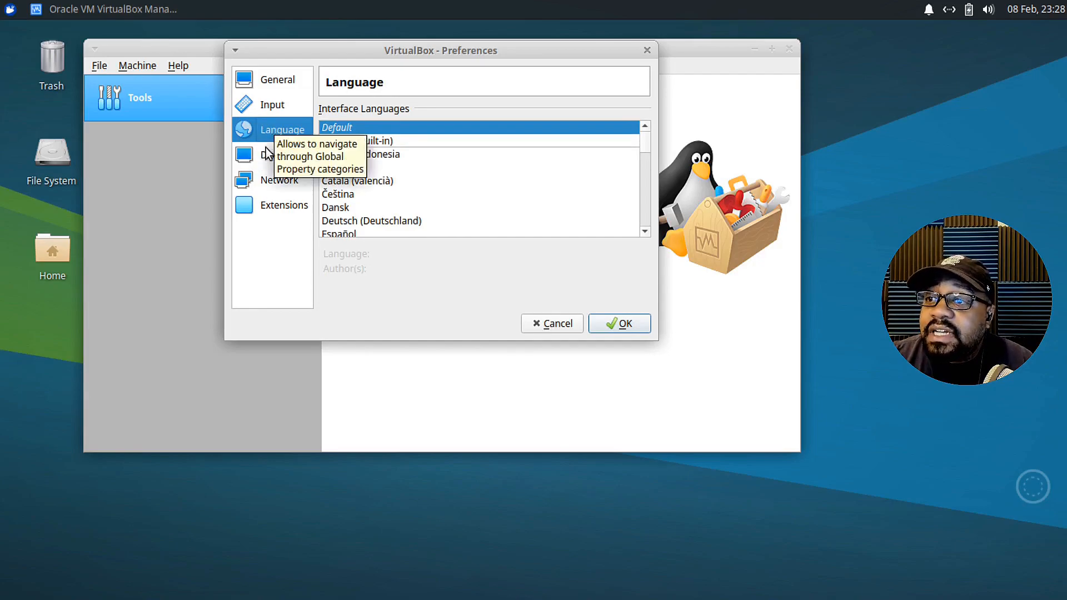
click(277, 154)
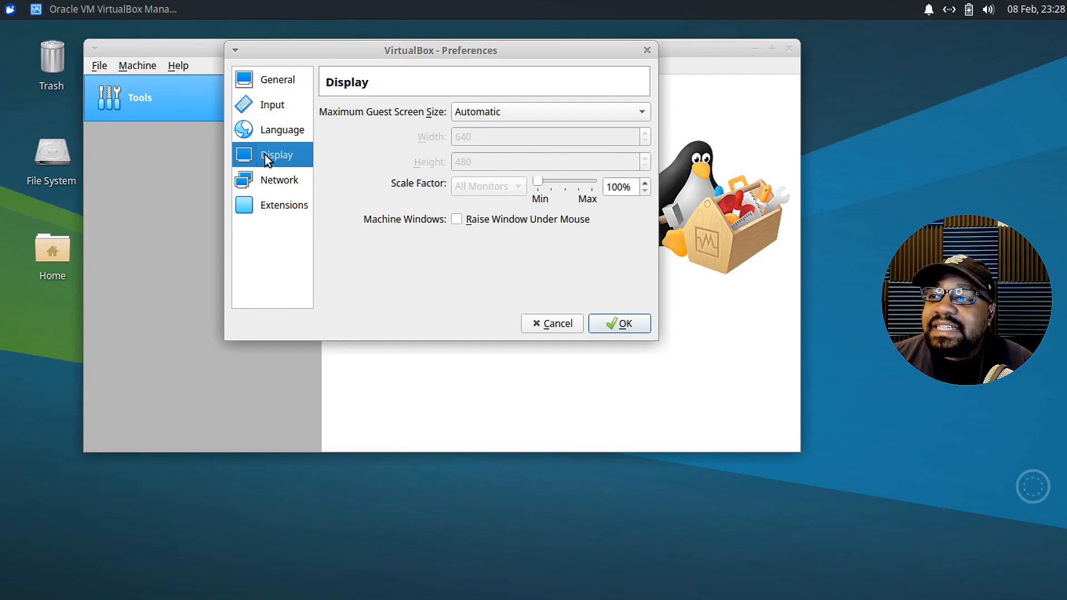
mouse_move(276, 183)
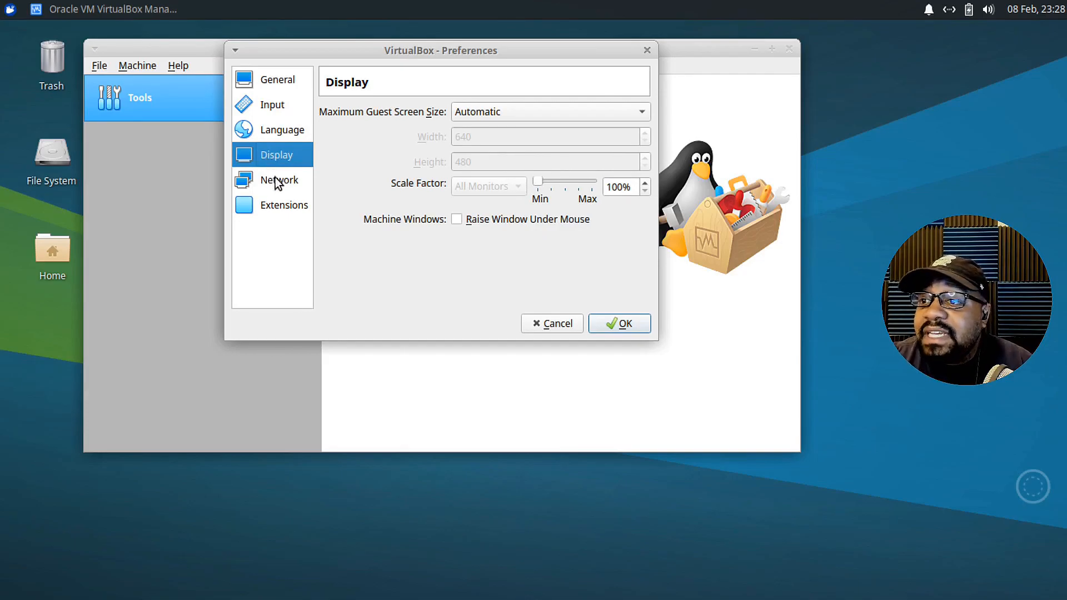
mouse_move(275, 212)
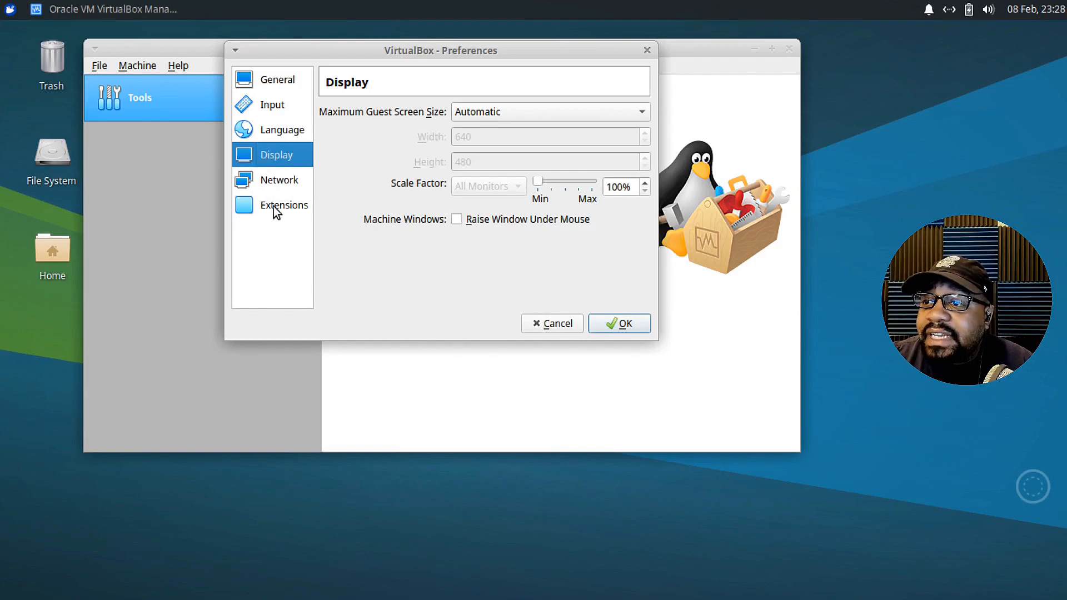
click(284, 205)
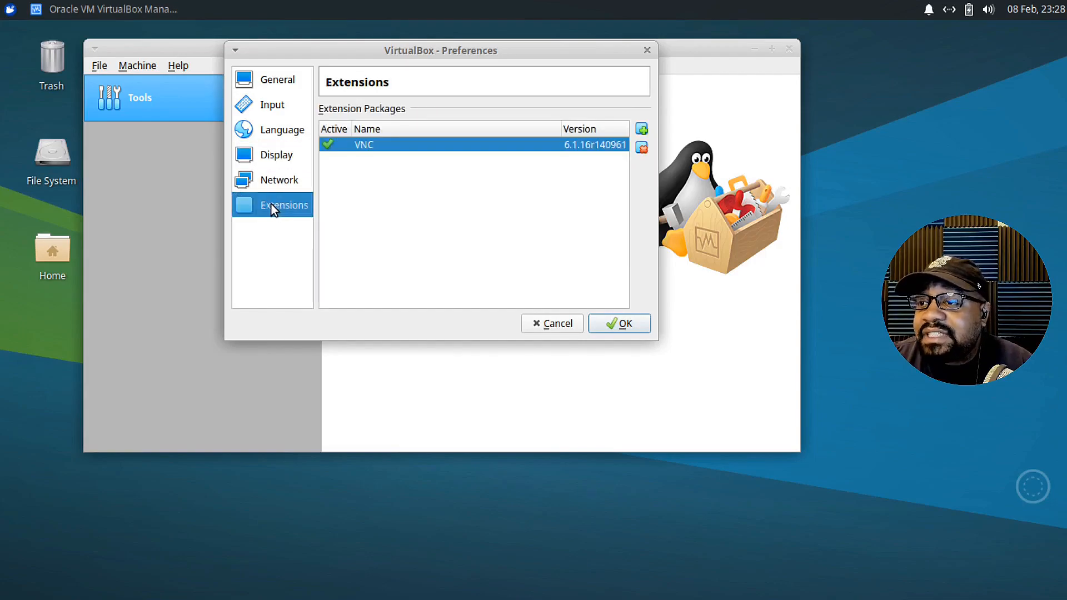
mouse_move(284, 287)
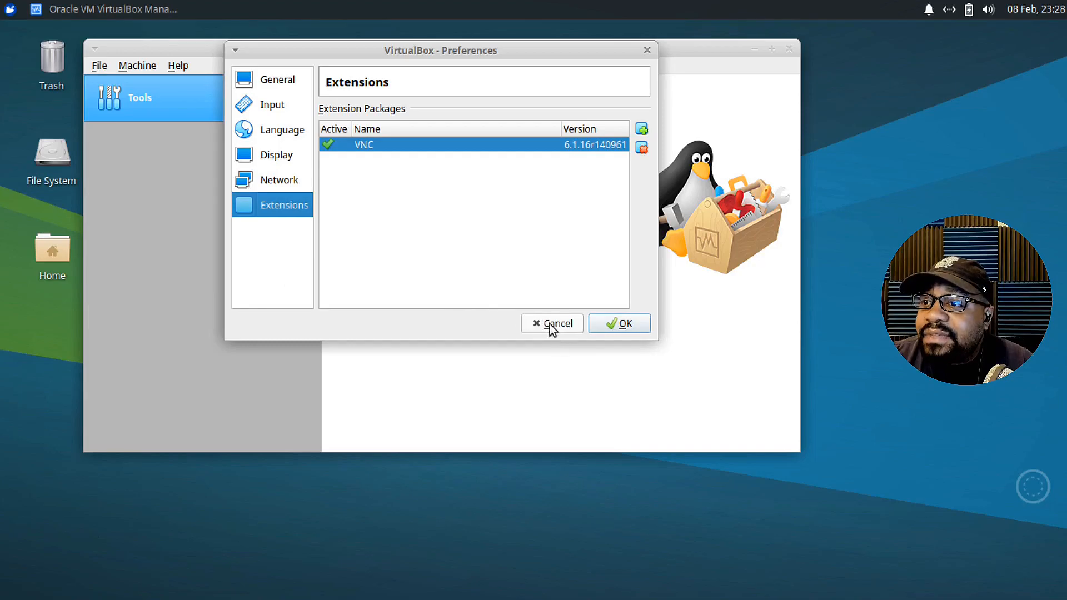
Cancel the Preferences dialog without saving and reopen the File menu.
click(552, 323)
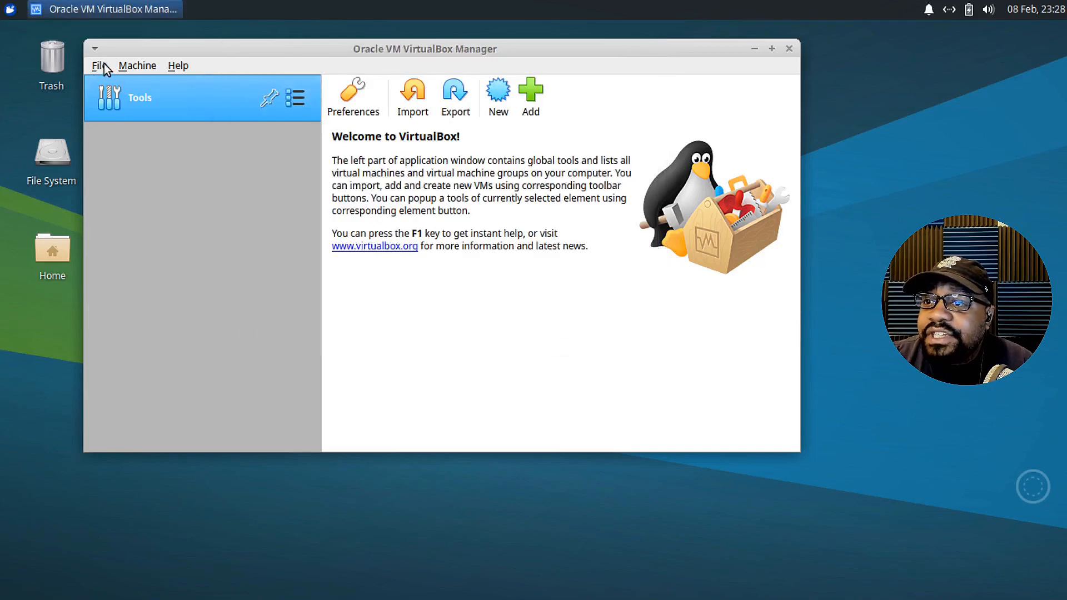
click(98, 66)
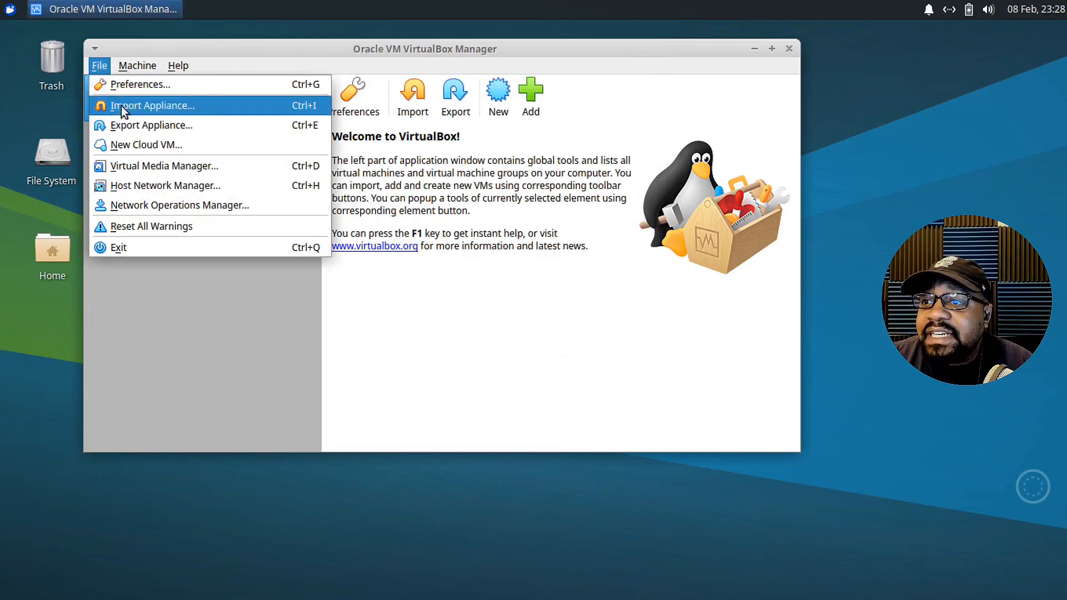
mouse_move(218, 108)
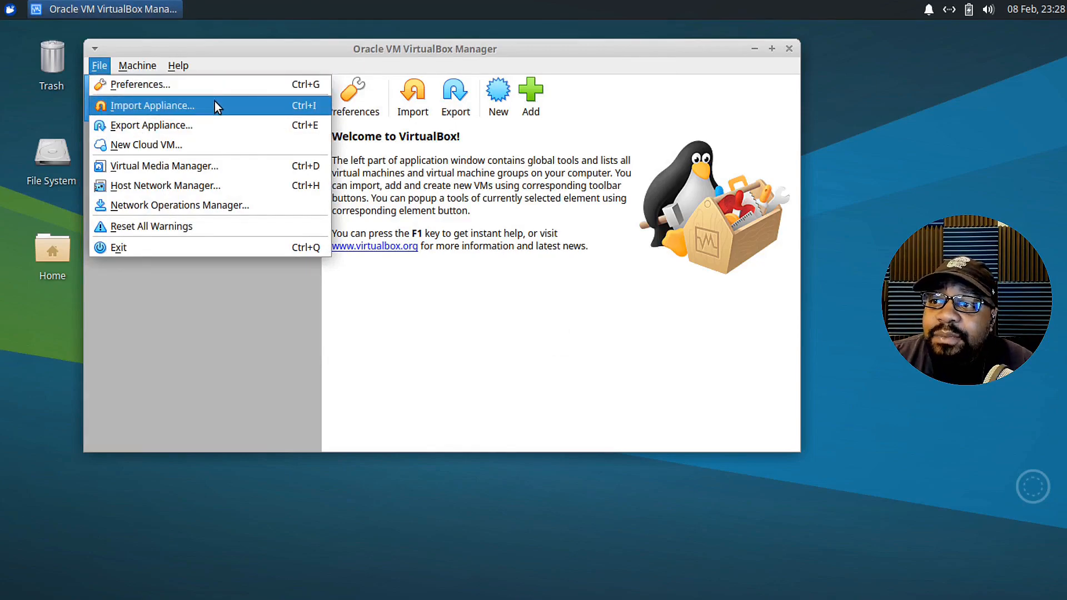
mouse_move(152, 125)
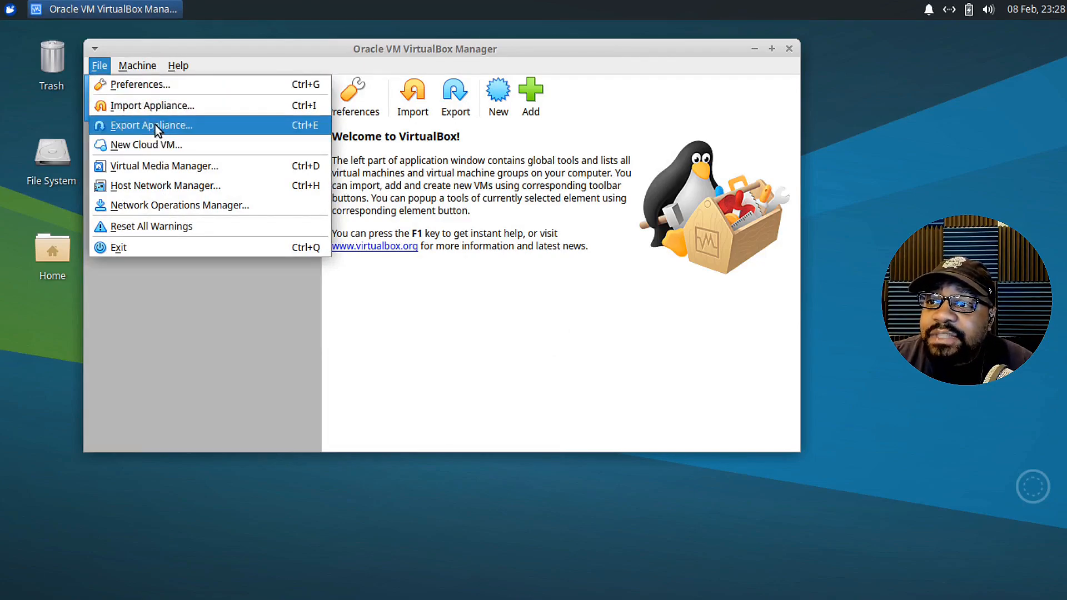
mouse_move(145, 145)
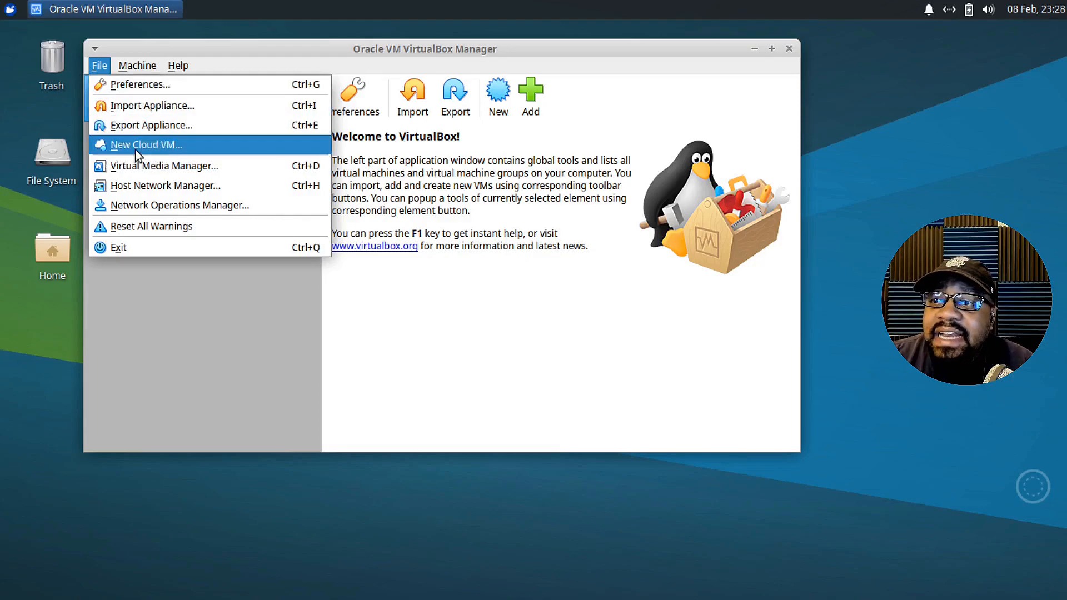
mouse_move(185, 151)
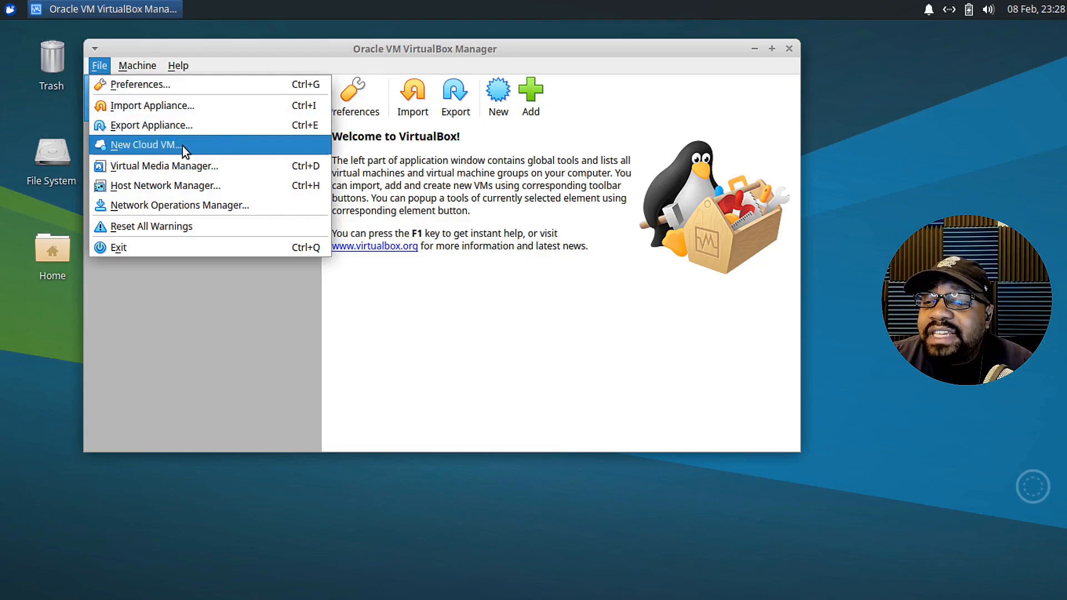
mouse_move(163, 169)
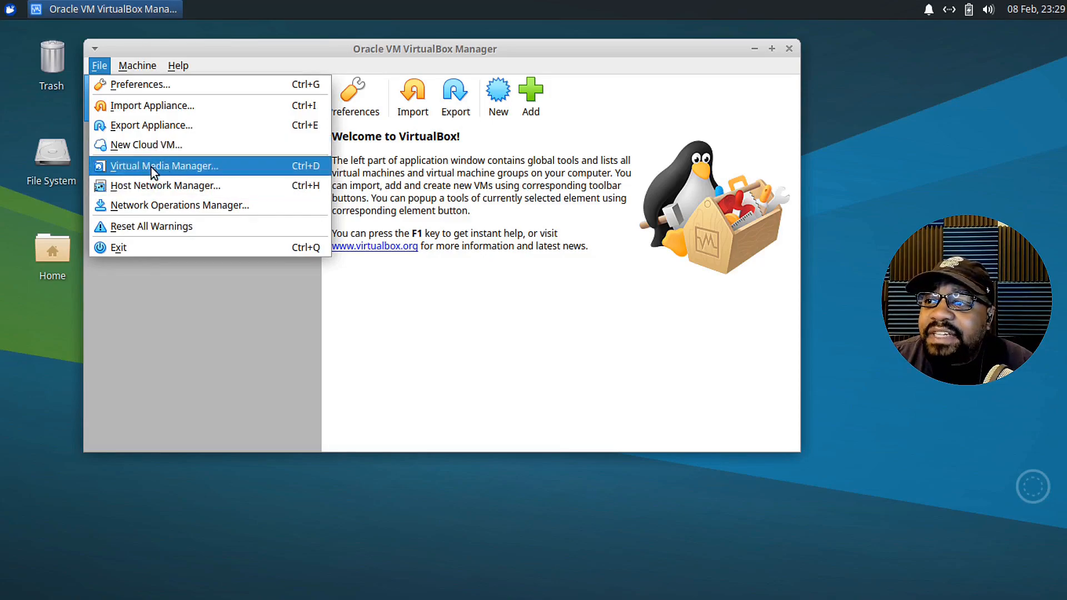
Open Virtual Media Manager, check the empty hard and optical disk lists, then close it.
click(163, 165)
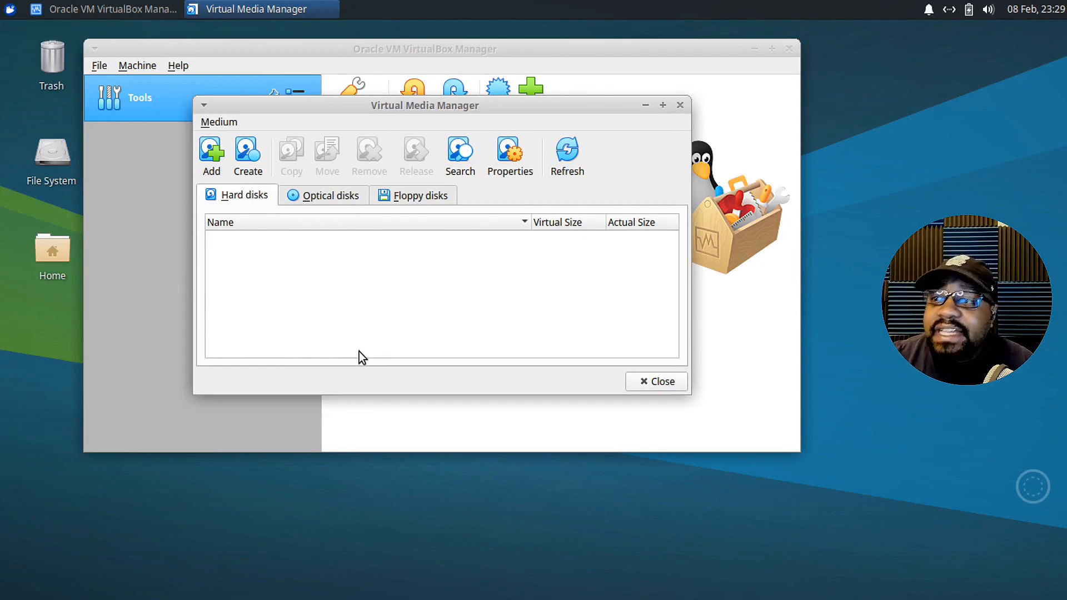
click(323, 195)
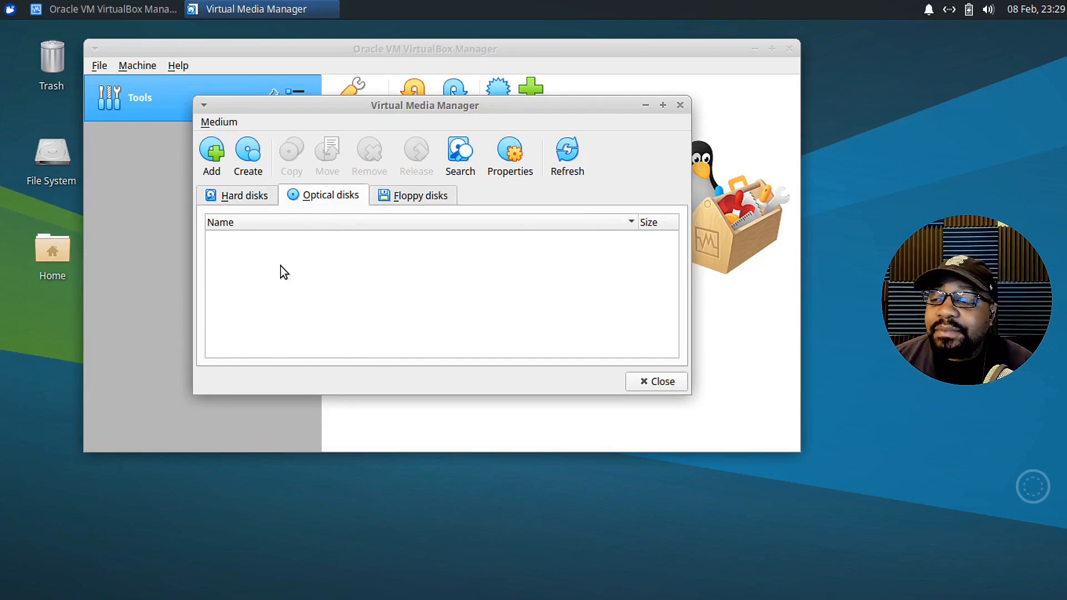
mouse_move(324, 219)
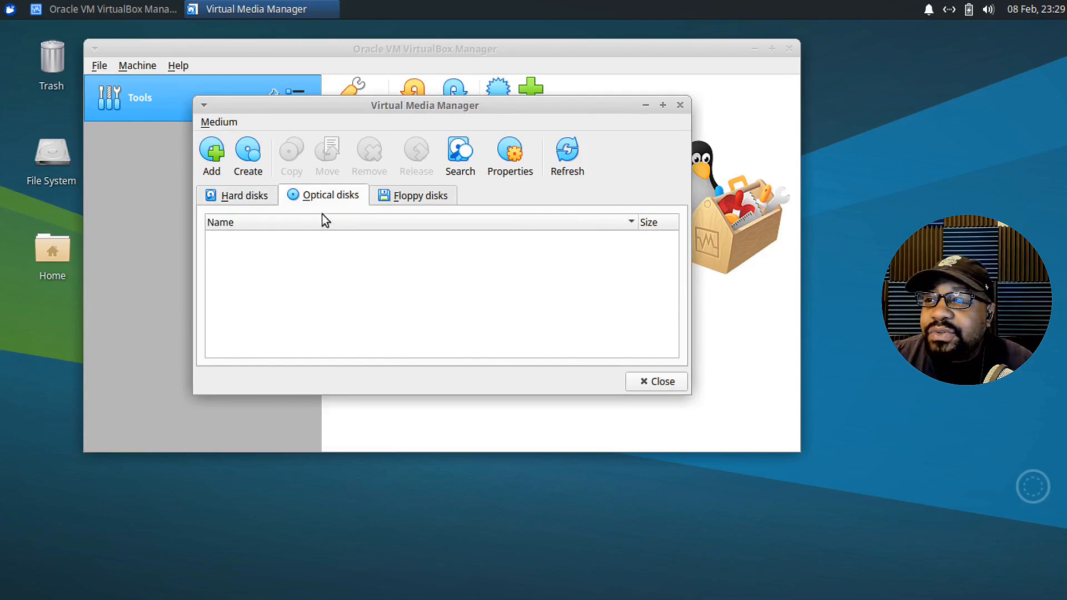
mouse_move(354, 197)
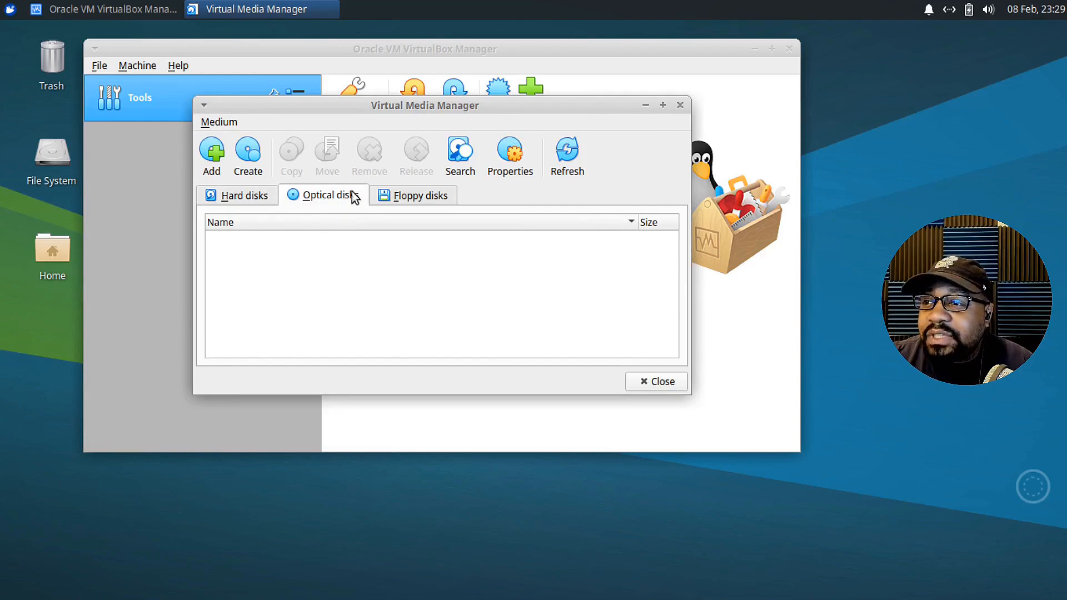
mouse_move(334, 204)
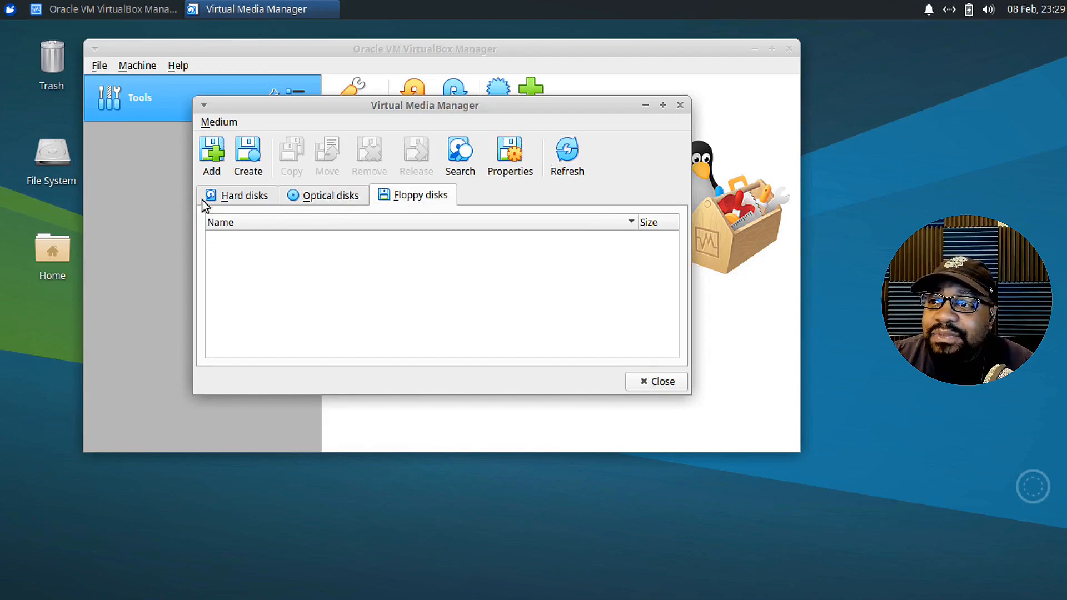
click(243, 195)
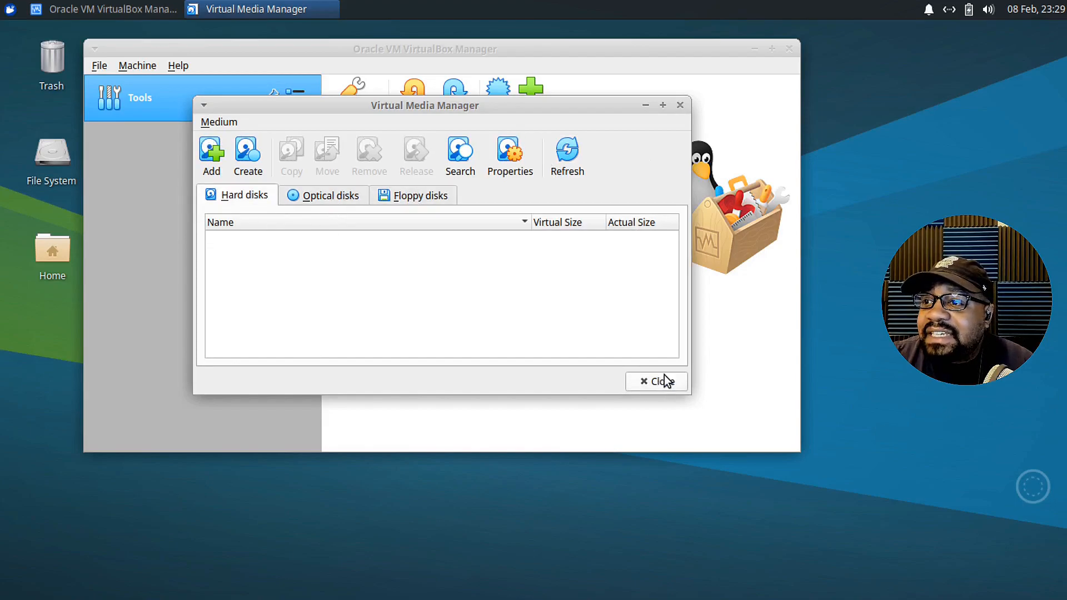
Browse the File, Machine and Help menus, ending on Machine's New and Add.
click(100, 66)
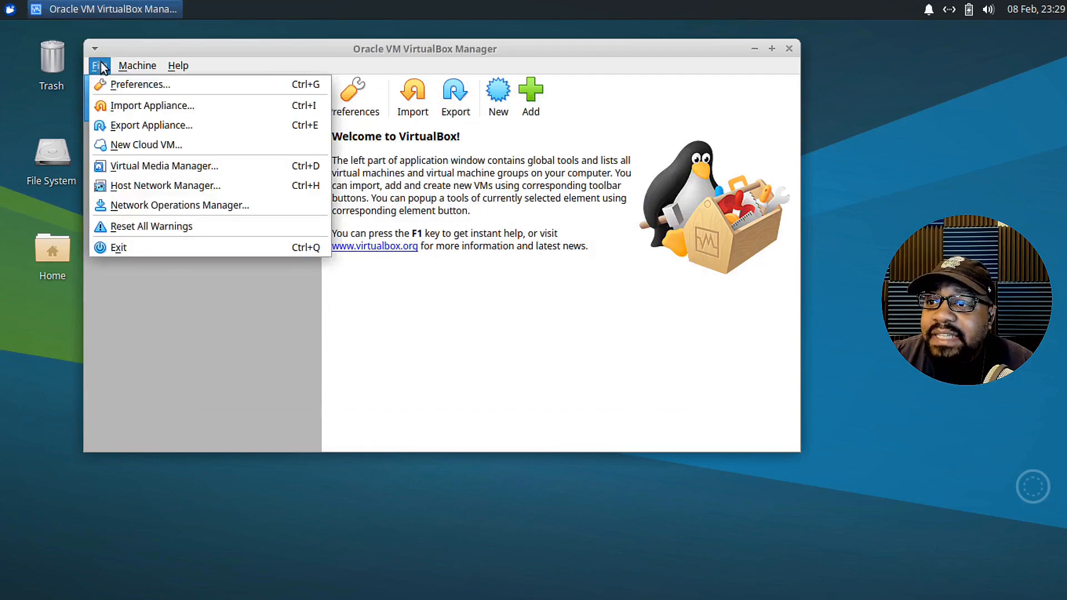
mouse_move(180, 205)
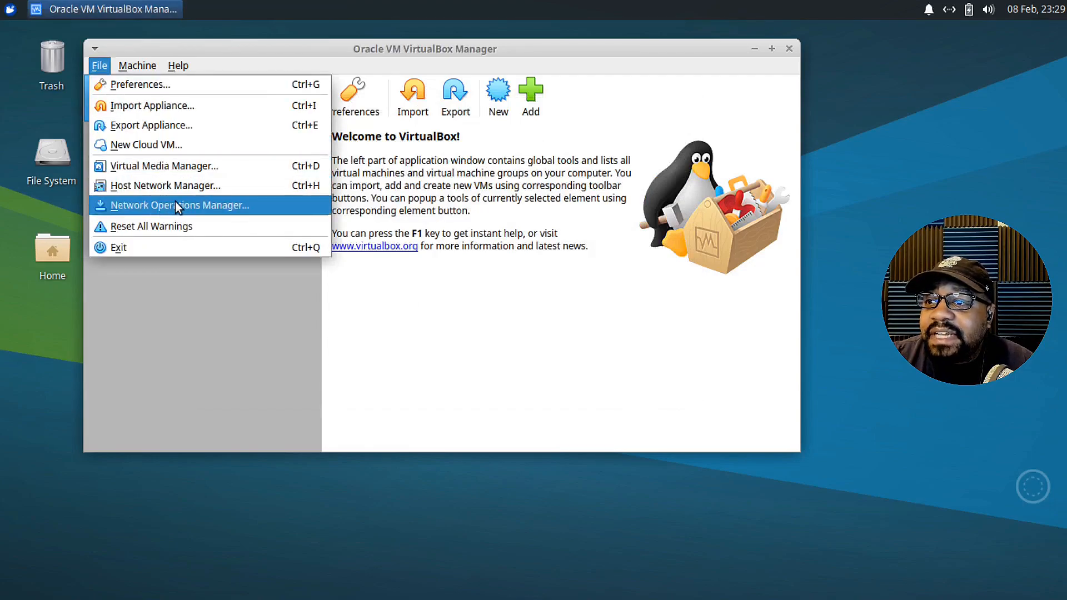
mouse_move(164, 185)
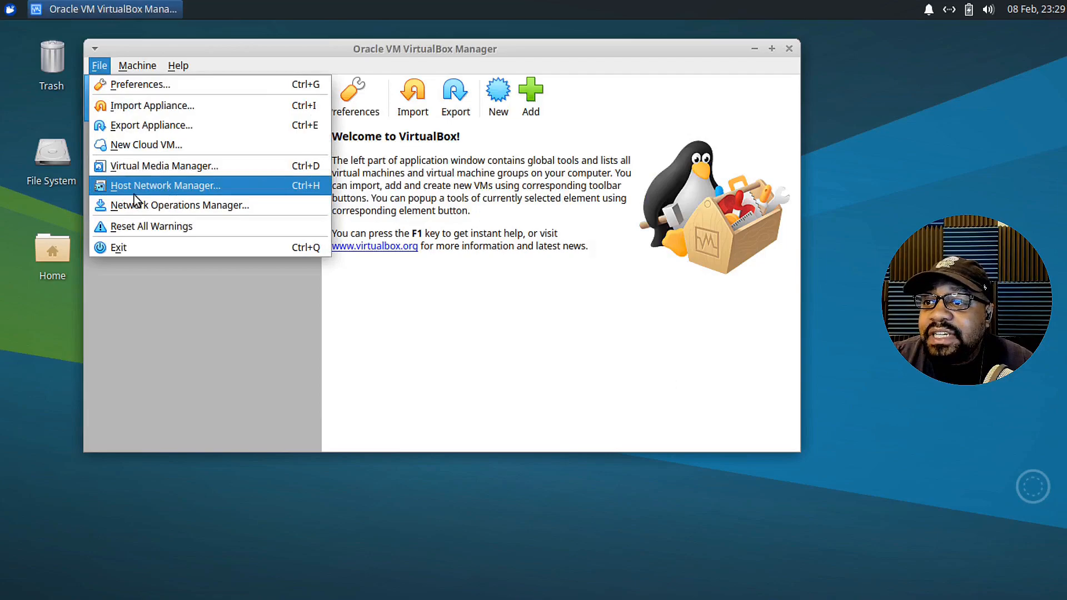
mouse_move(167, 205)
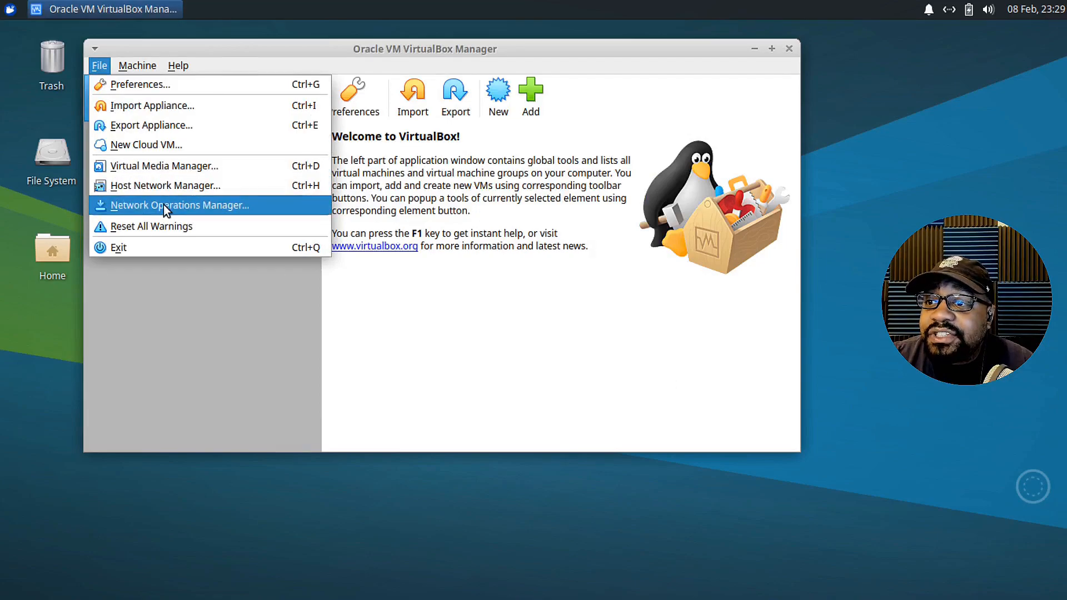
mouse_move(153, 226)
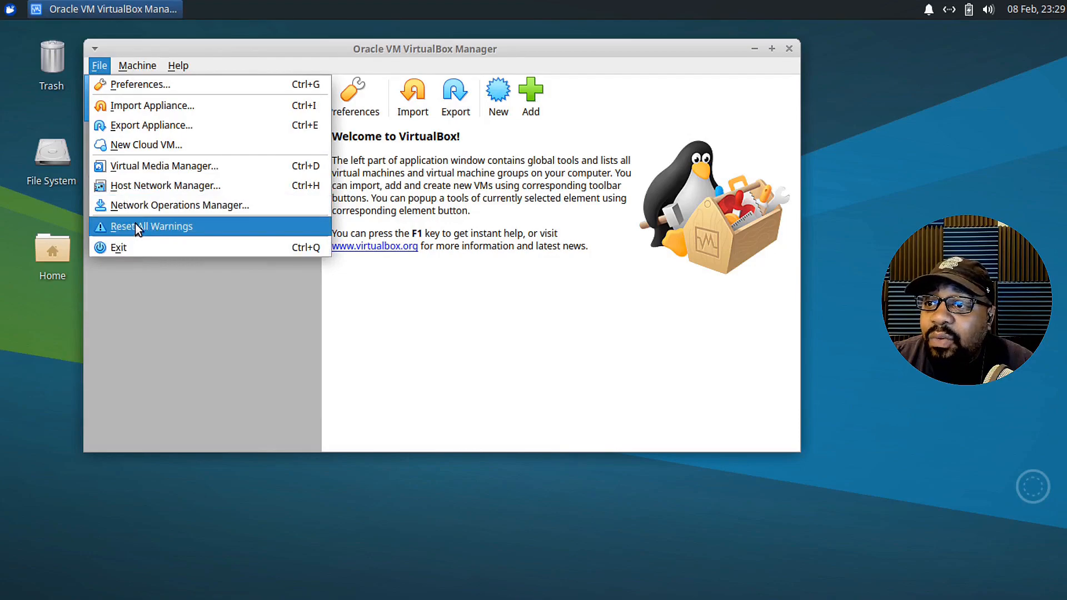
mouse_move(150, 247)
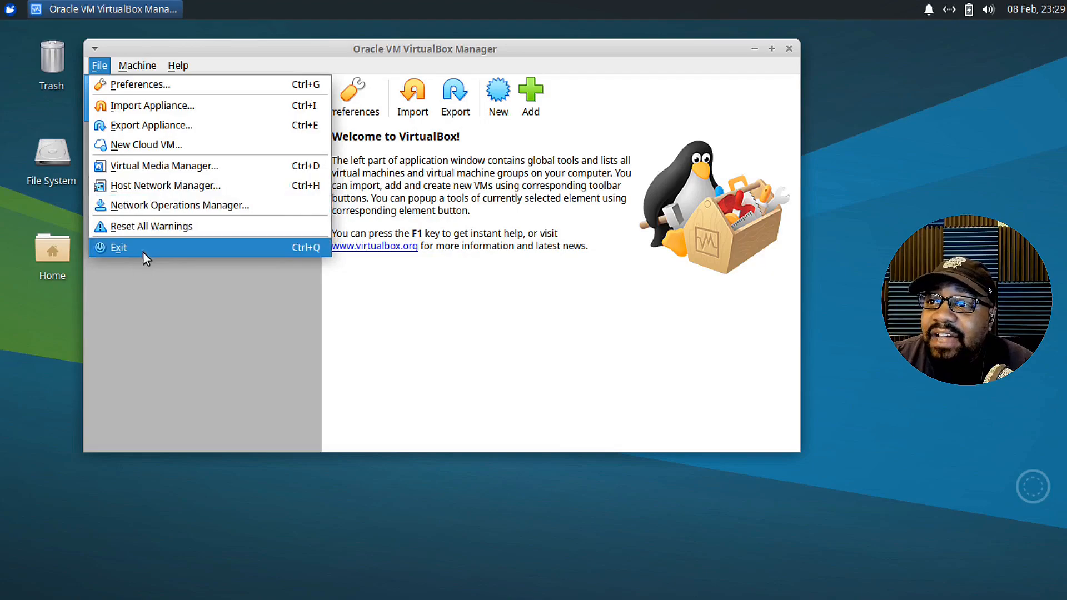
click(136, 65)
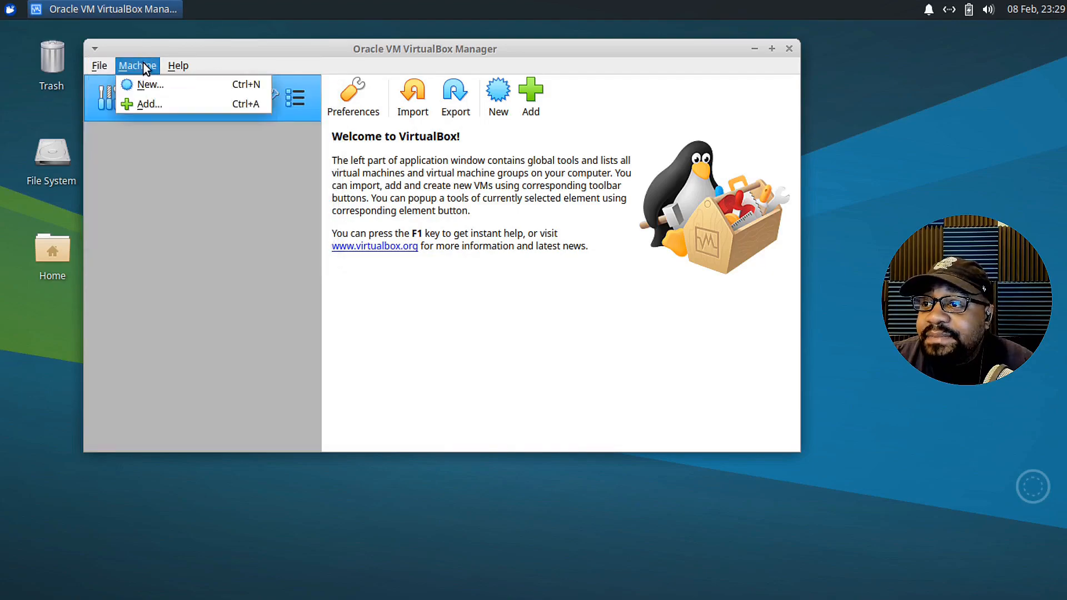
click(178, 66)
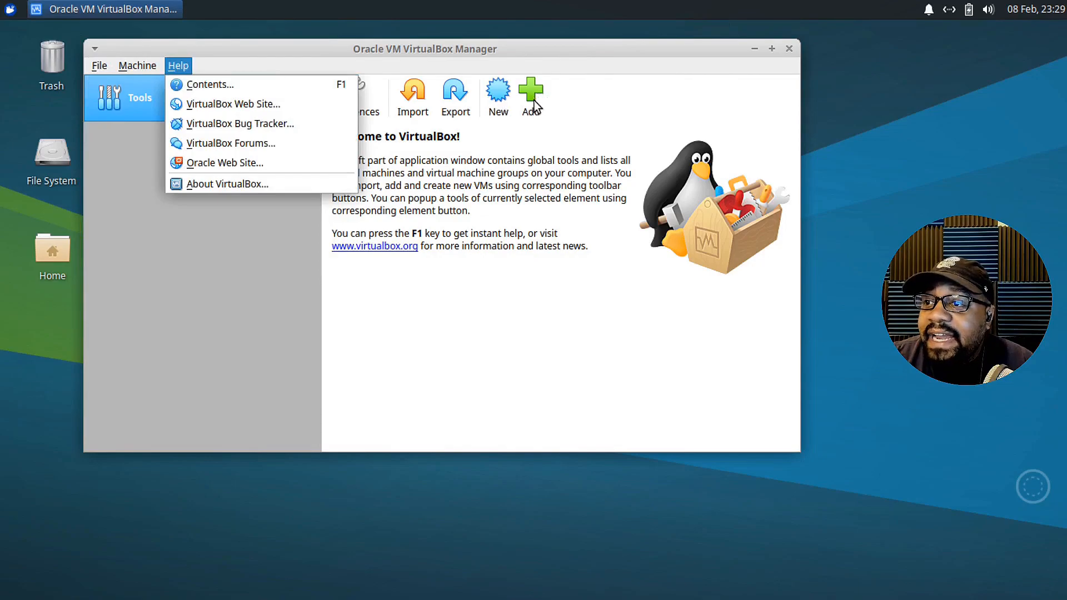
click(137, 65)
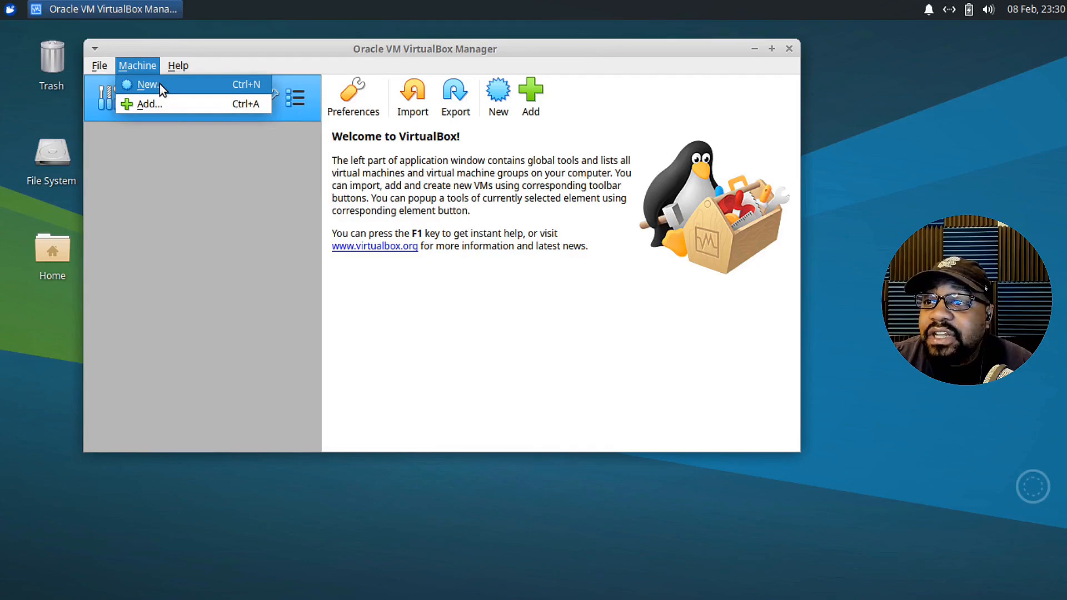
mouse_move(150, 103)
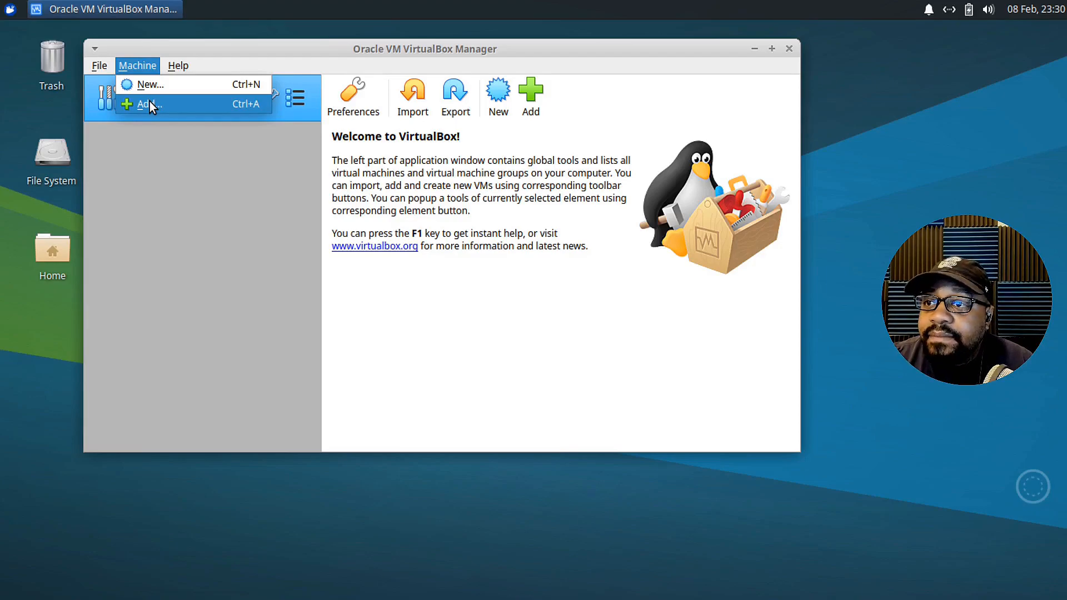
Show the Help menu with contents, website, bug tracker, forums and About entries.
click(178, 66)
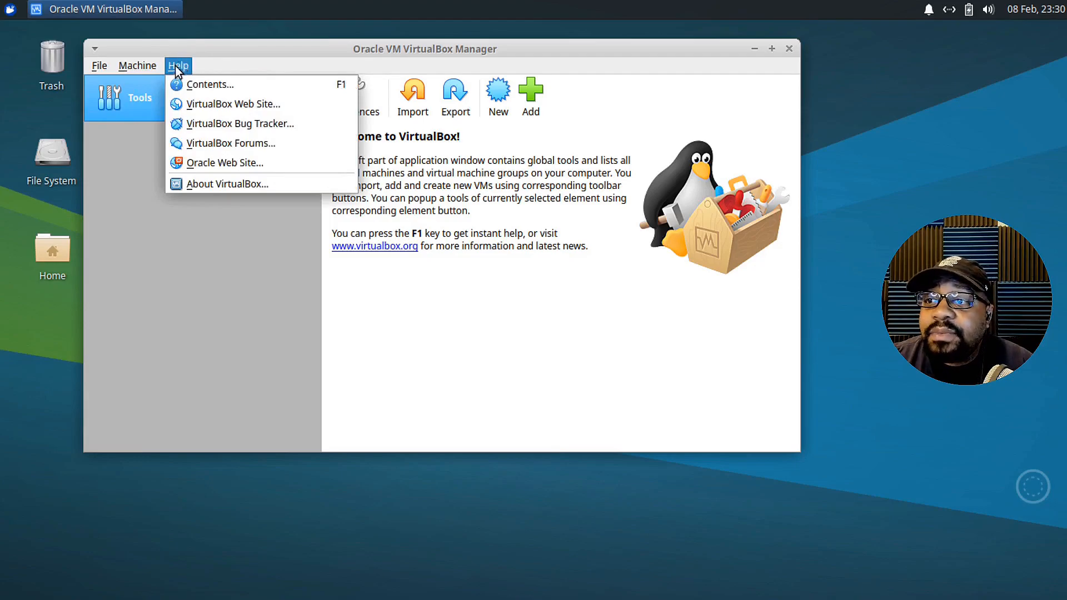
mouse_move(220, 130)
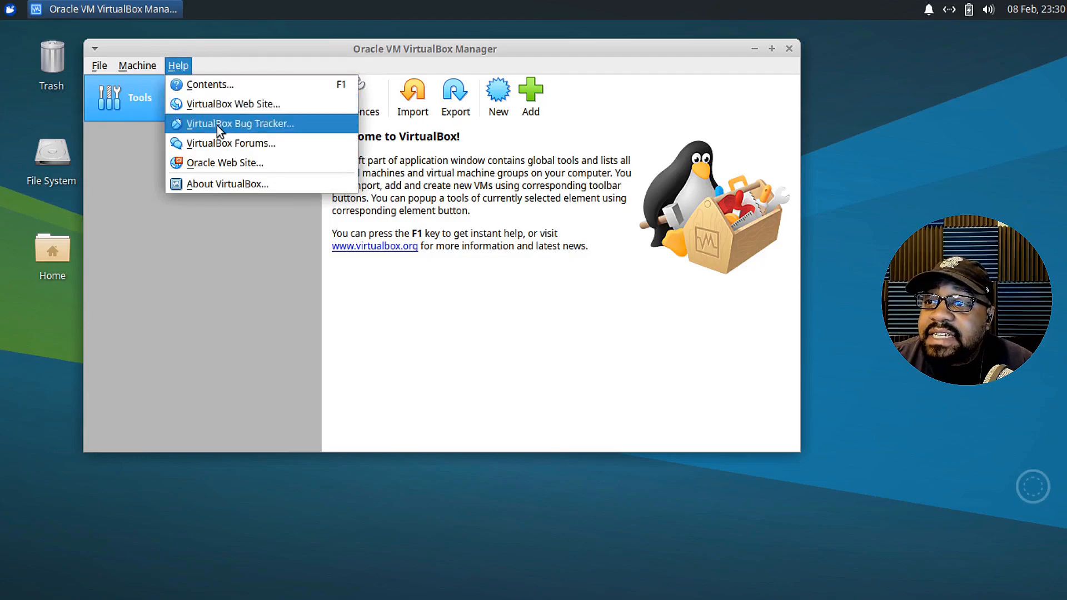
mouse_move(226, 143)
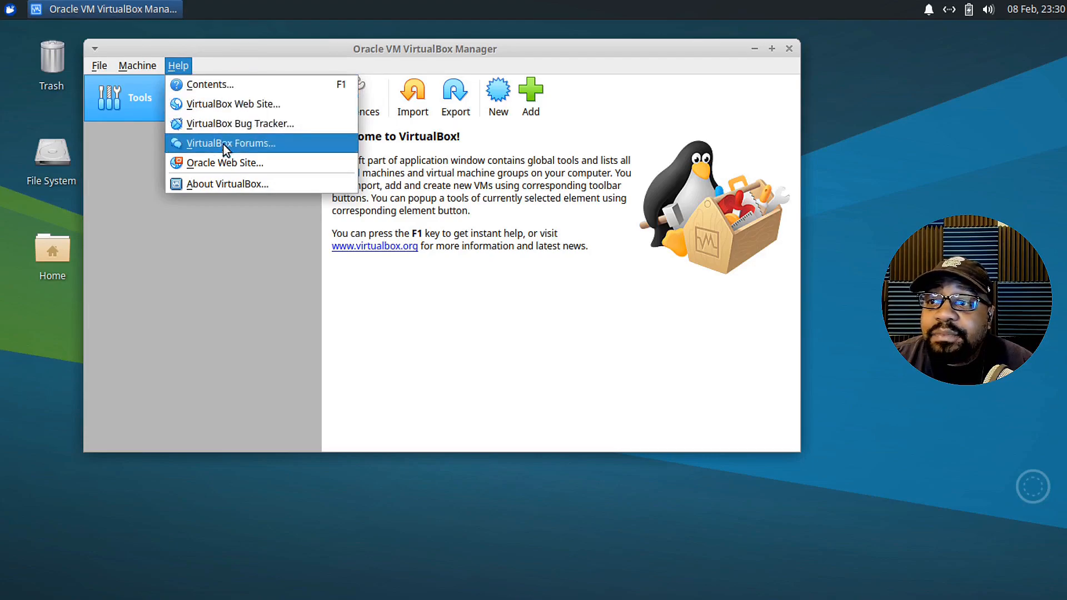
mouse_move(234, 163)
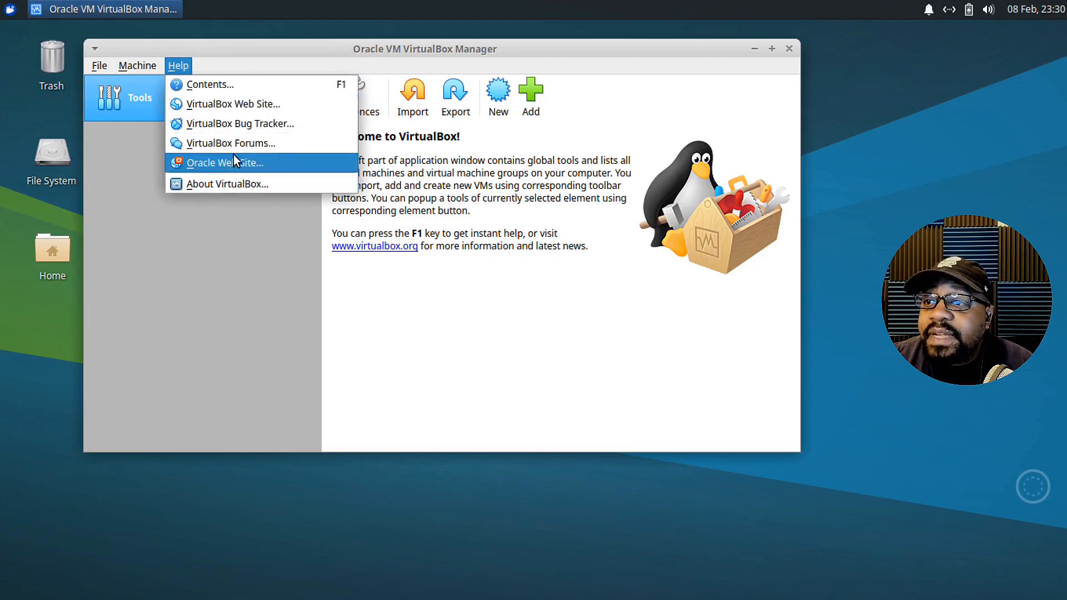
mouse_move(228, 184)
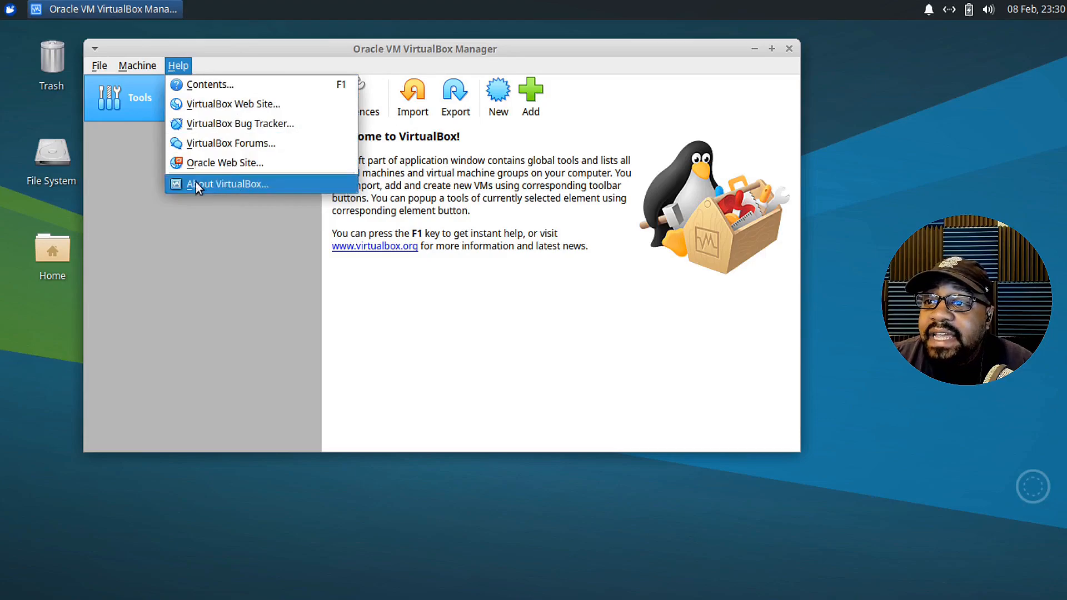
View the About VirtualBox dialog showing version 6.1.16, then close it.
click(229, 184)
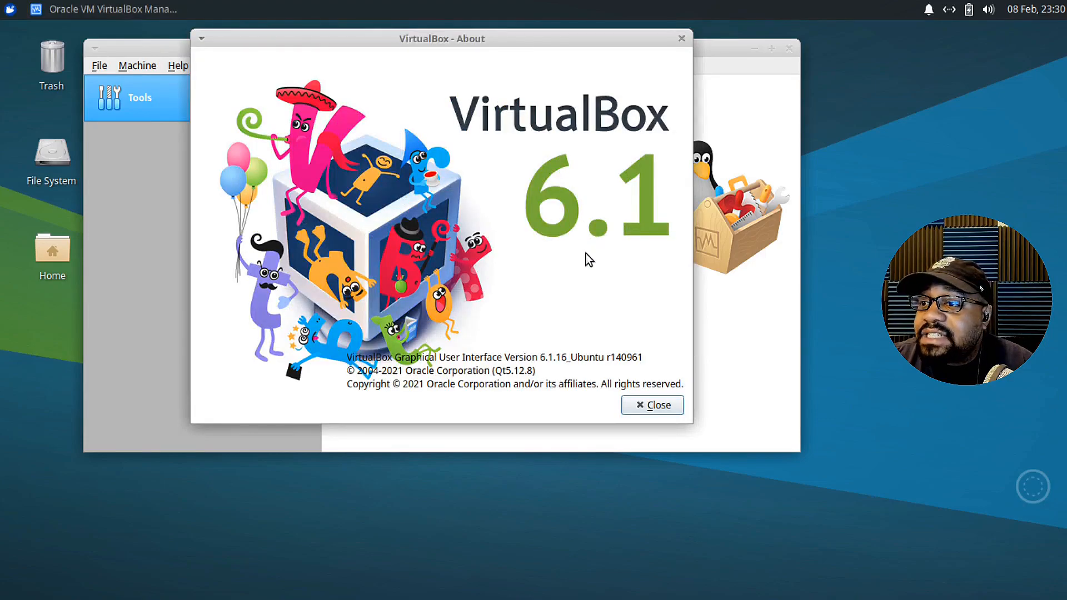
mouse_move(561, 278)
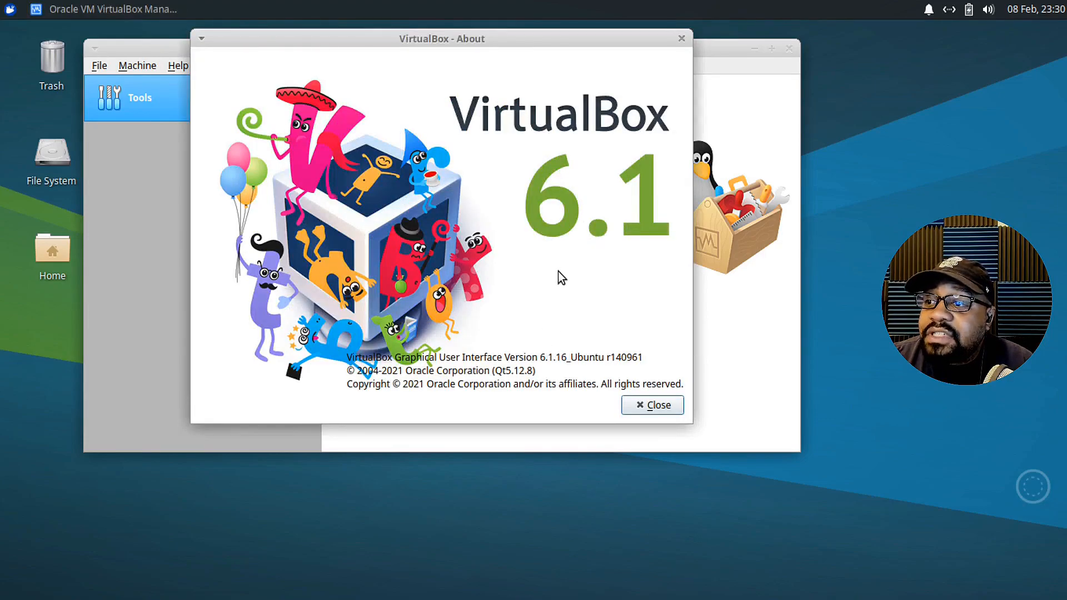
mouse_move(761, 484)
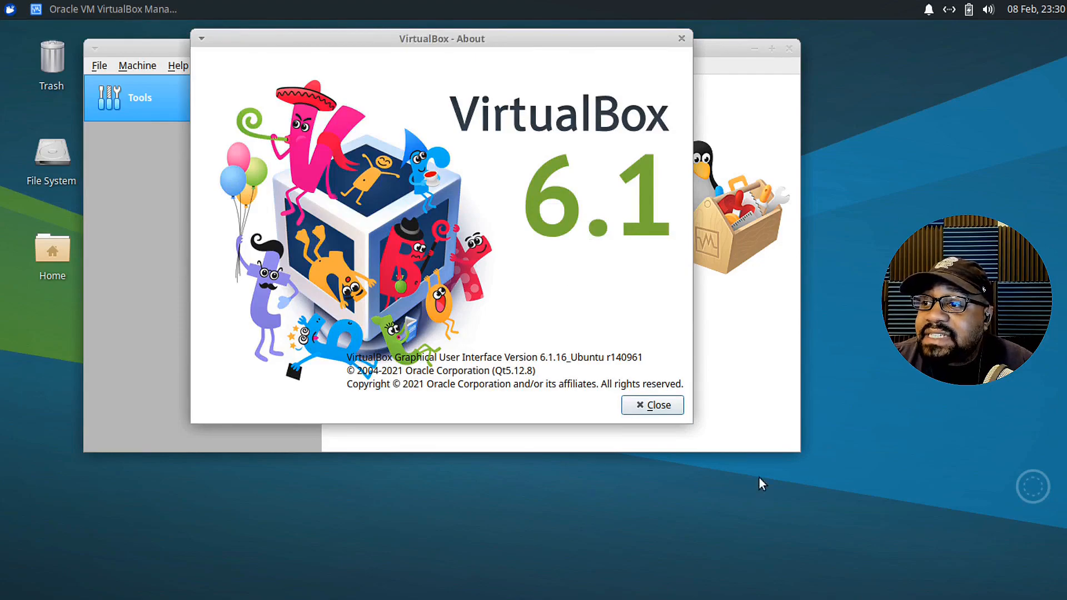
click(652, 405)
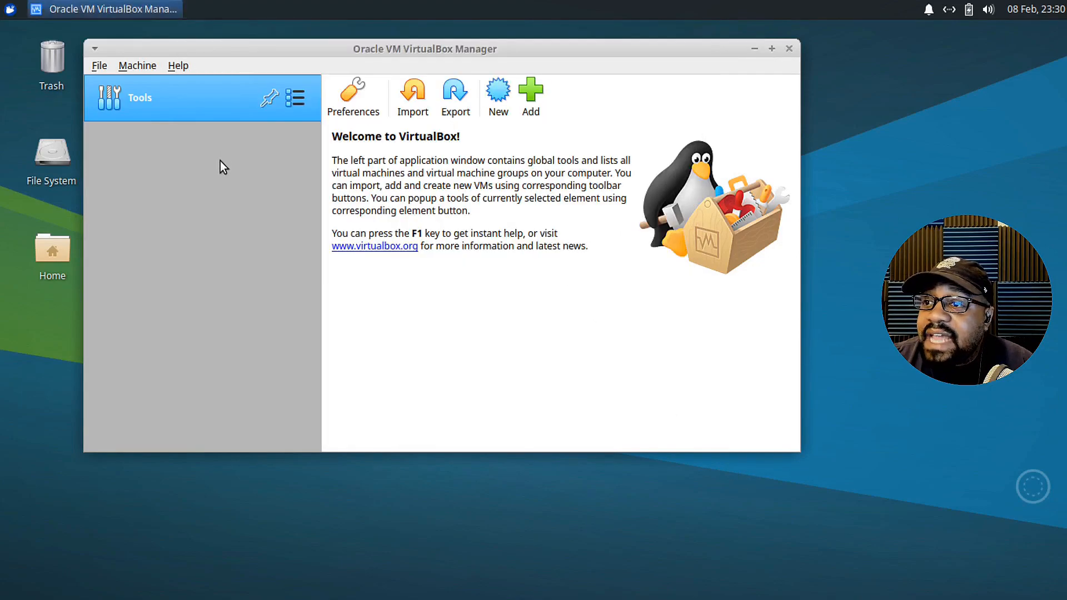
mouse_move(178, 171)
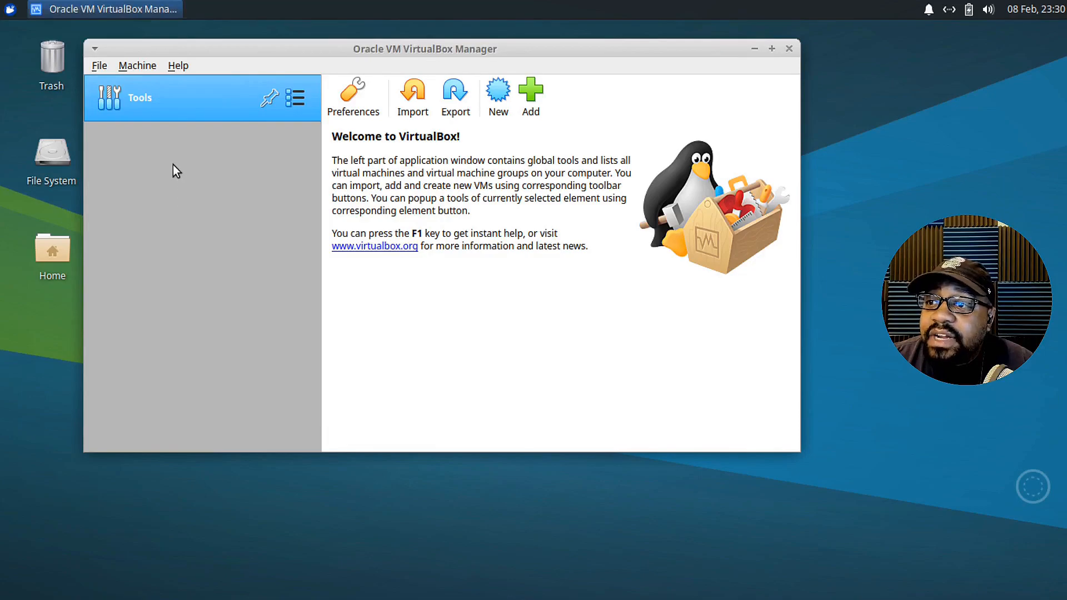
mouse_move(168, 333)
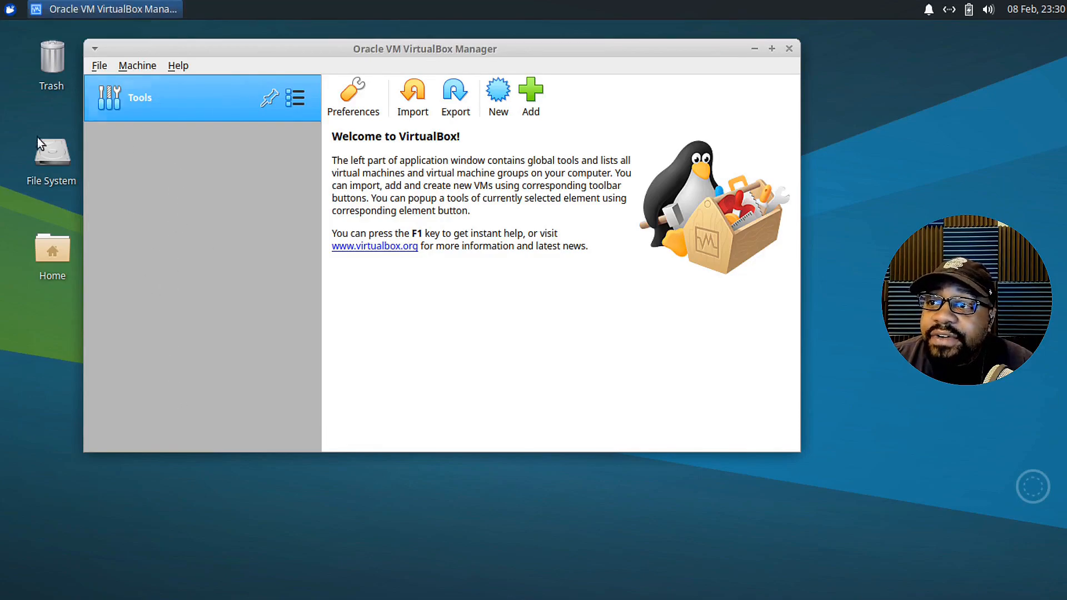
mouse_move(137, 110)
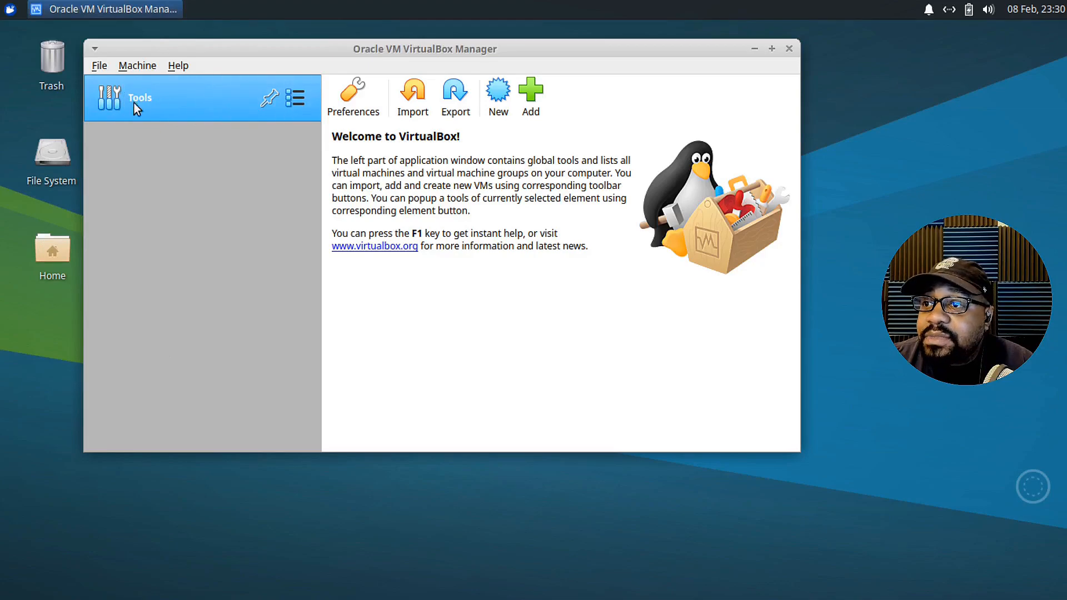
Switch the global tools to Media, then back to the Welcome page.
click(295, 97)
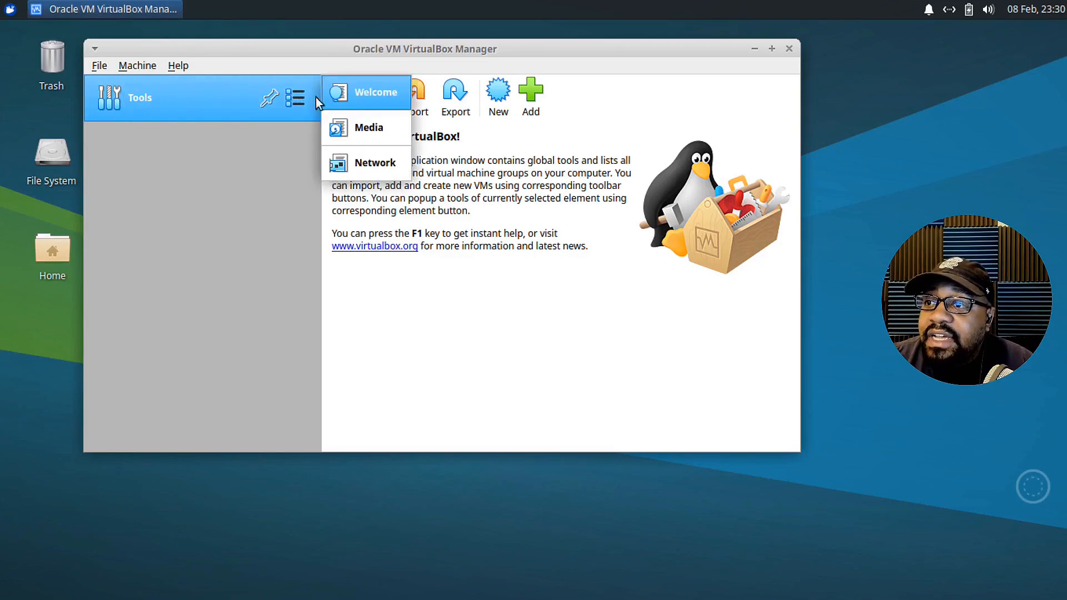
mouse_move(568, 220)
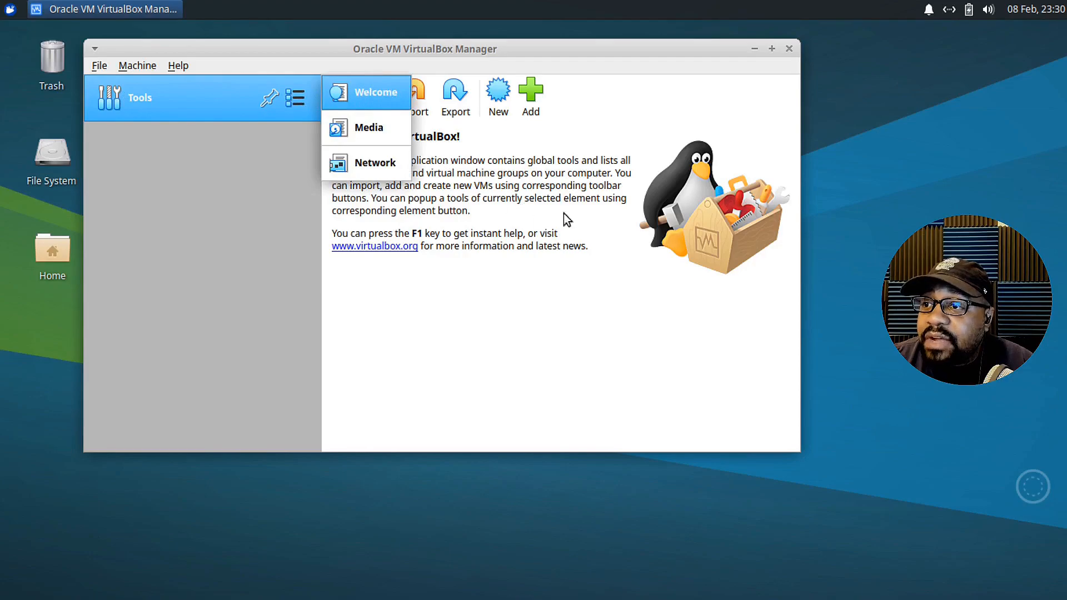
click(369, 127)
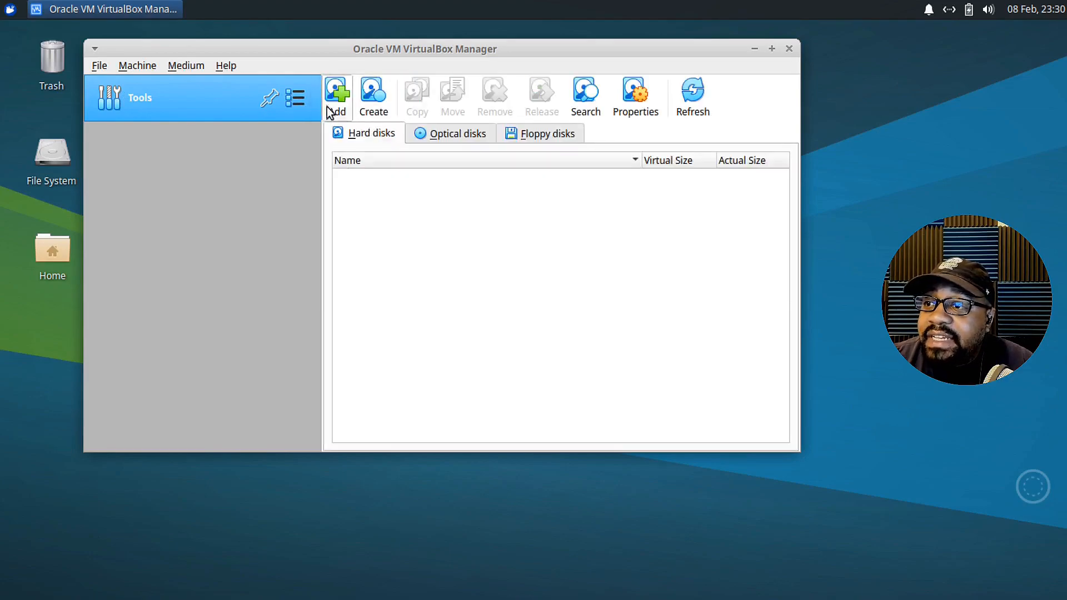
click(295, 98)
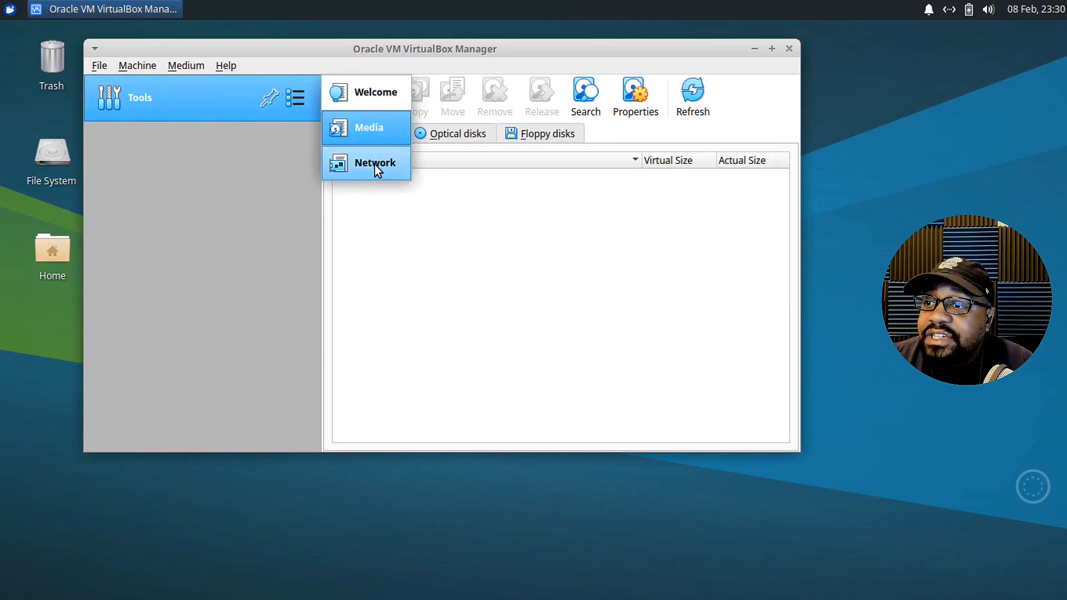
click(374, 92)
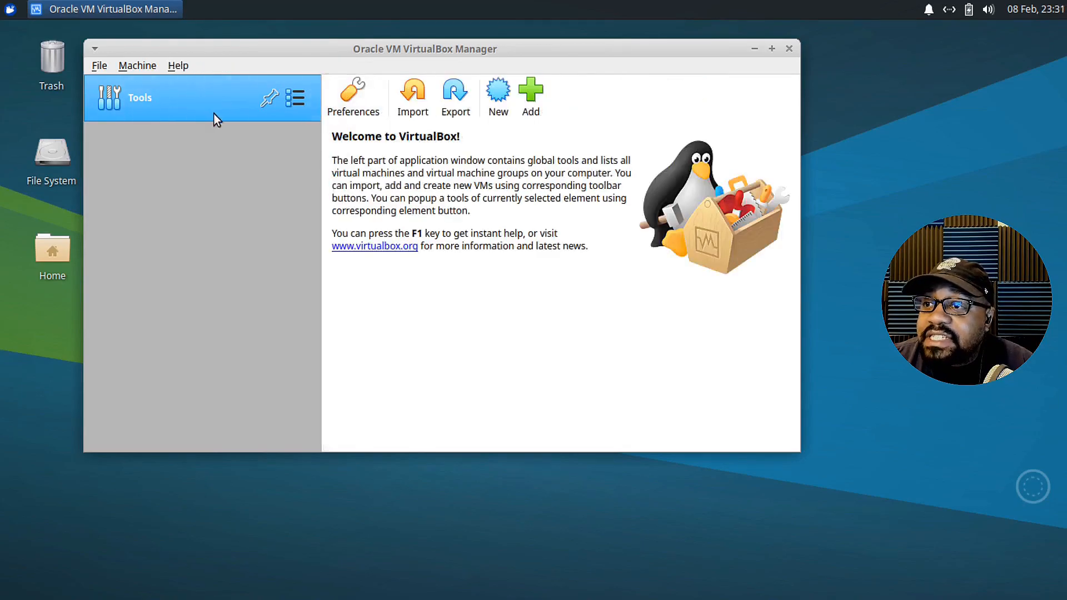
mouse_move(353, 95)
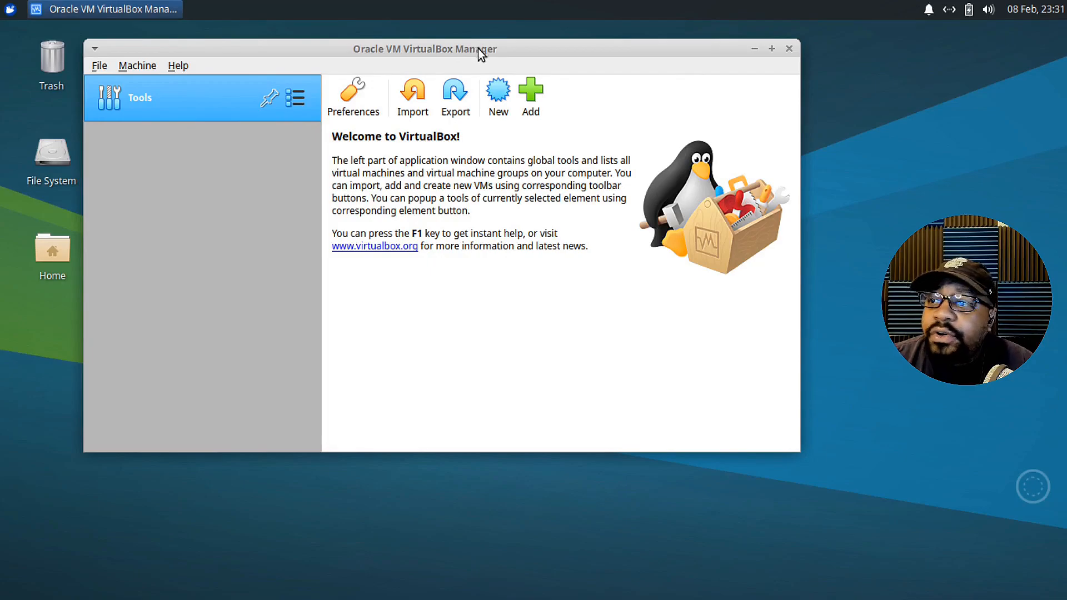
mouse_move(244, 234)
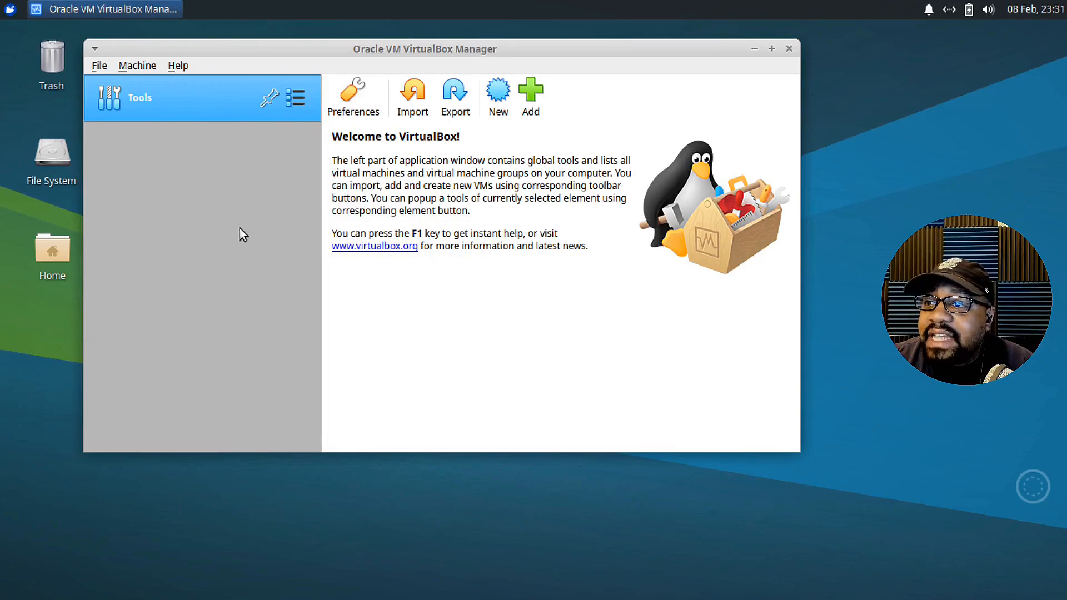
mouse_move(219, 263)
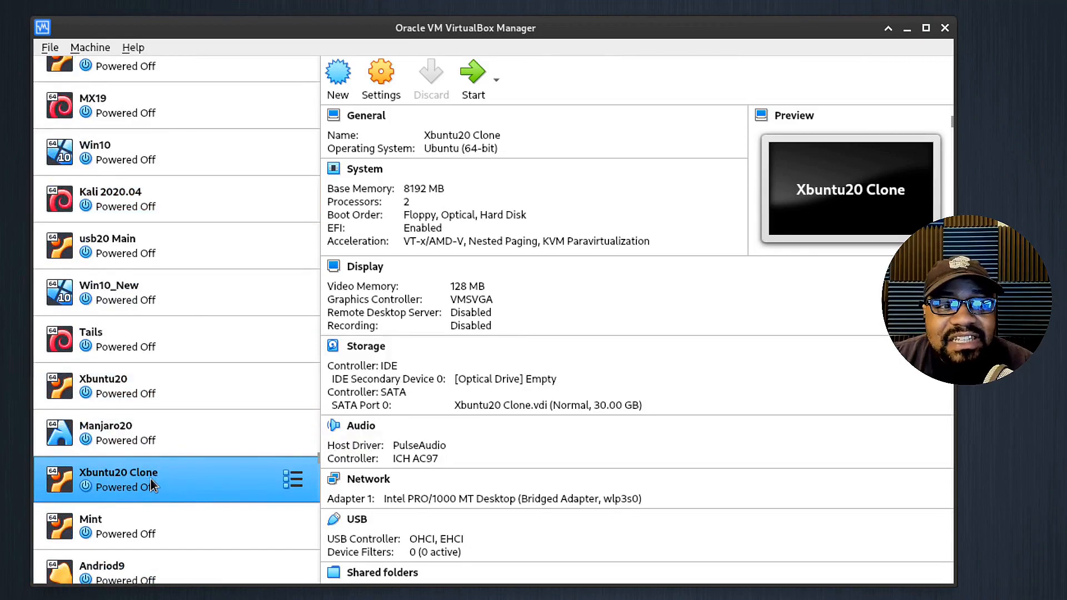
Start Xubuntu20 Clone briefly, then power off the machine.
click(365, 345)
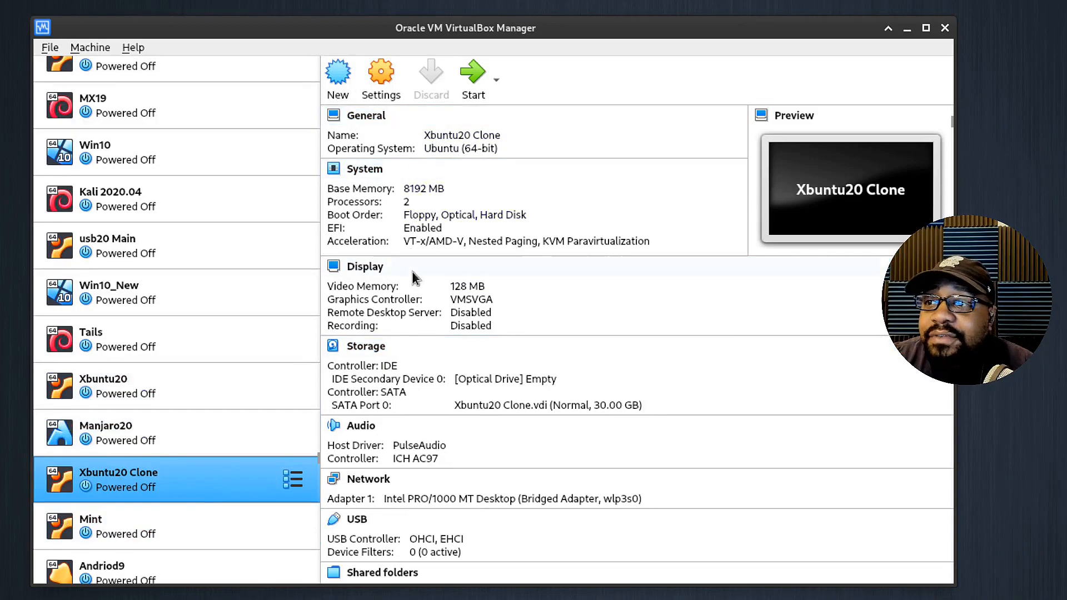
click(366, 266)
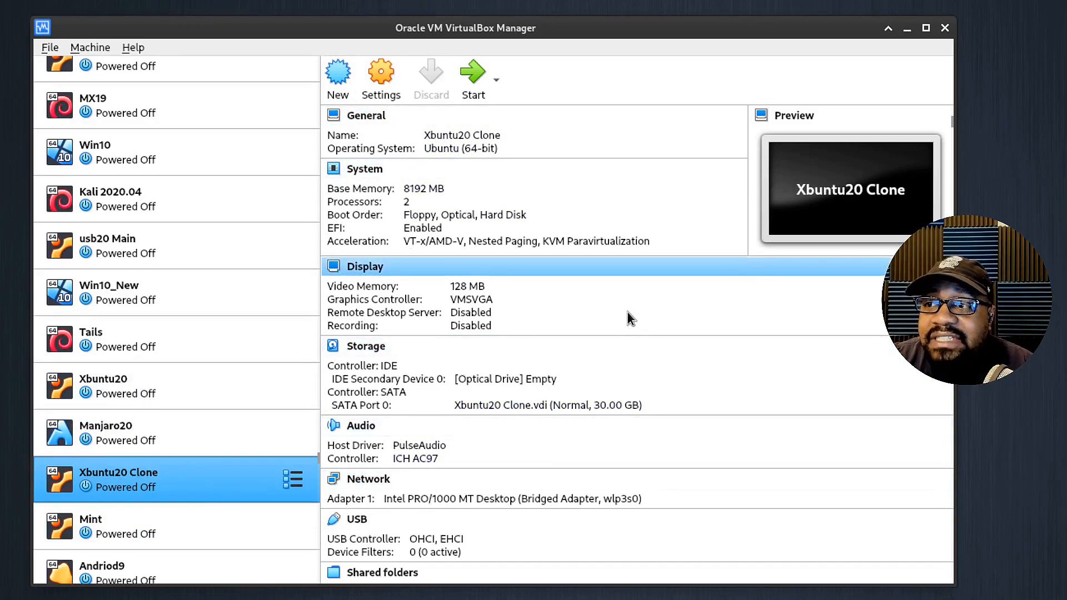
mouse_move(619, 330)
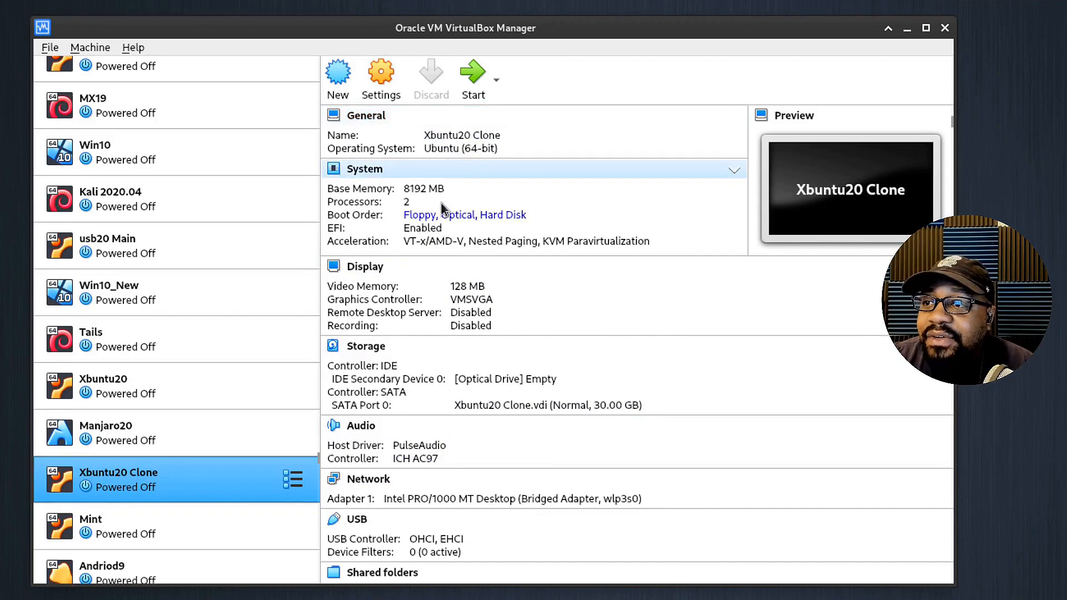
mouse_move(416, 180)
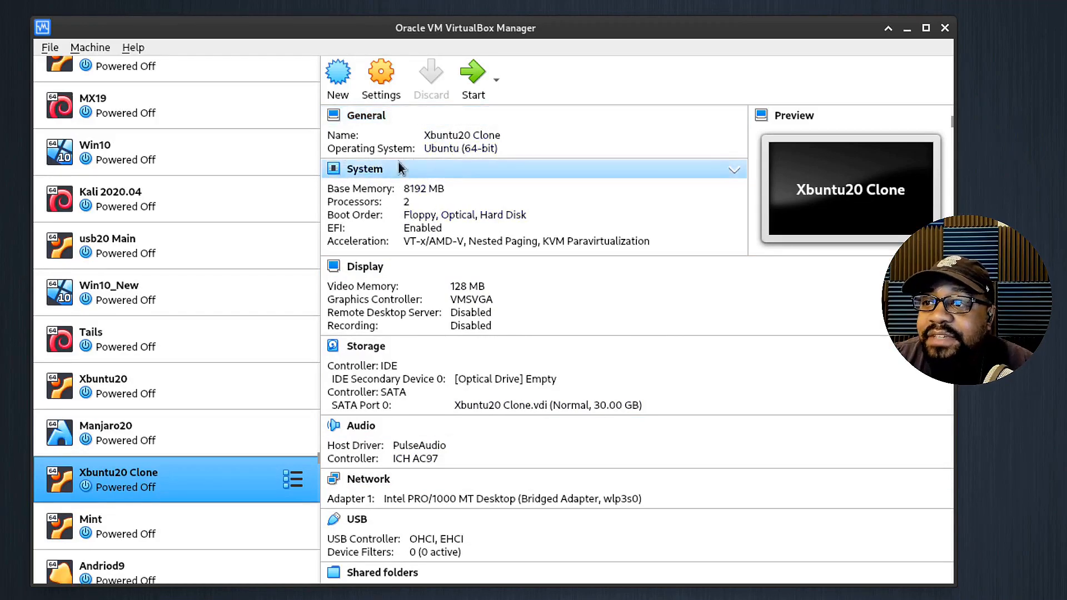
mouse_move(363, 228)
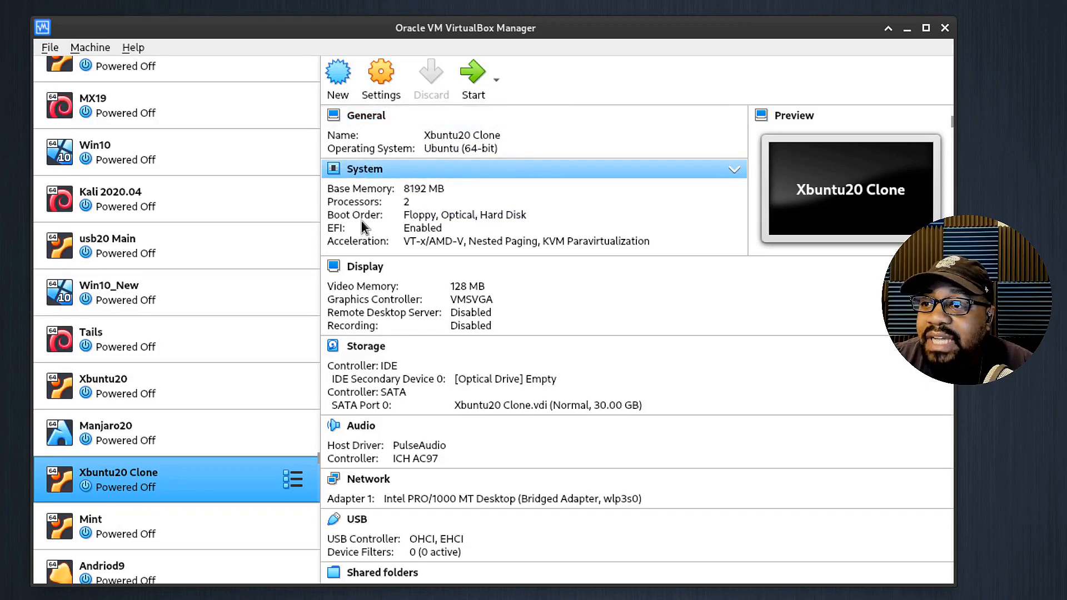
mouse_move(340, 236)
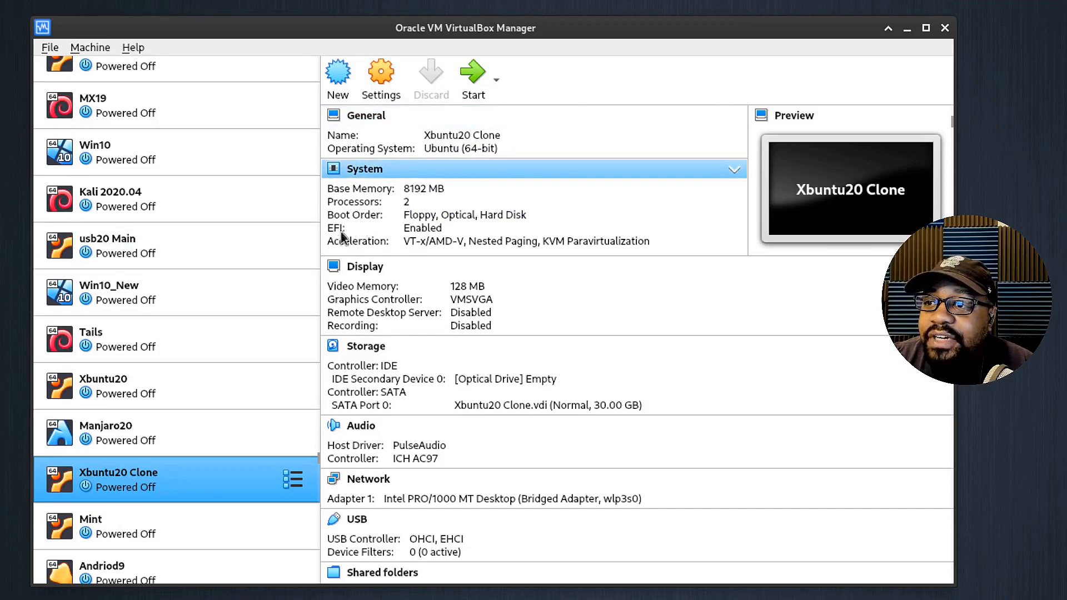
mouse_move(367, 224)
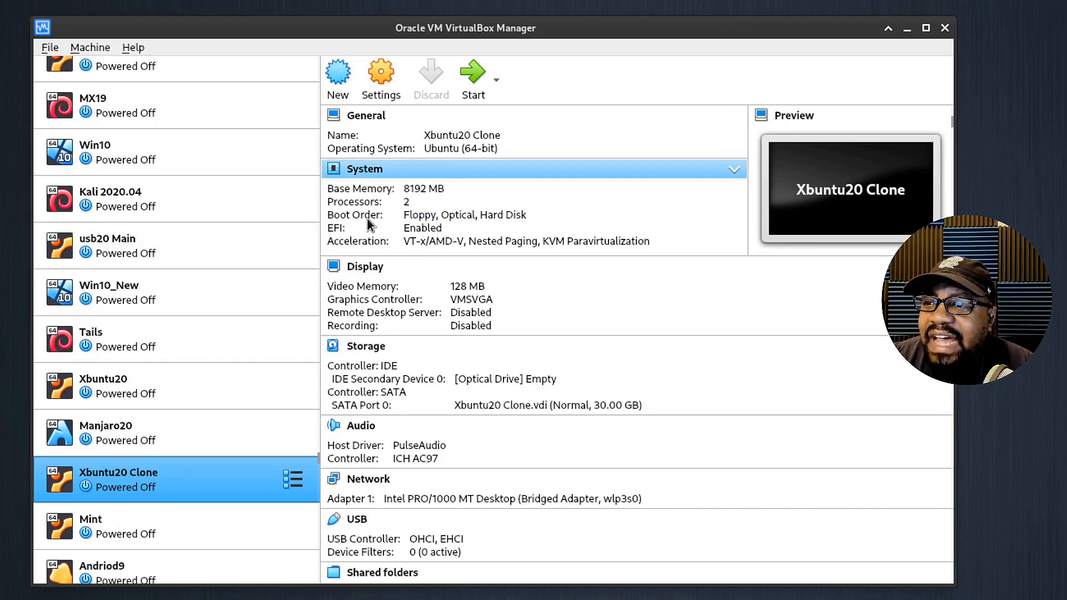
click(364, 266)
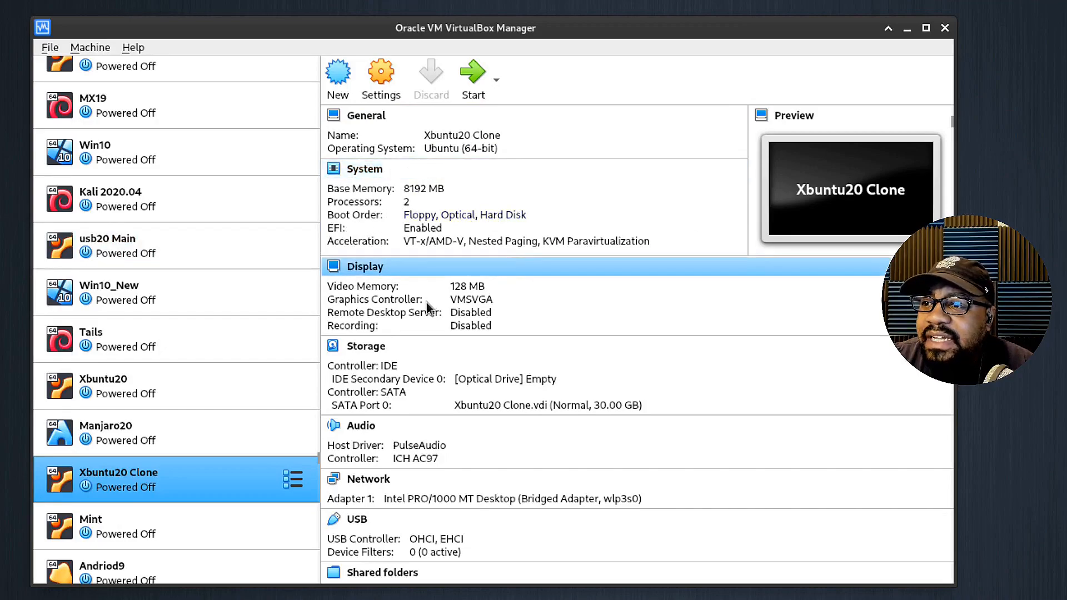
click(365, 346)
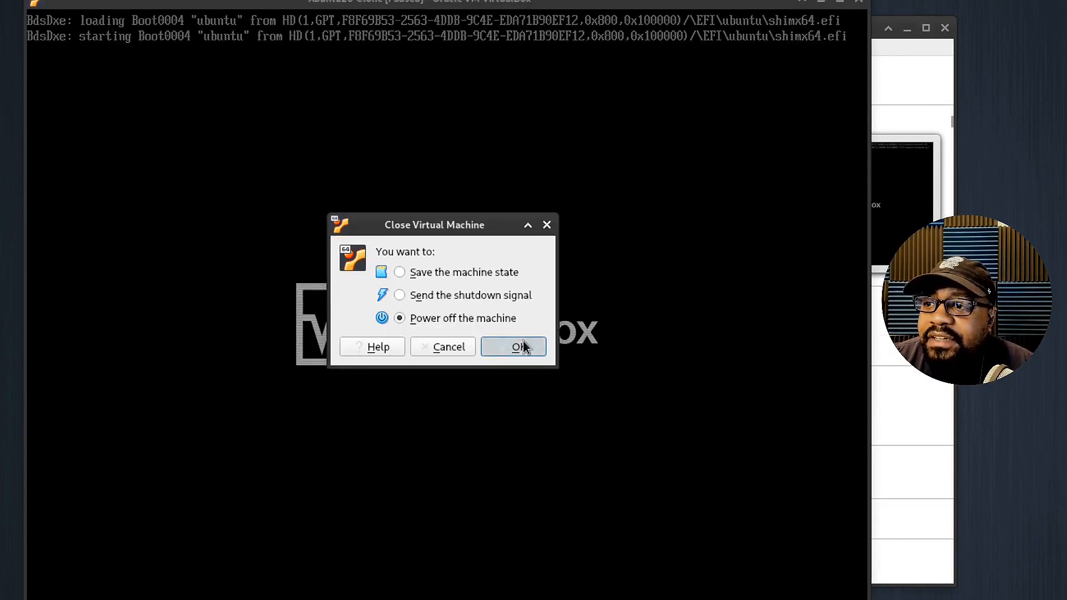
click(513, 346)
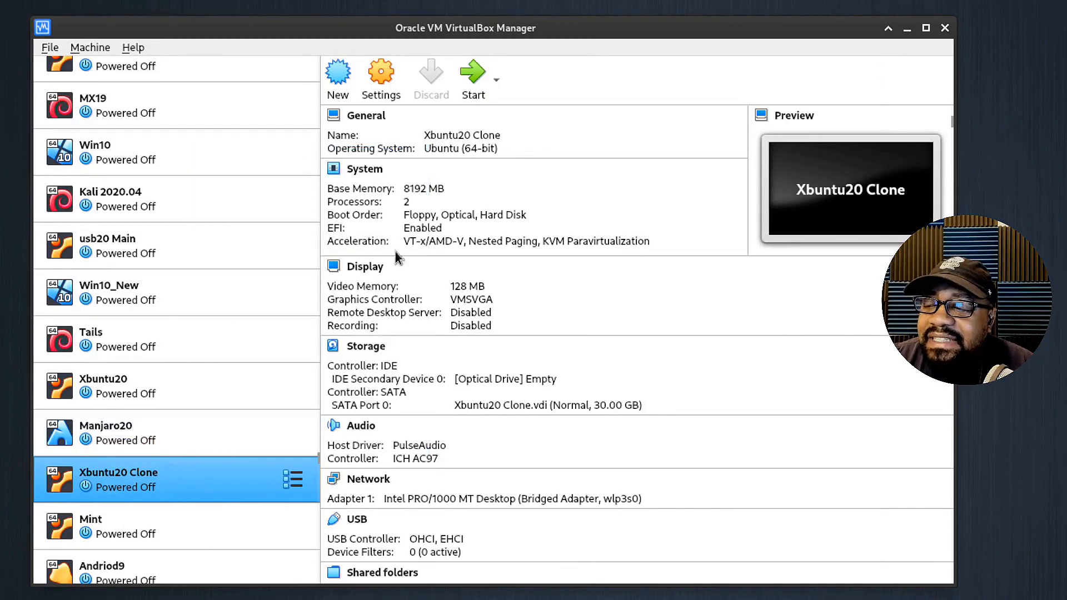
click(380, 77)
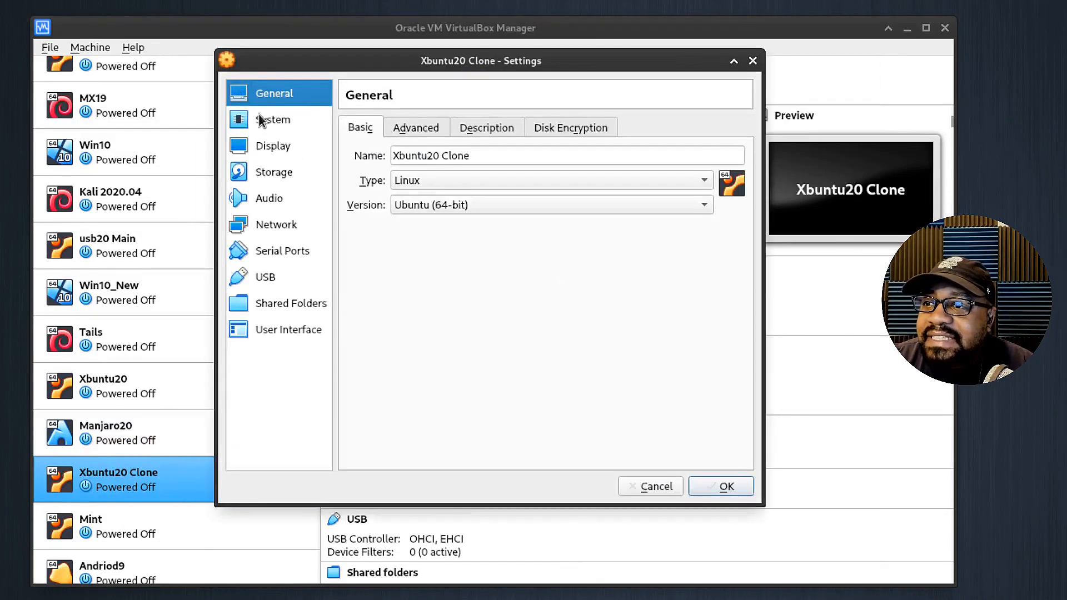
click(272, 119)
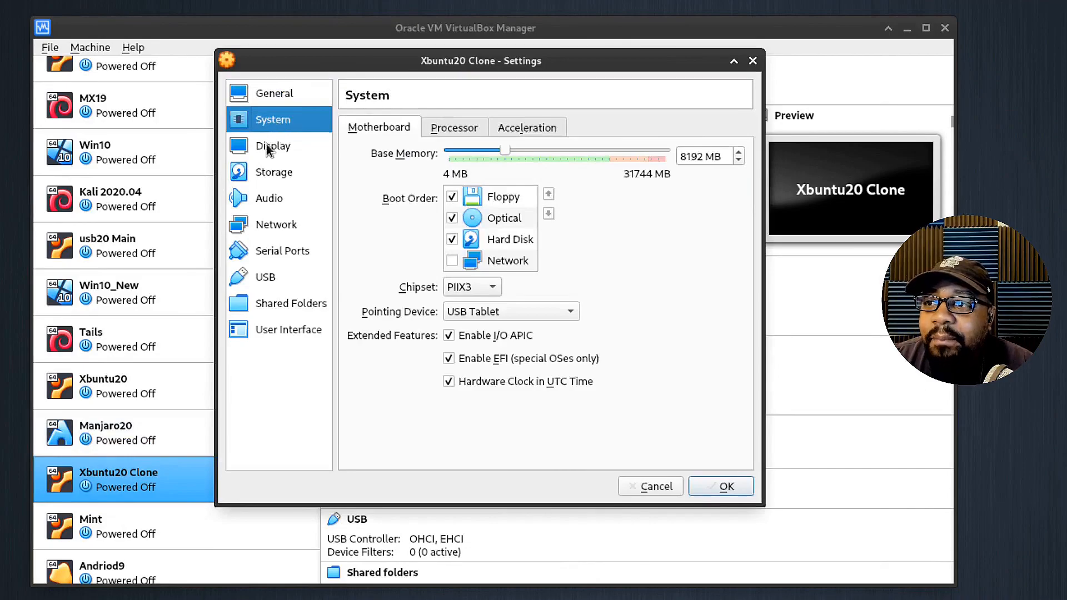
click(275, 93)
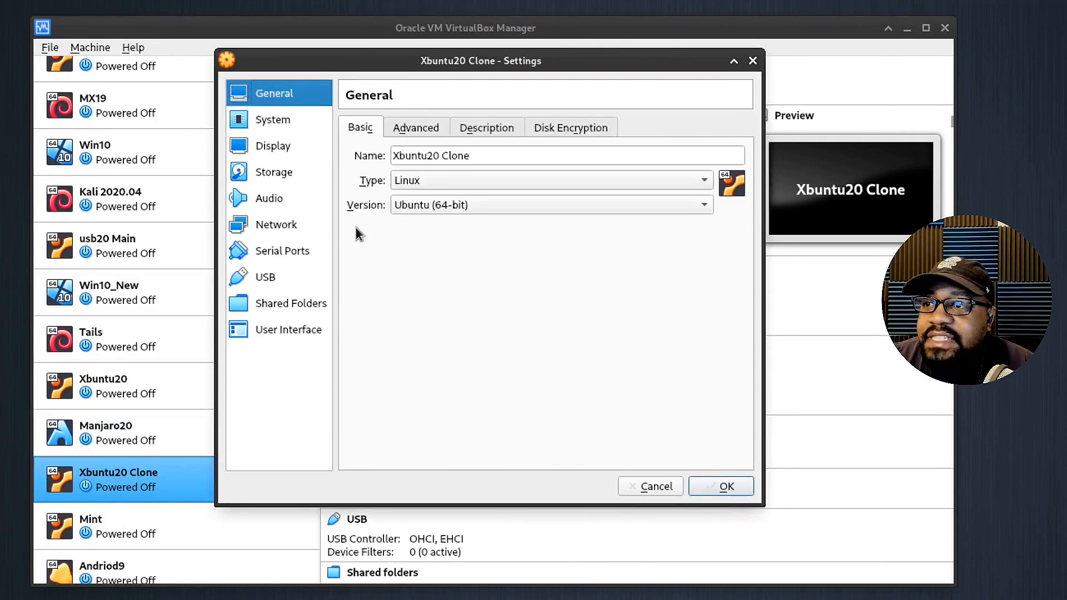
mouse_move(292, 330)
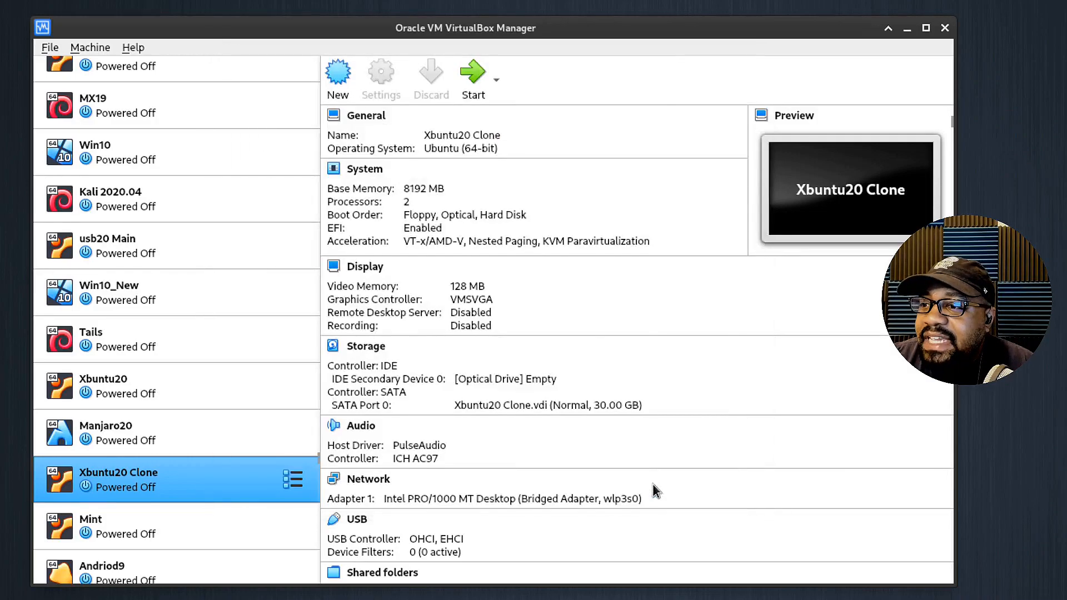
click(366, 345)
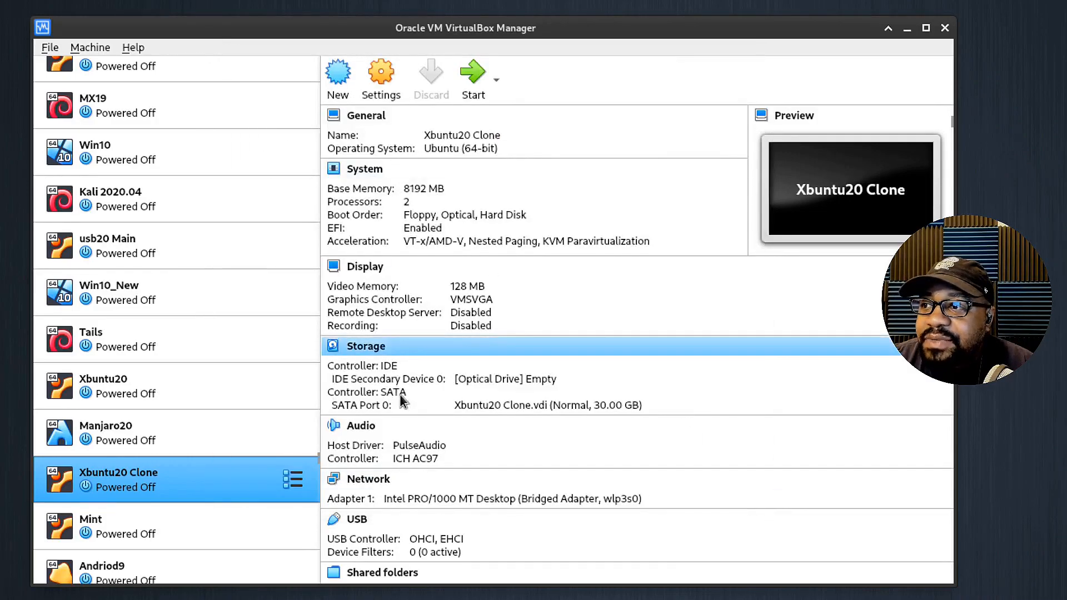
mouse_move(483, 405)
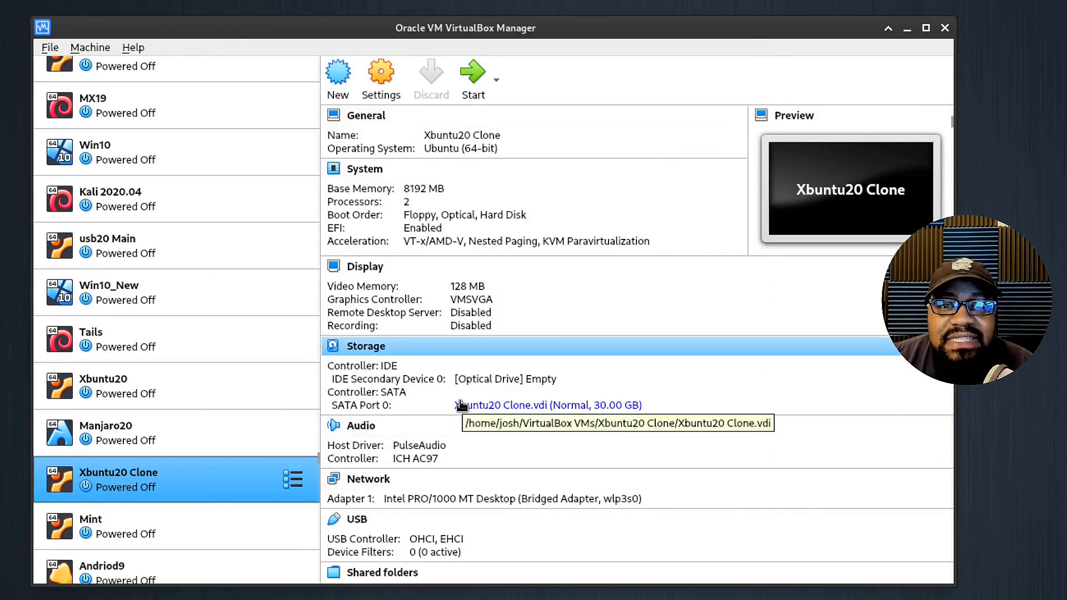
mouse_move(415, 458)
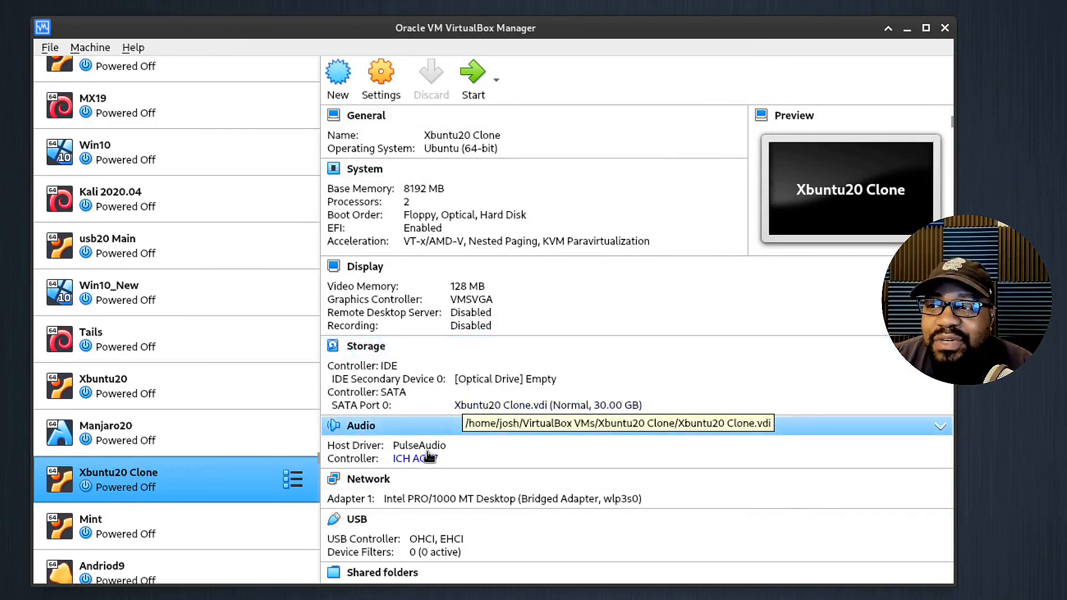
mouse_move(605, 455)
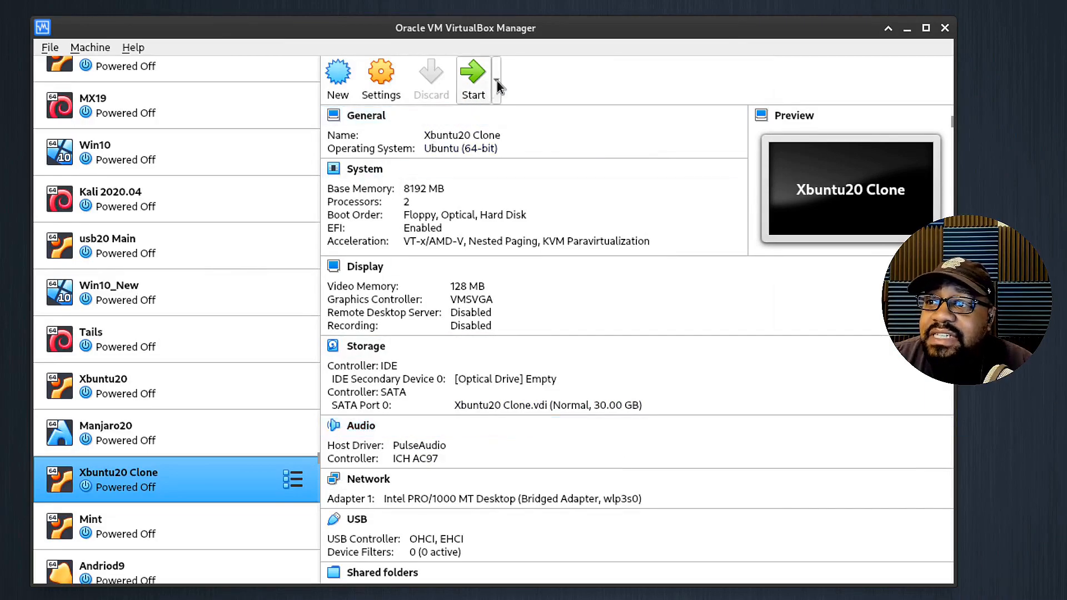
mouse_move(496, 82)
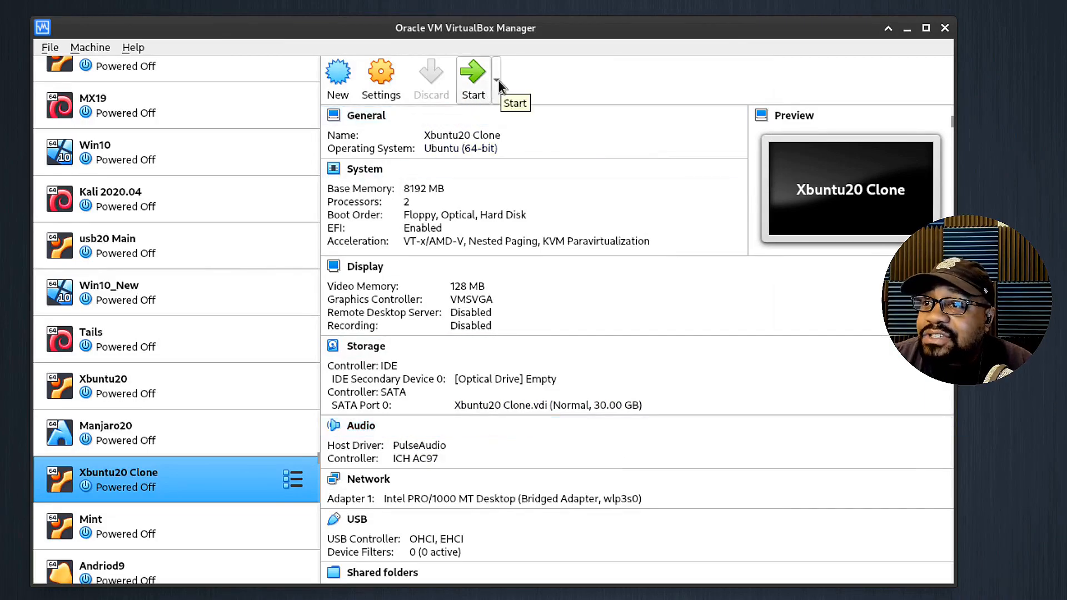
mouse_move(162, 495)
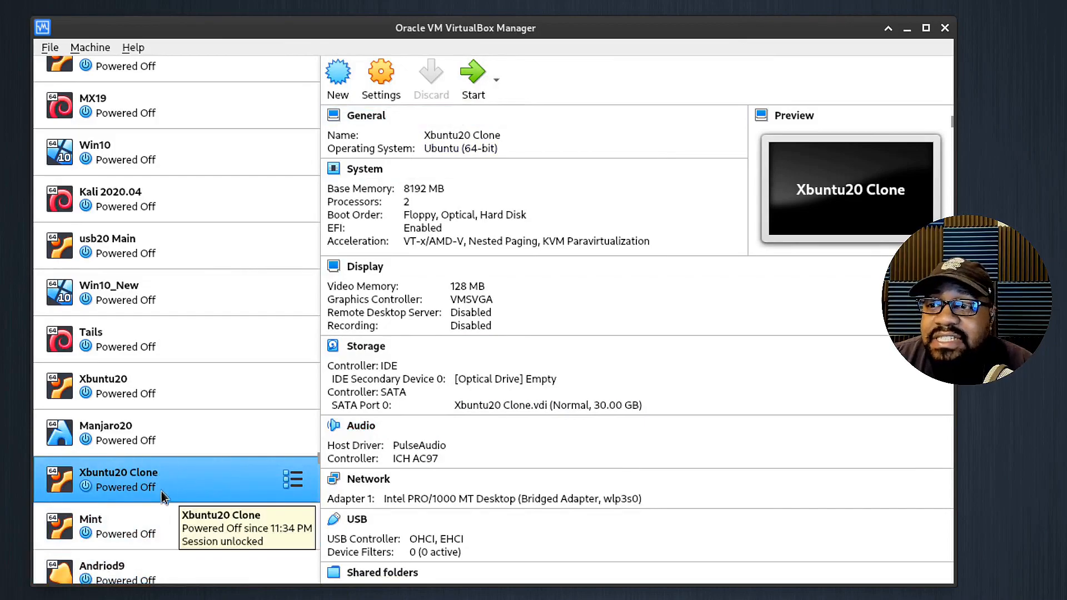
mouse_move(171, 483)
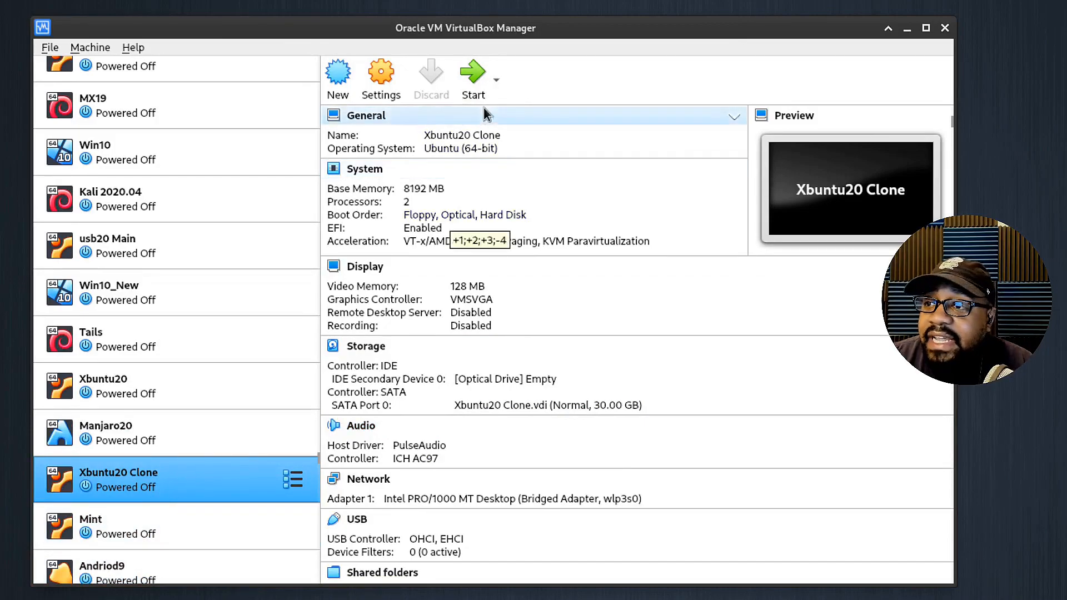
mouse_move(472, 77)
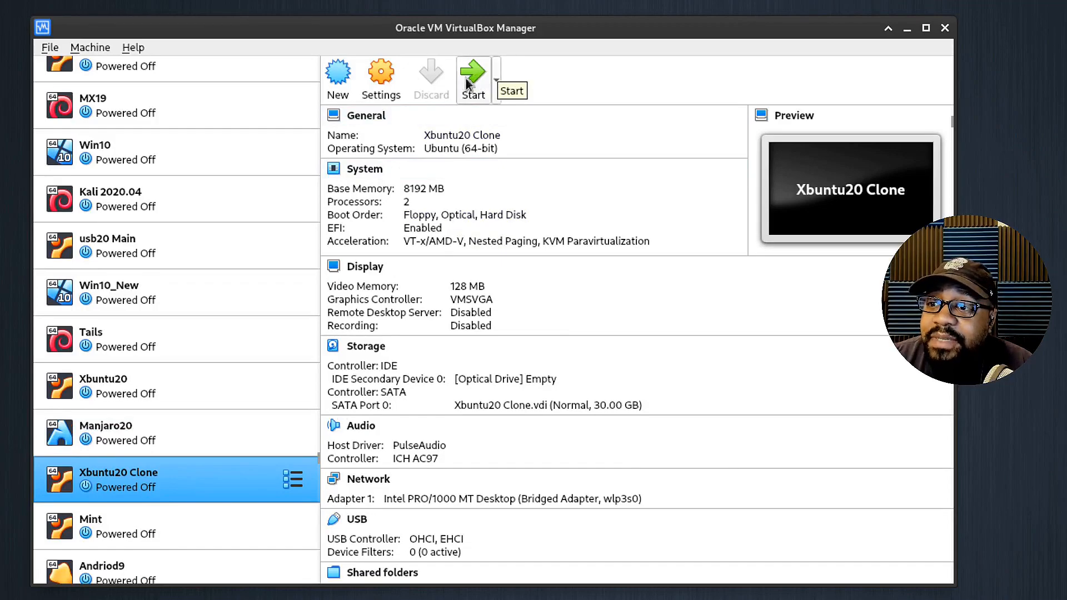
mouse_move(527, 94)
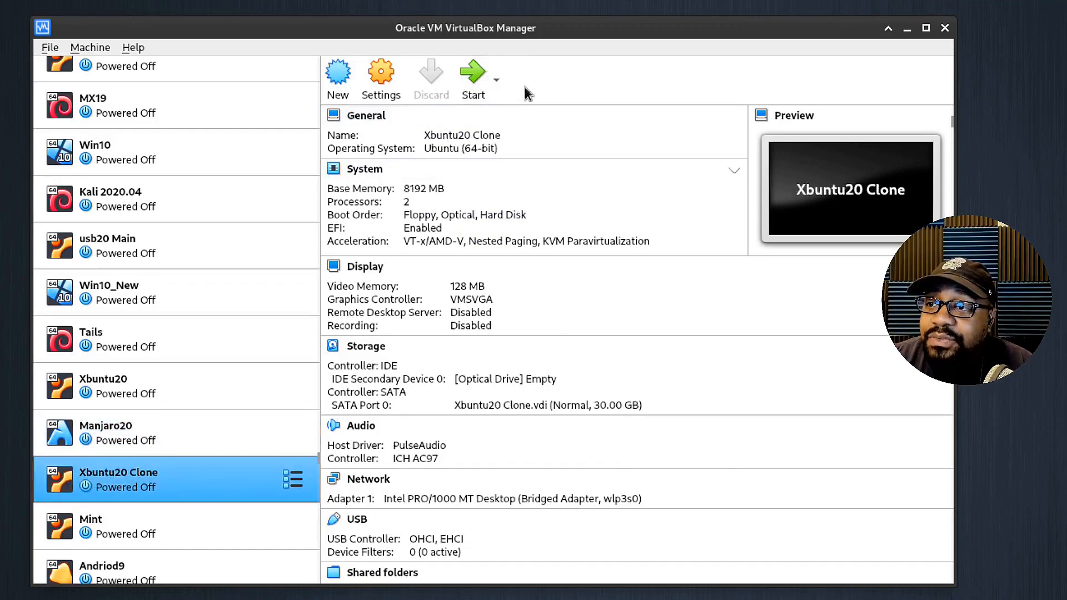
Show Xubuntu20 Clone's Normal, Headless and Detachable start options.
click(496, 75)
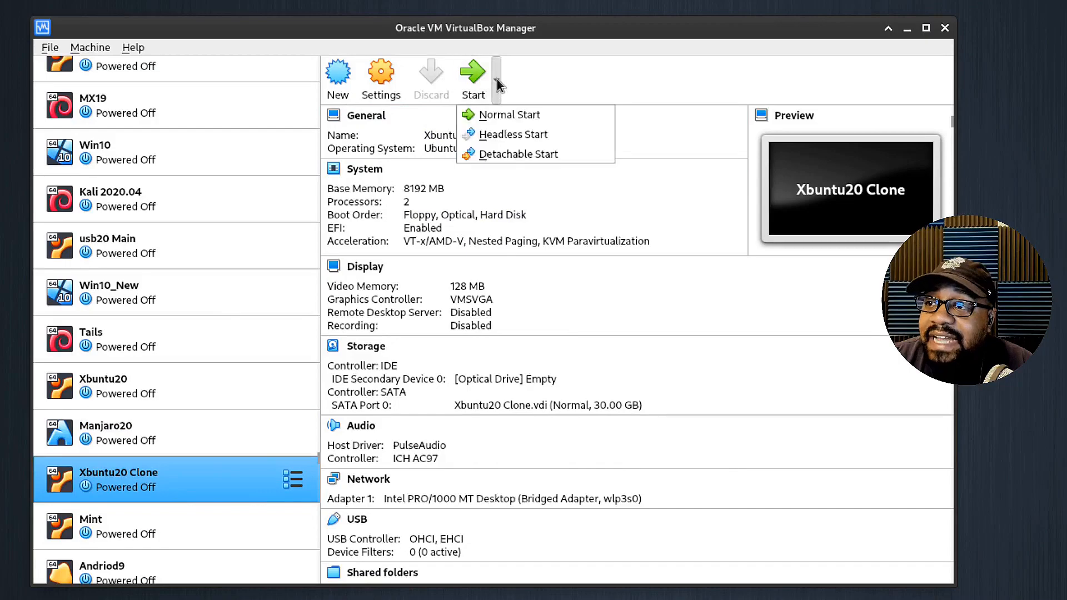
mouse_move(514, 114)
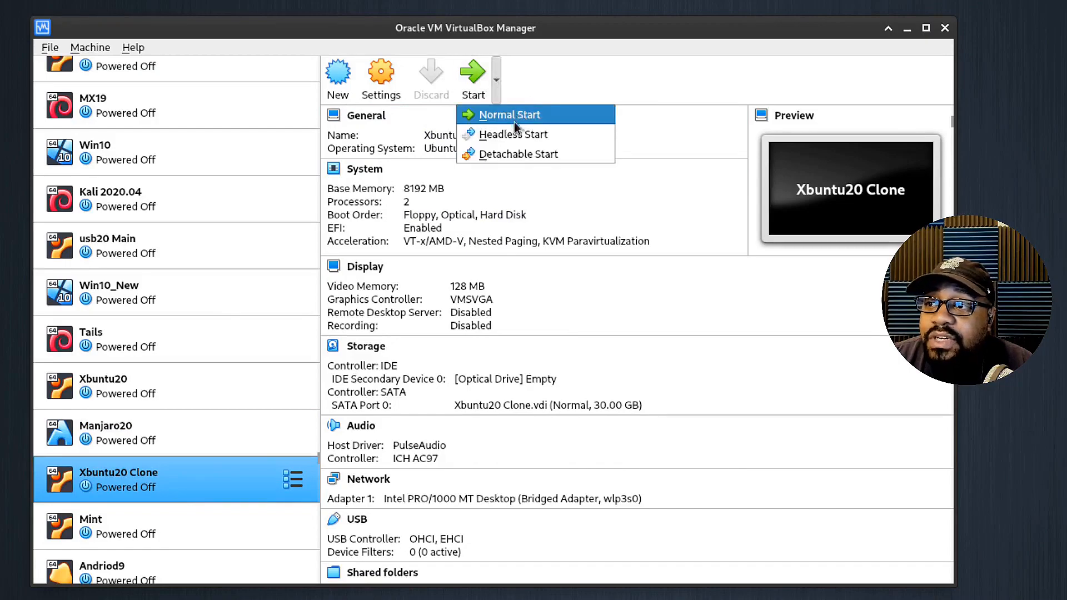
mouse_move(519, 154)
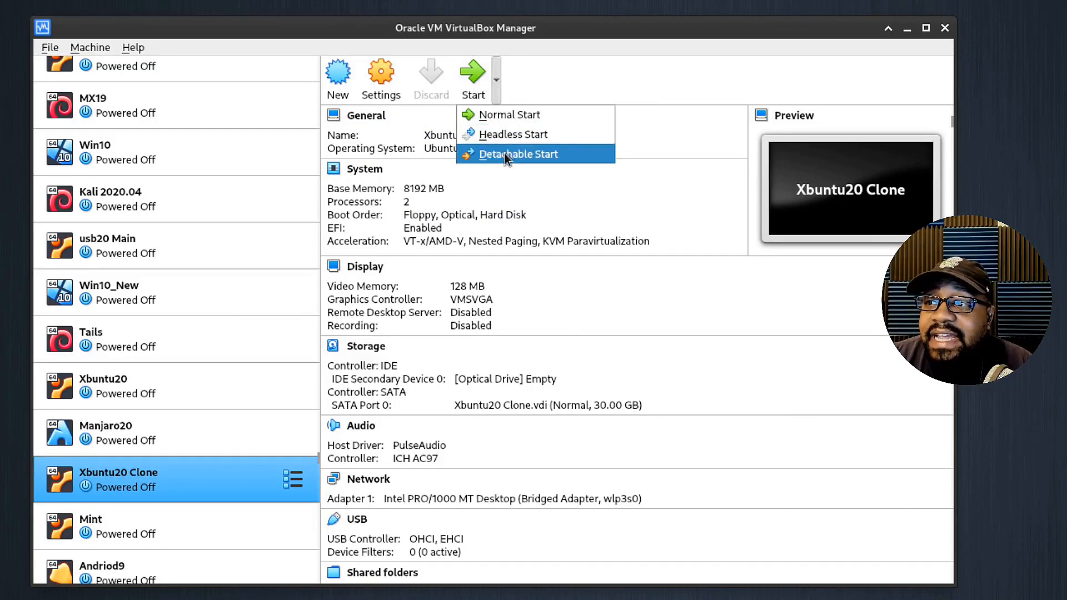
mouse_move(517, 133)
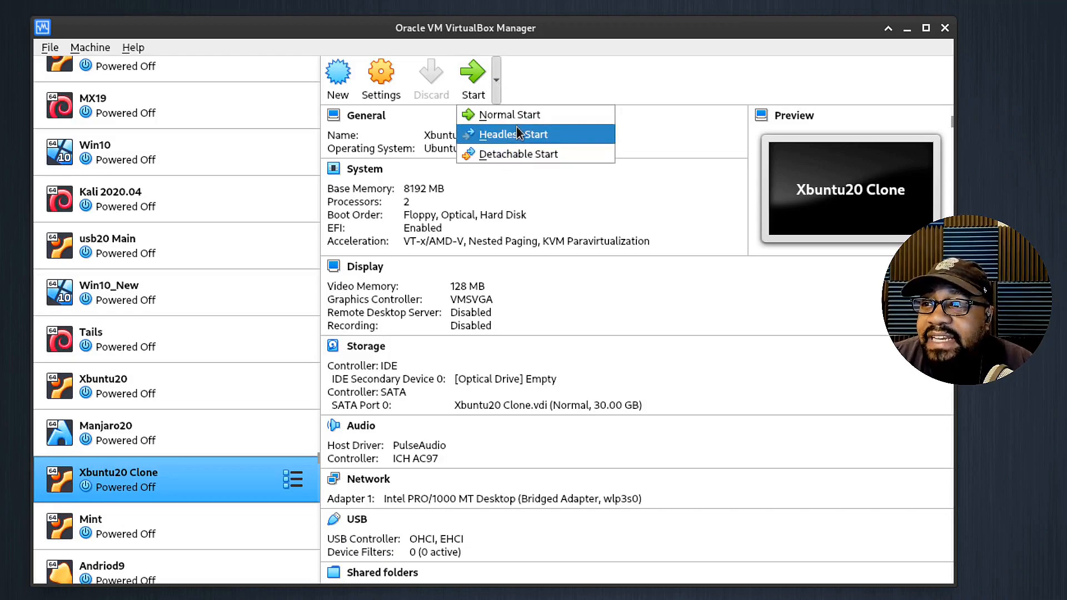